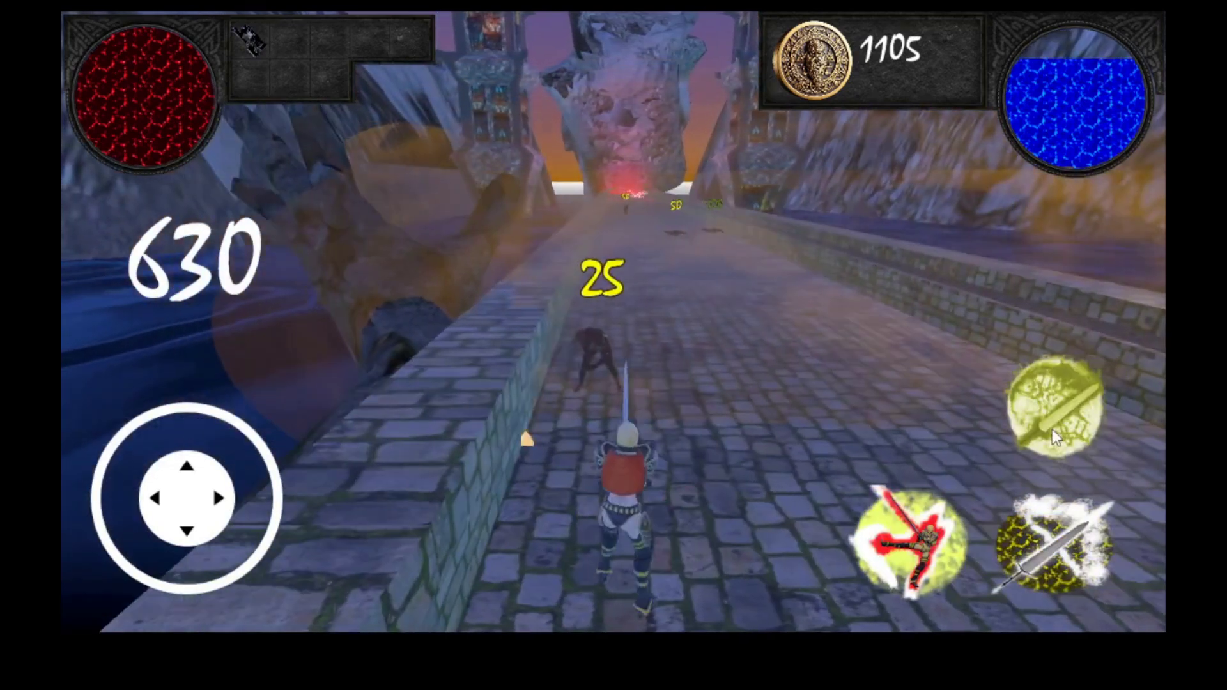
# - Enter 'spider man sucks' into the contact form's Message field
pyautogui.click(1059, 411)
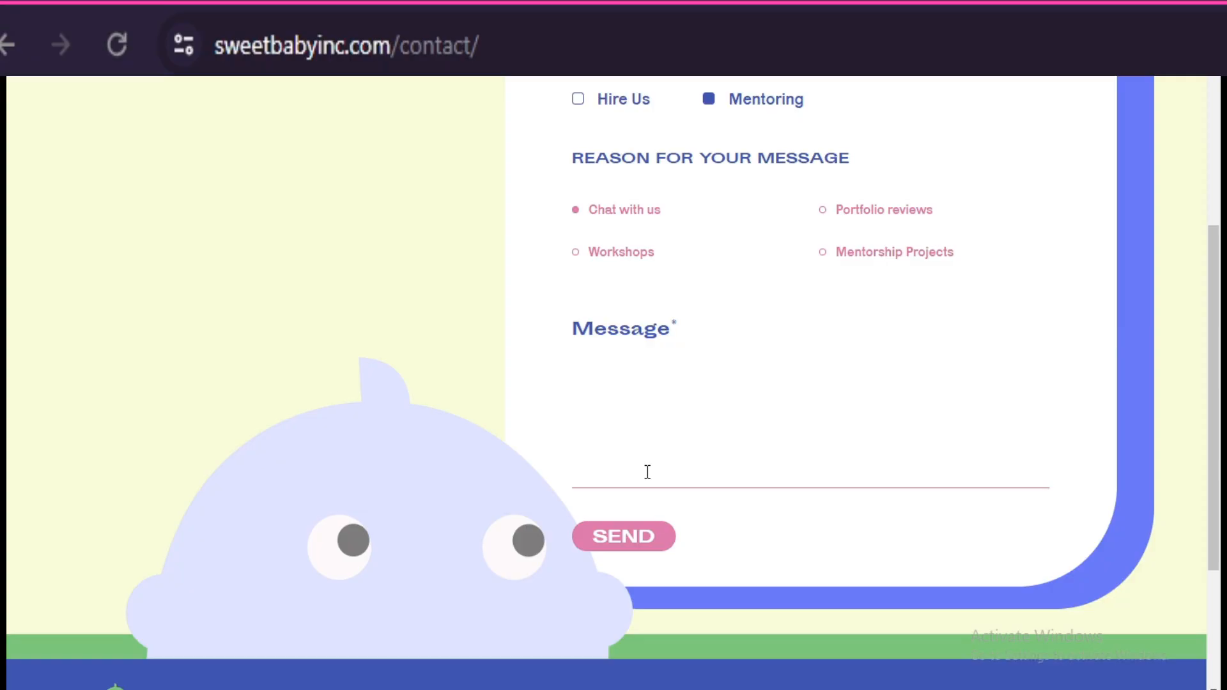
pyautogui.write('spider ma')
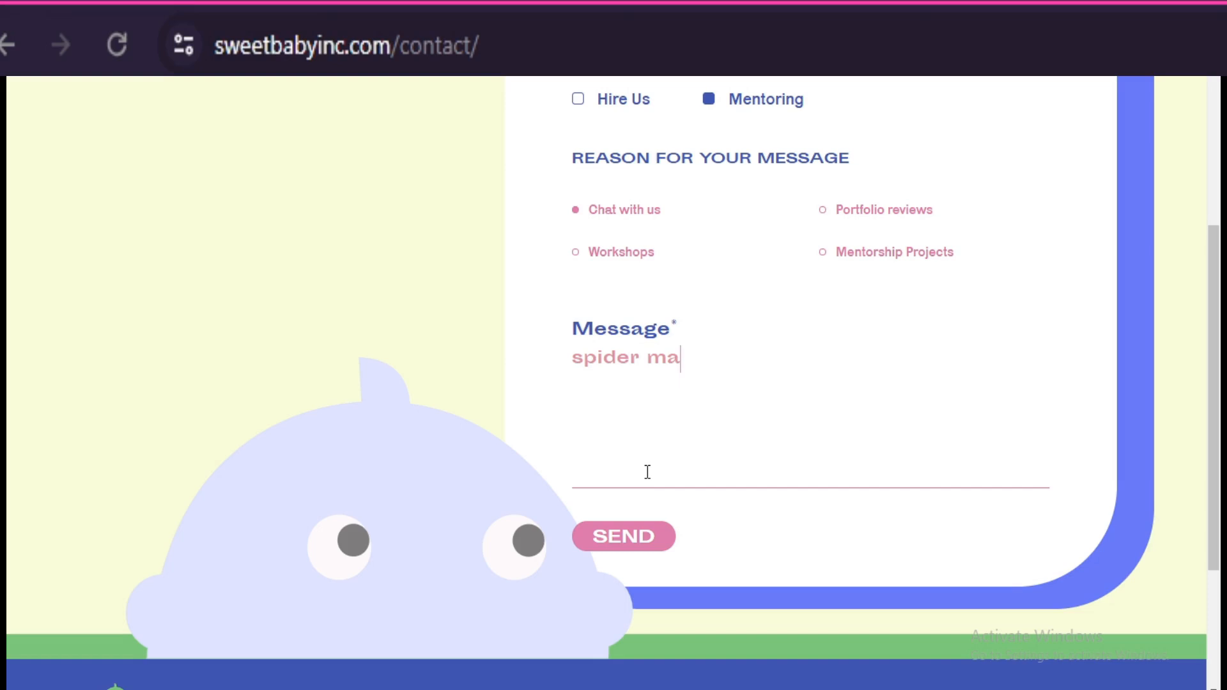
pyautogui.write('n suck')
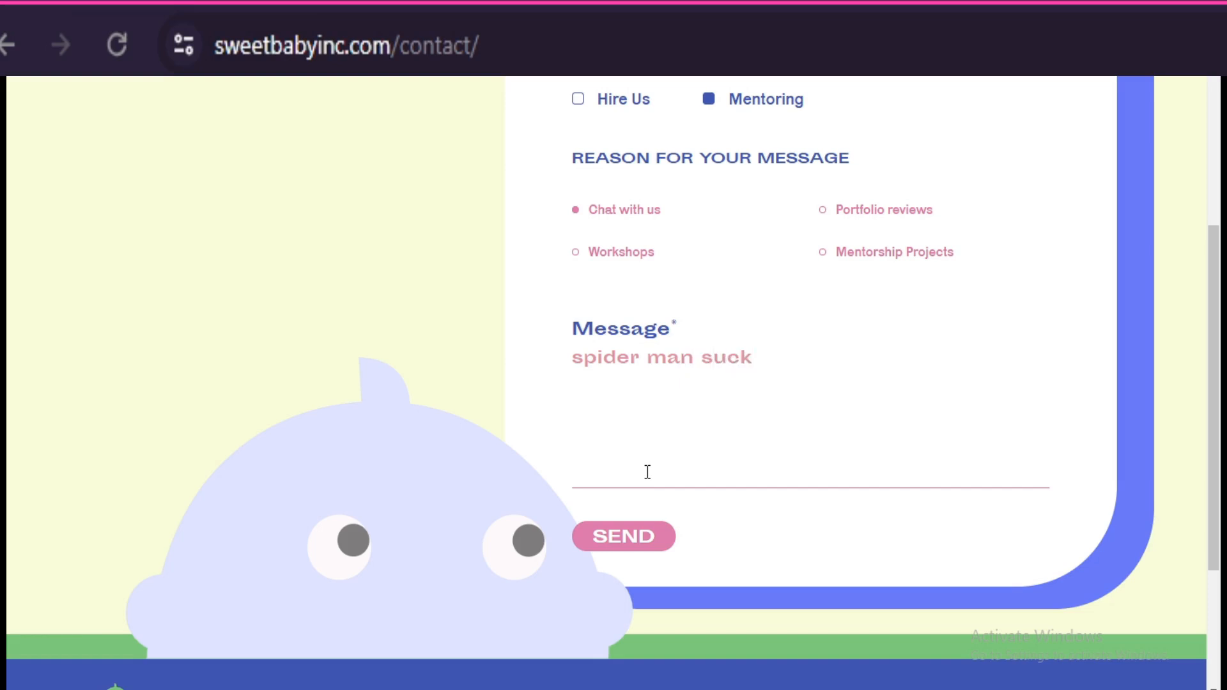
pyautogui.write('s')
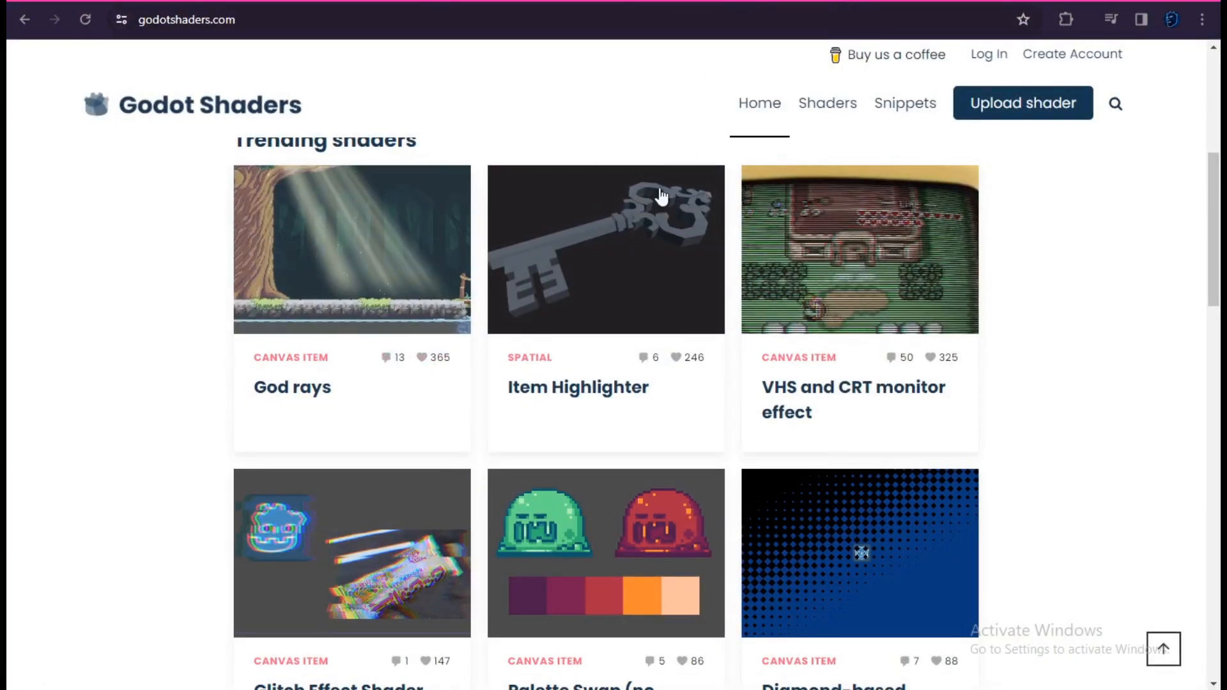
# - Post a 'Reeeeeeee' reply in the Cheap water shader page comments
pyautogui.scroll(-3)
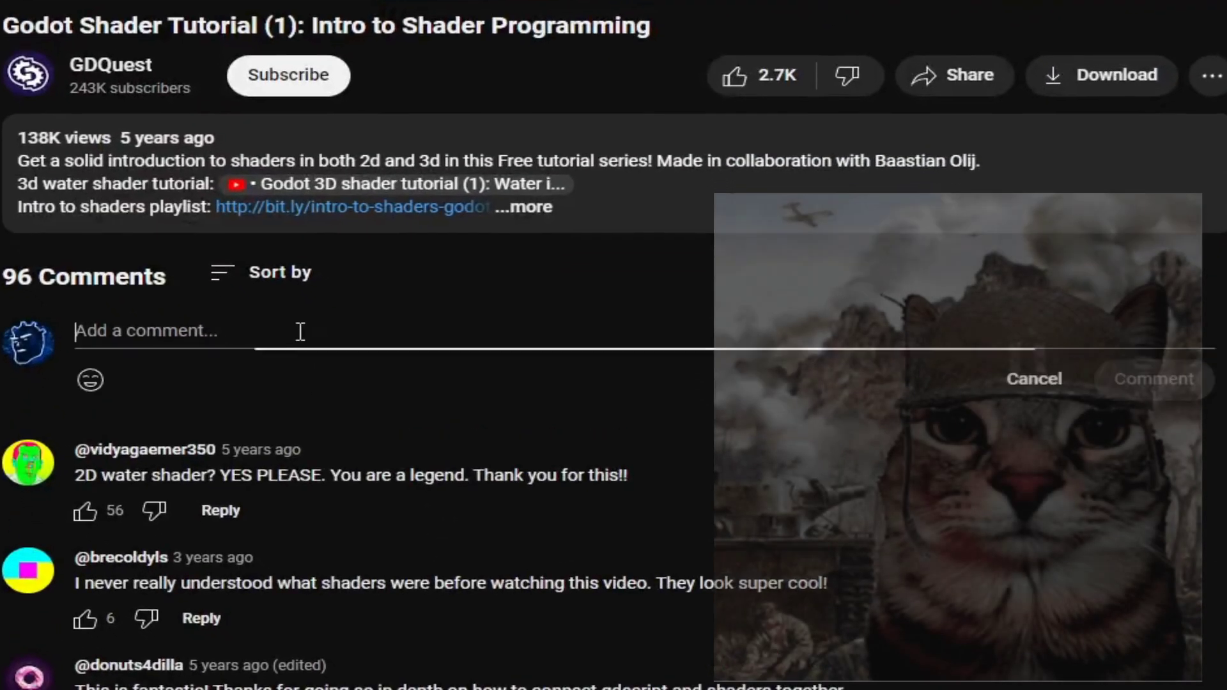
pyautogui.write('Reeeeeeee')
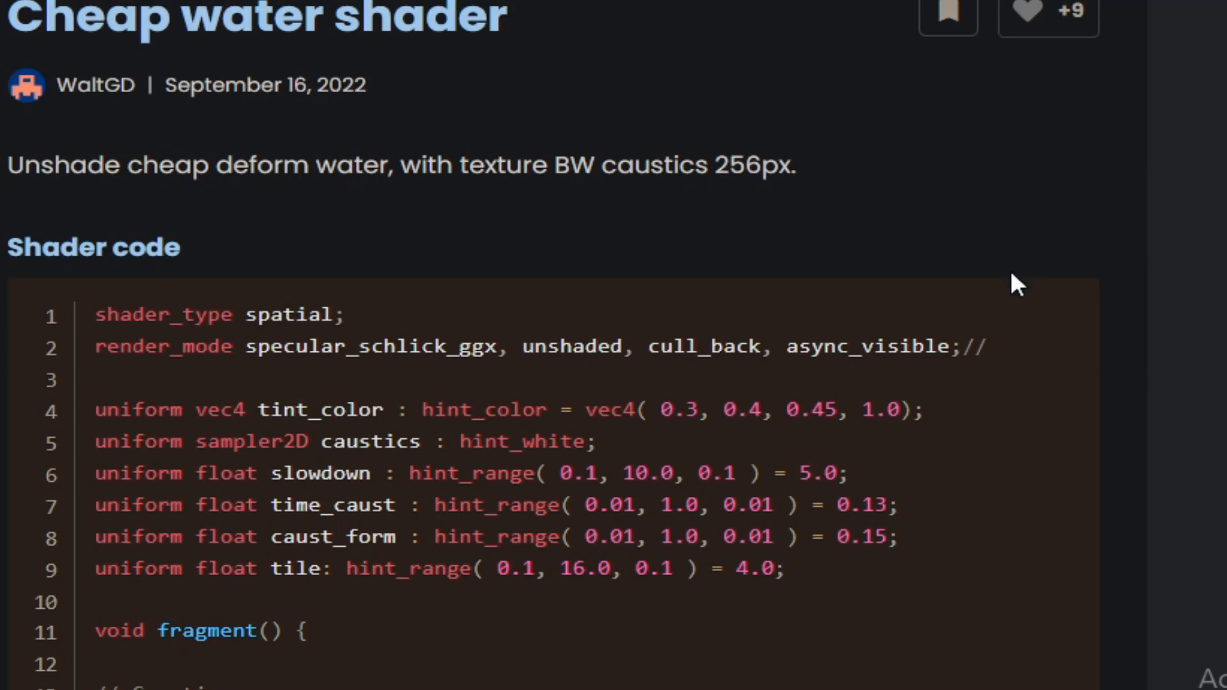
pyautogui.click(1013, 354)
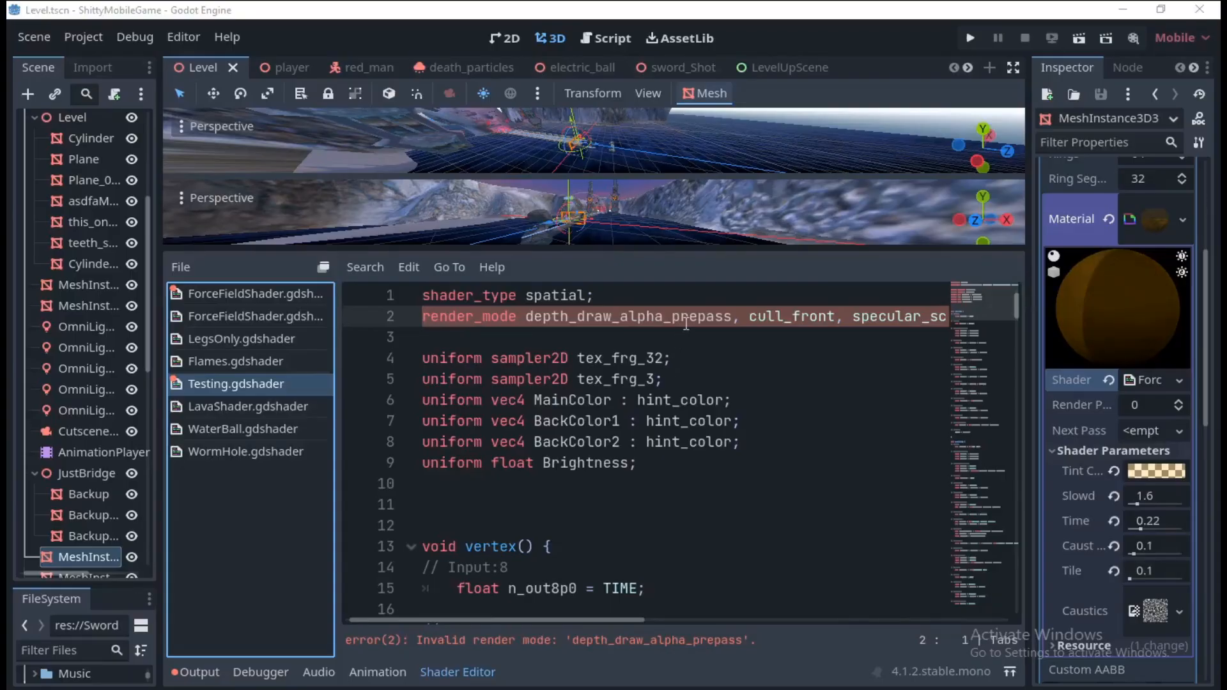
# - Review the Flames shader and another shader file in Godot's Shader Editor
pyautogui.click(235, 360)
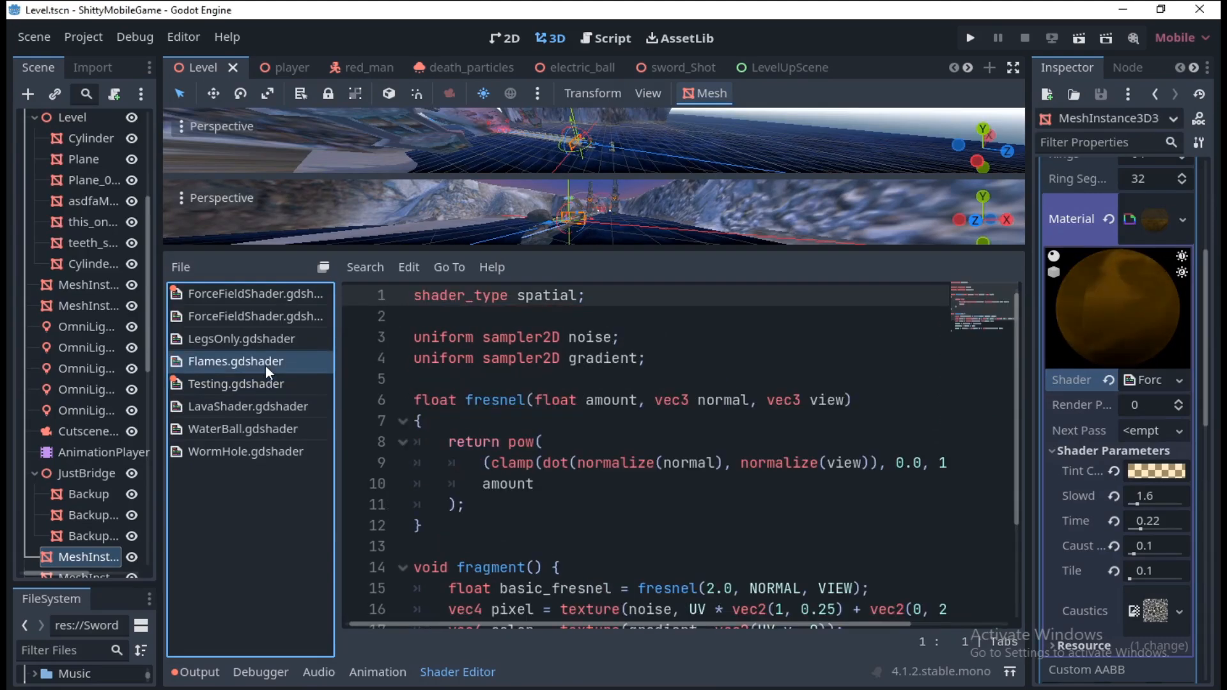
pyautogui.click(248, 406)
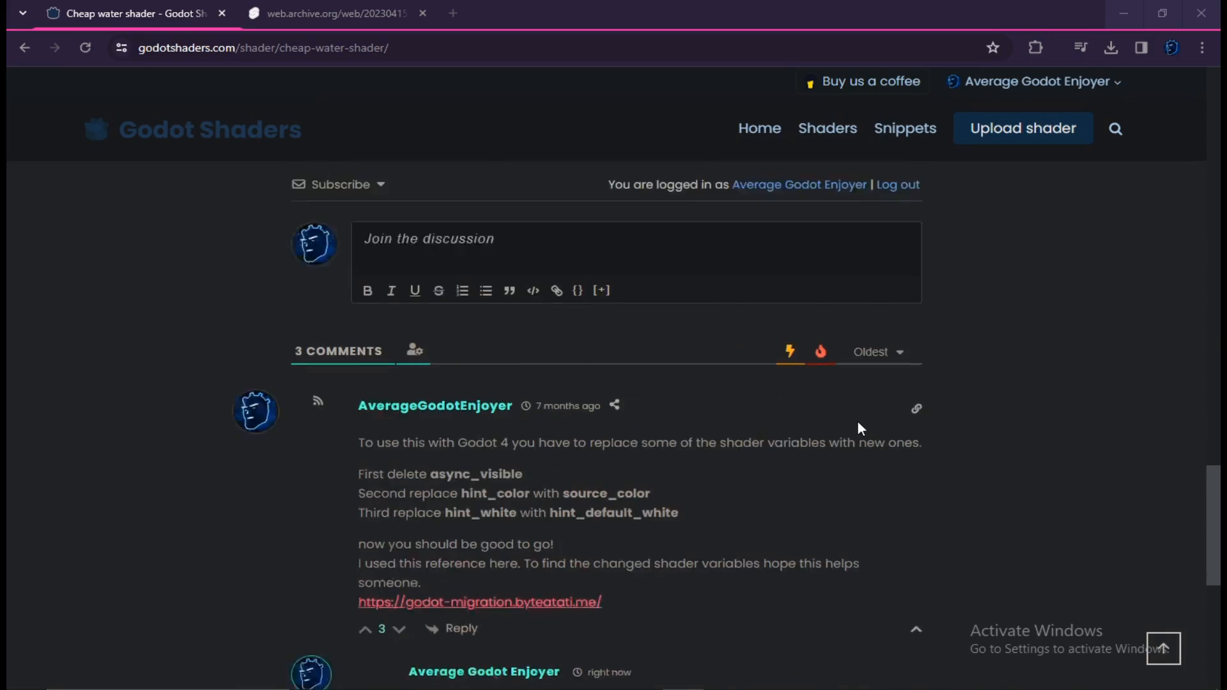
pyautogui.scroll(3)
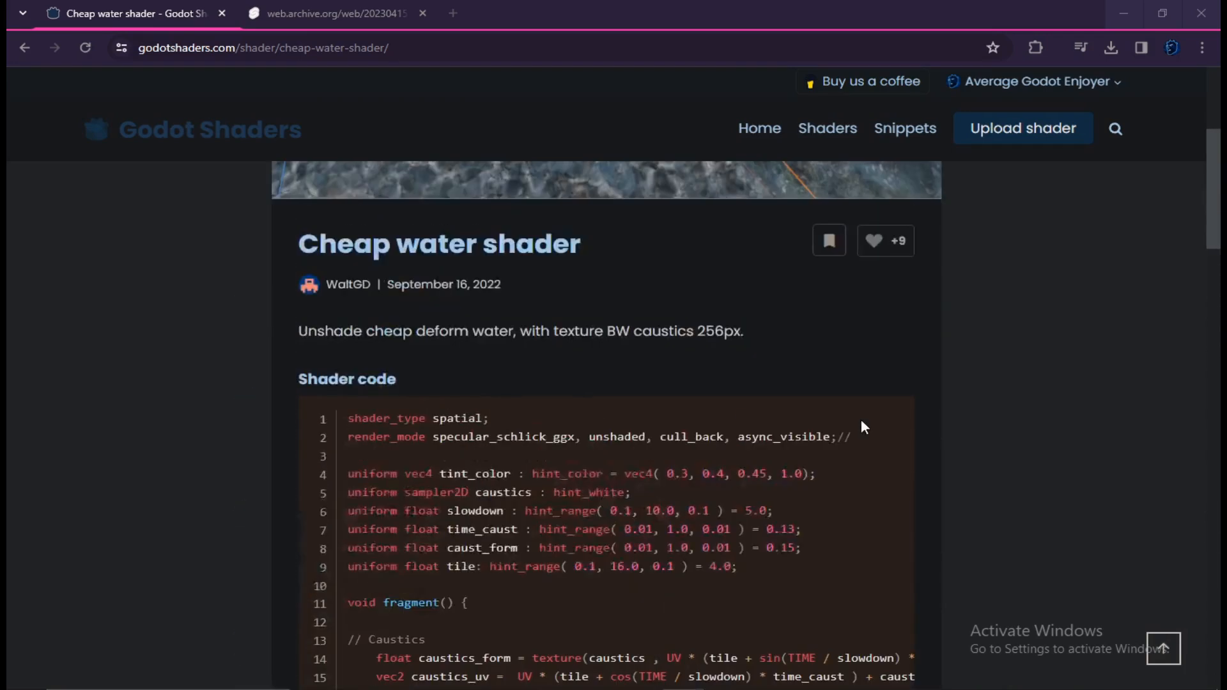
pyautogui.scroll(-3)
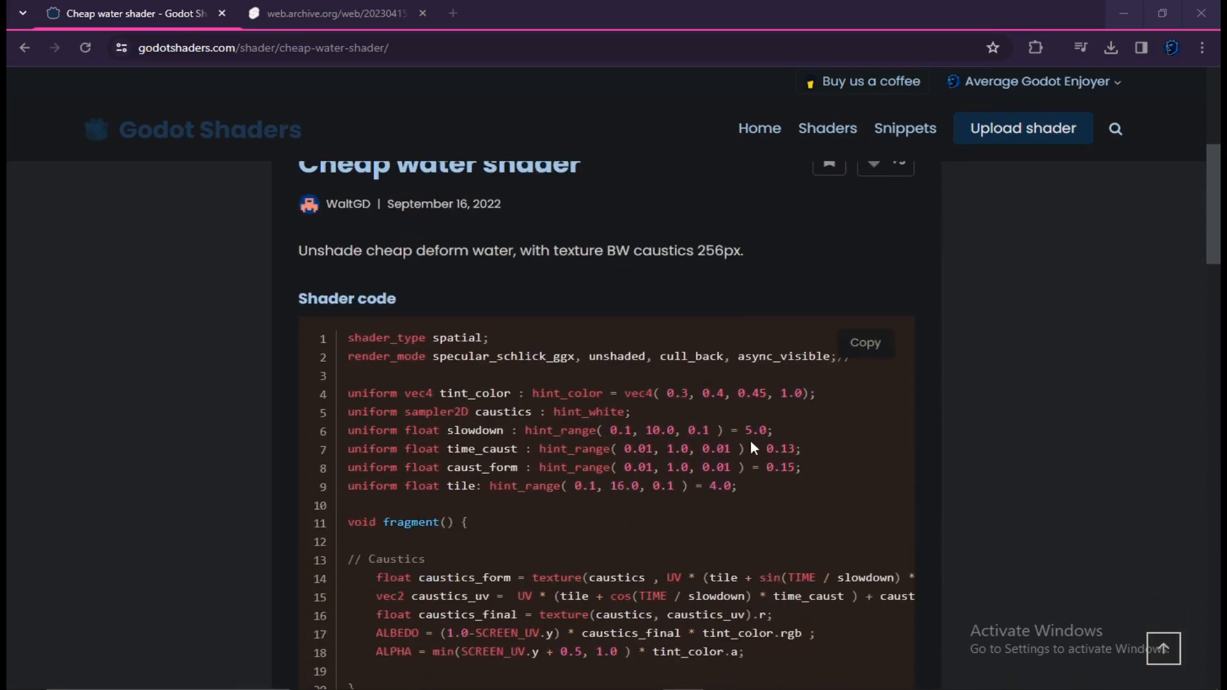
pyautogui.scroll(-3)
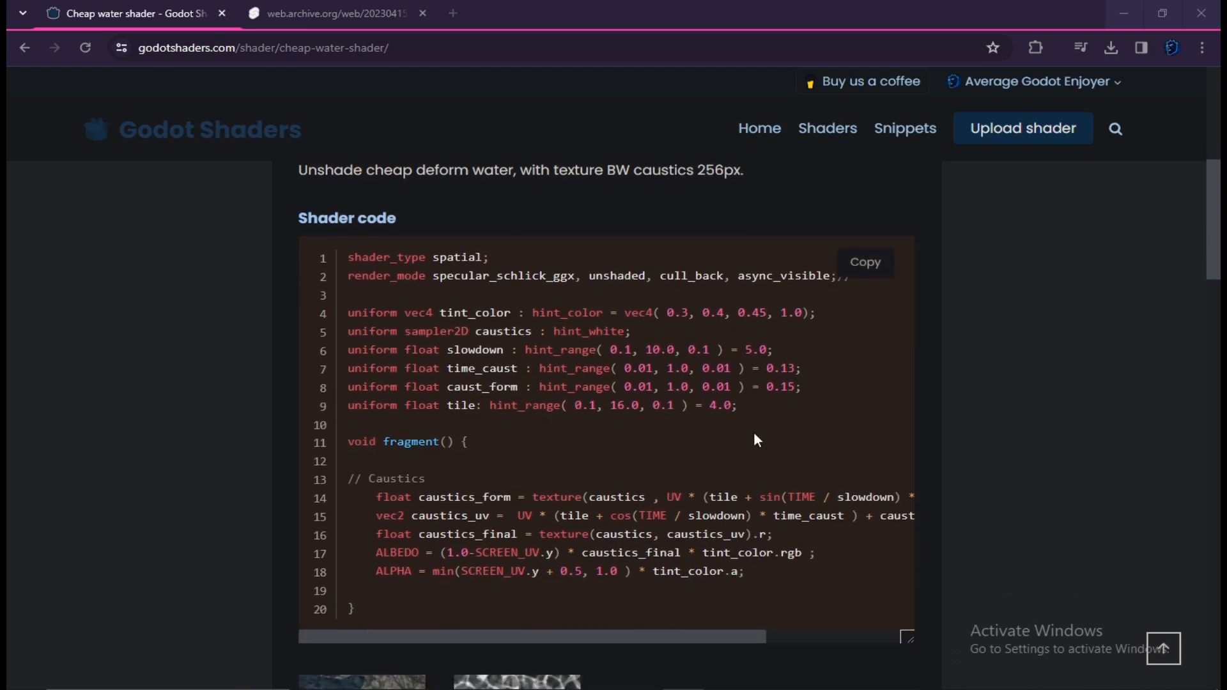
pyautogui.scroll(-3)
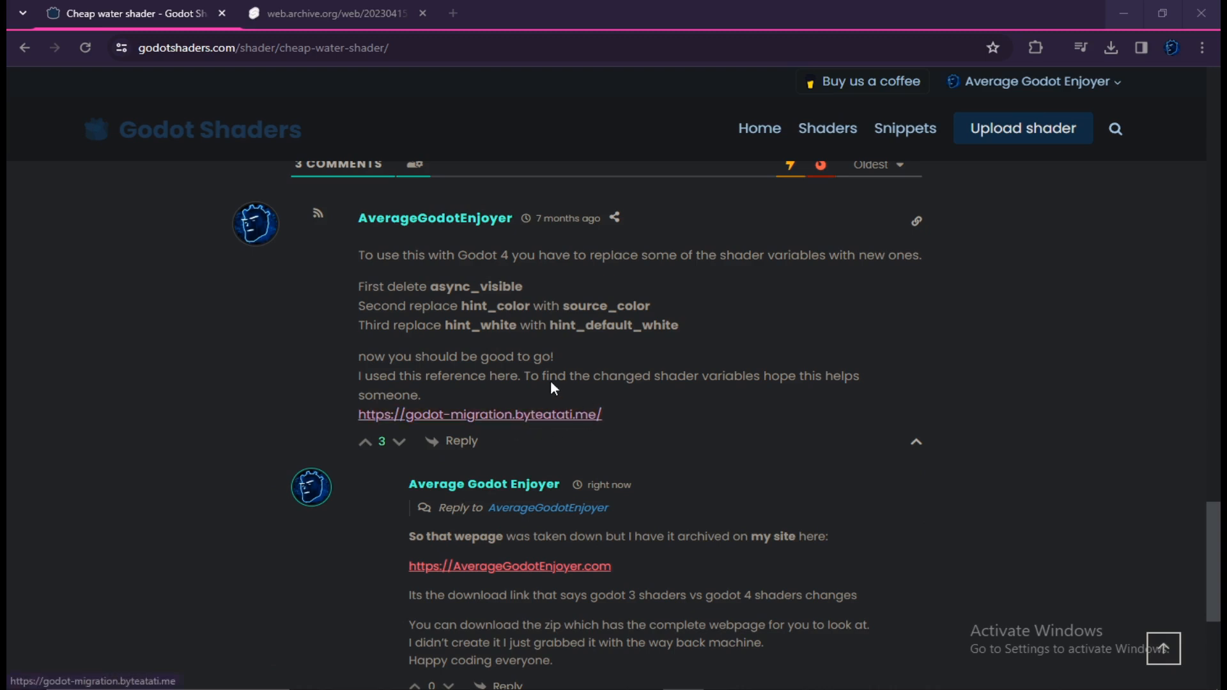
pyautogui.click(480, 414)
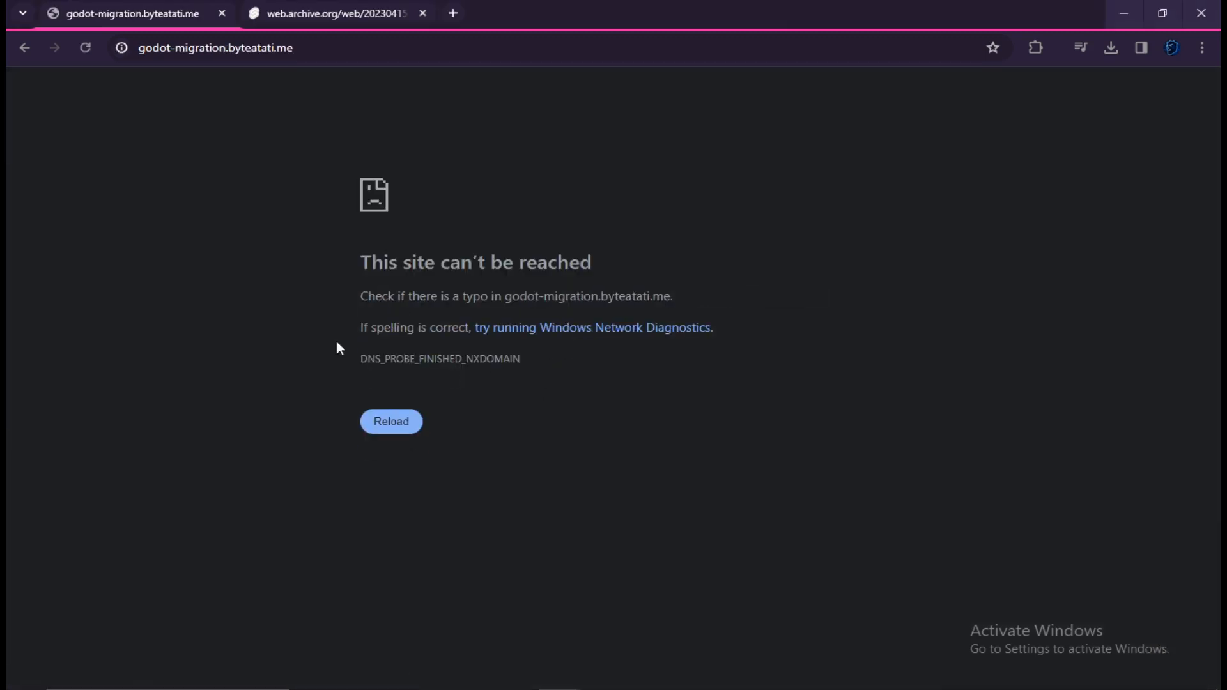
pyautogui.click(392, 422)
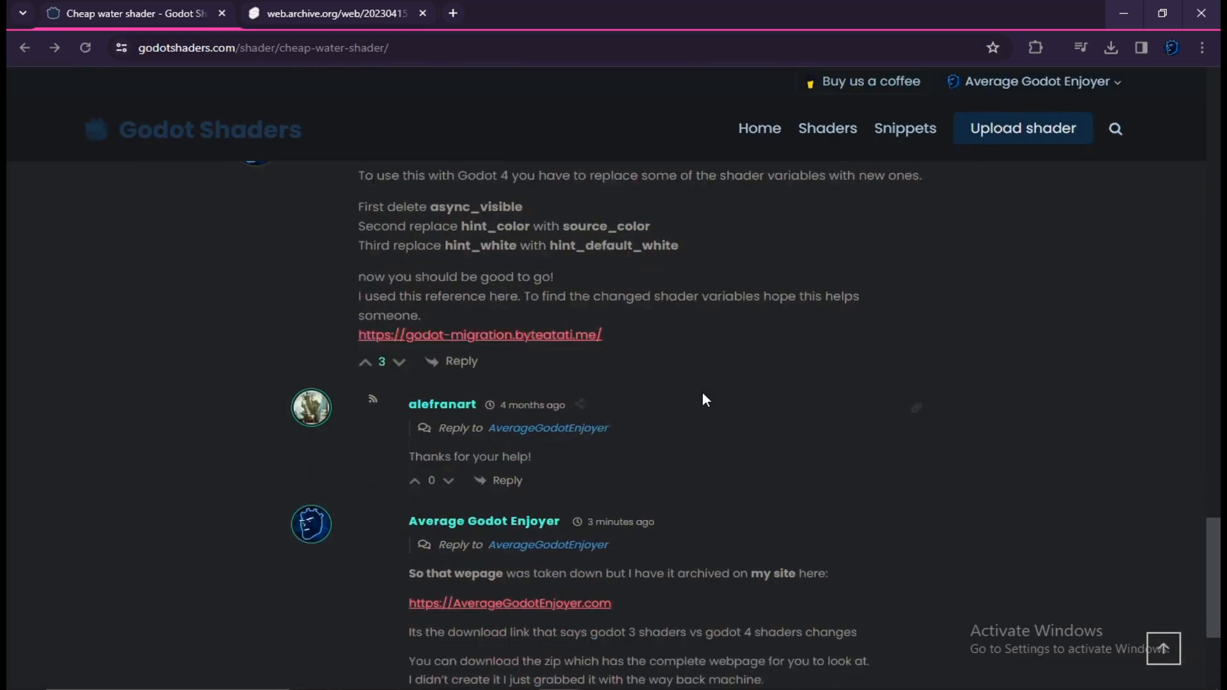
pyautogui.scroll(-3)
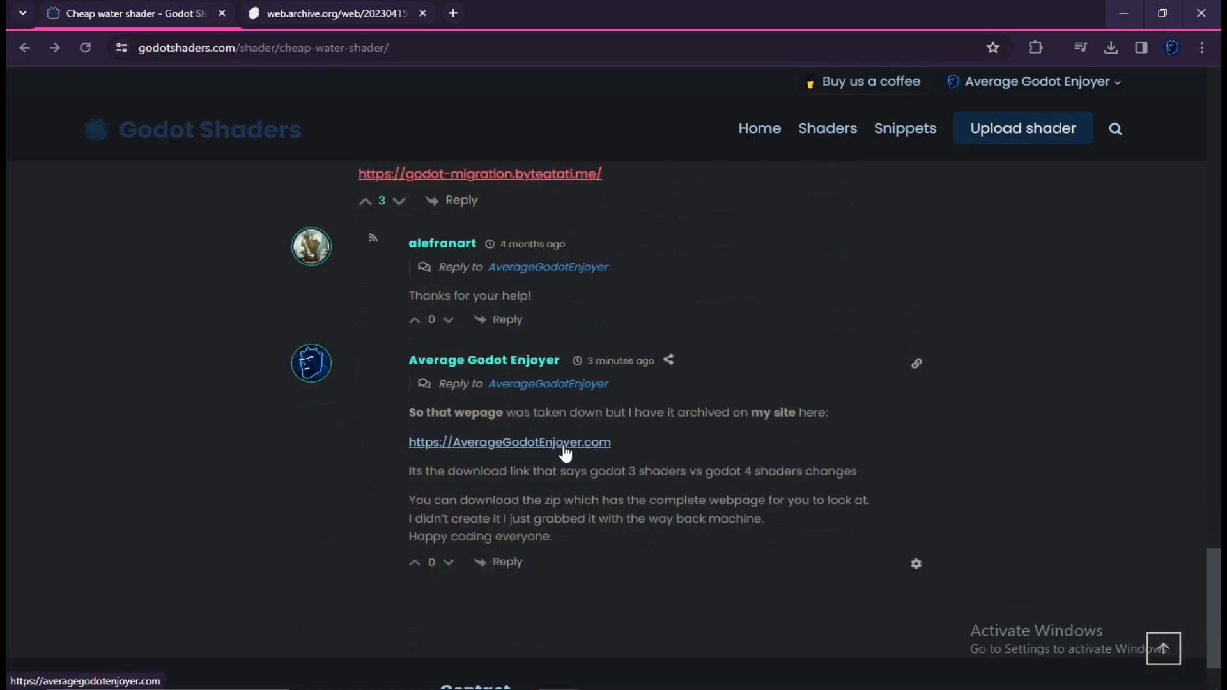
# - Download the Godot 3 vs 4 shaders zip and locate web.archive.org.html inside it in WinRAR
pyautogui.click(509, 442)
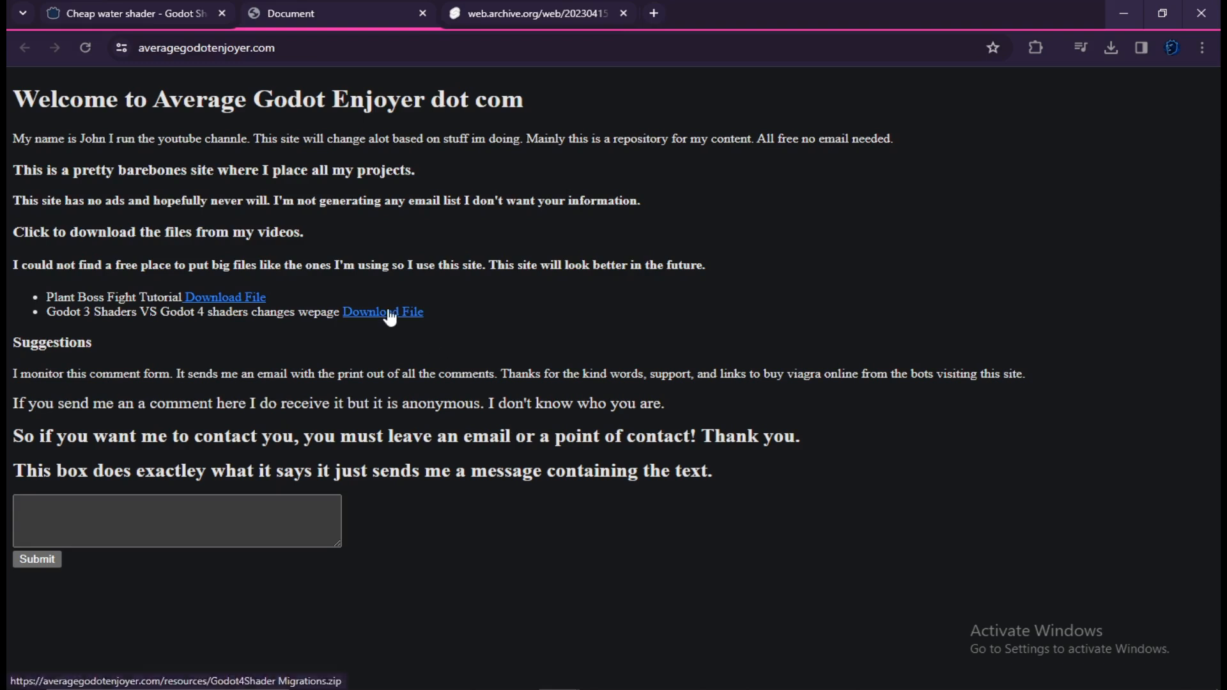
pyautogui.click(1112, 49)
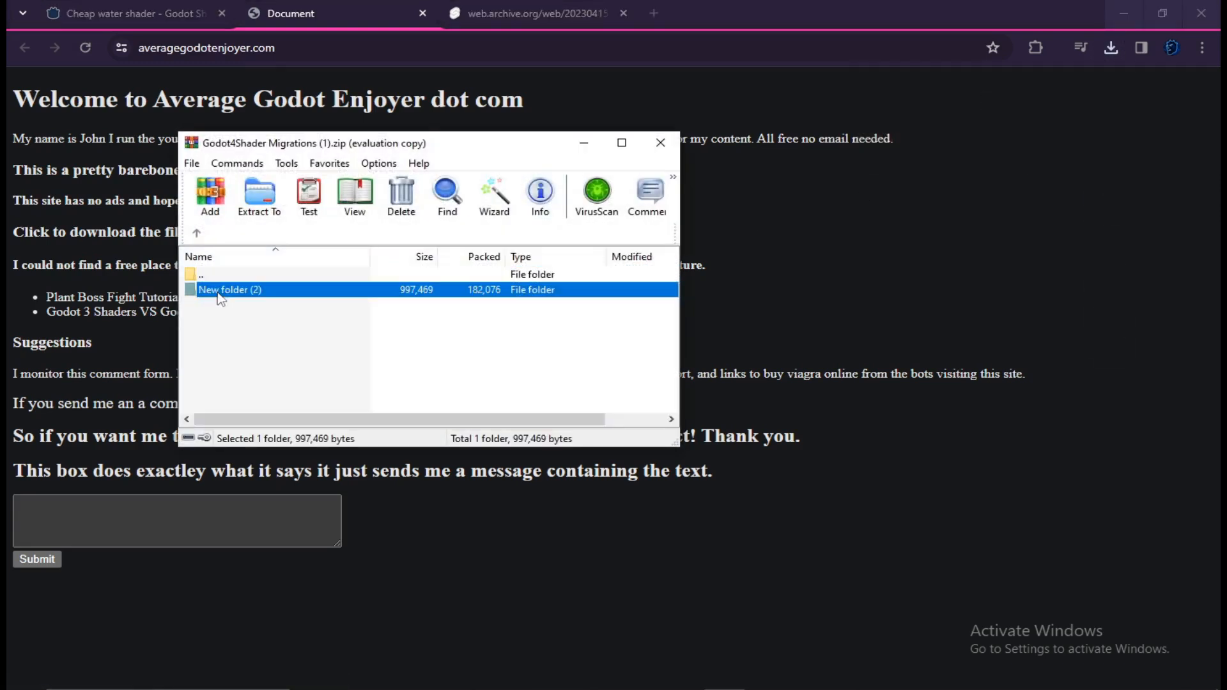
pyautogui.doubleClick(231, 289)
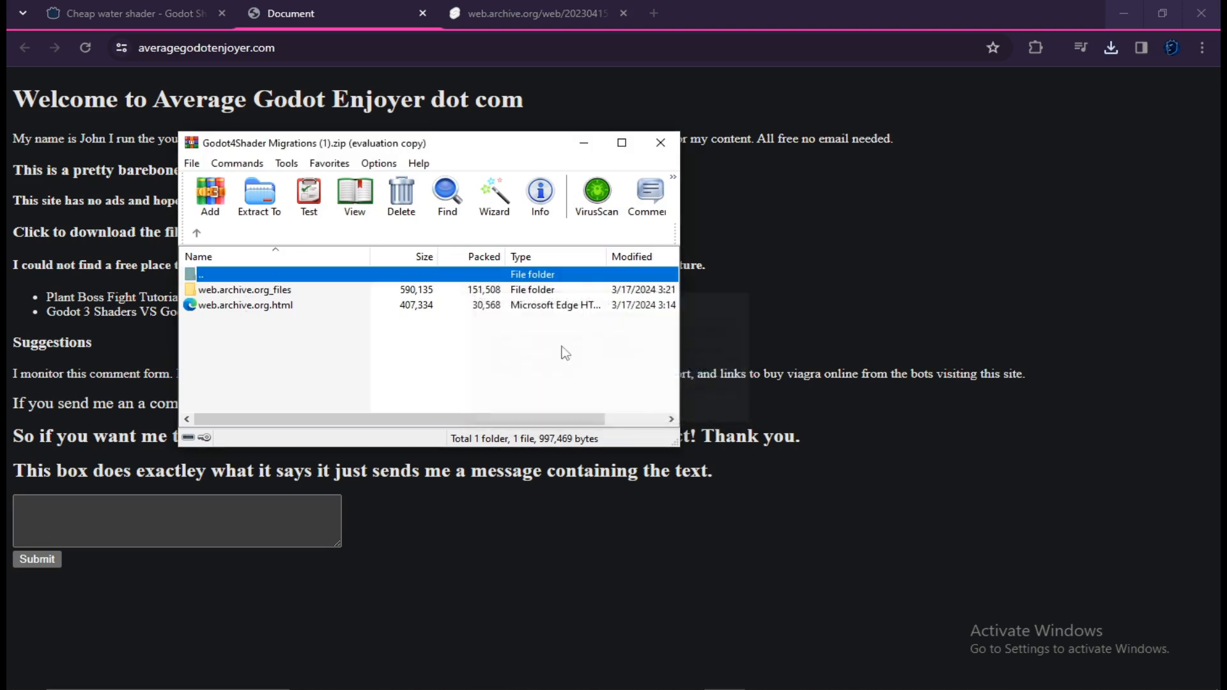
pyautogui.click(246, 304)
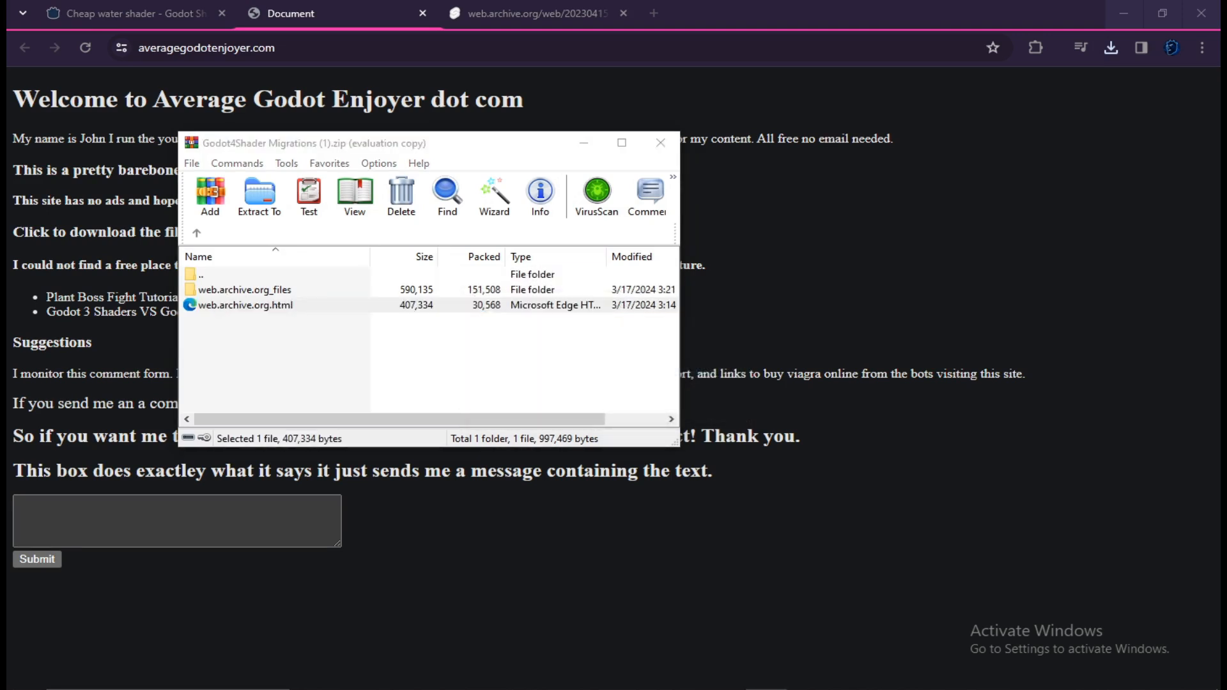
# - View the archived Godot 3 to 4 cheatsheet in Edge and browse its renamed items table
pyautogui.doubleClick(246, 304)
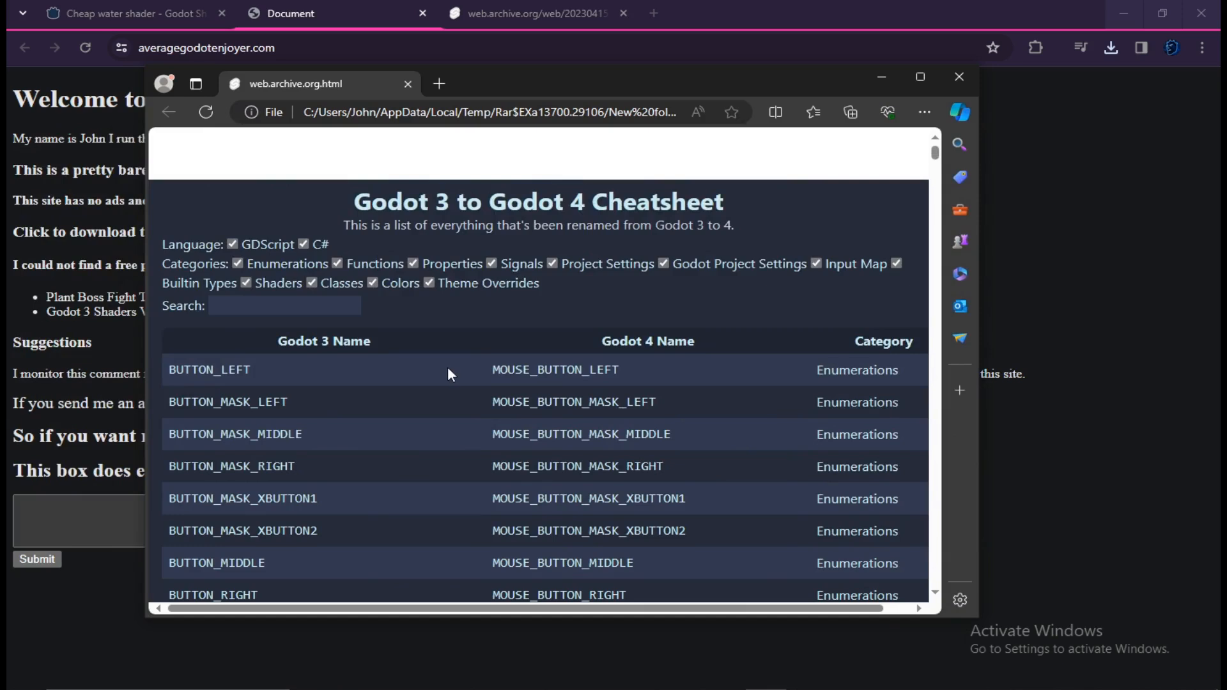
pyautogui.scroll(-3)
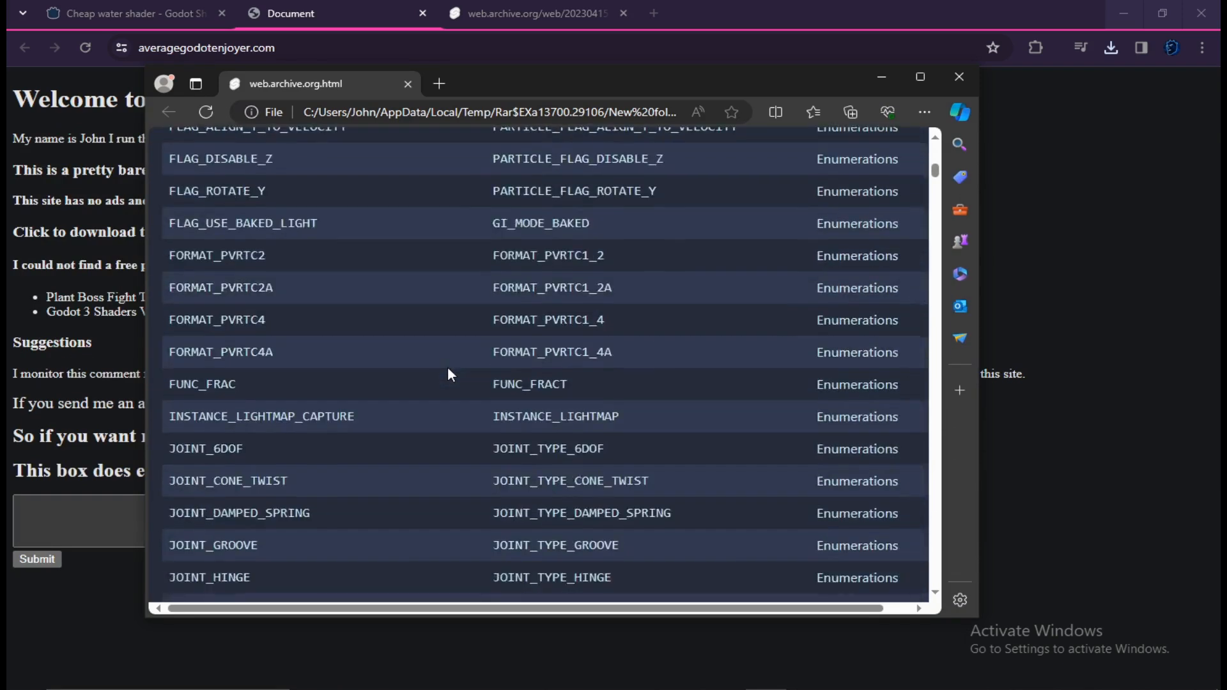
pyautogui.scroll(-3)
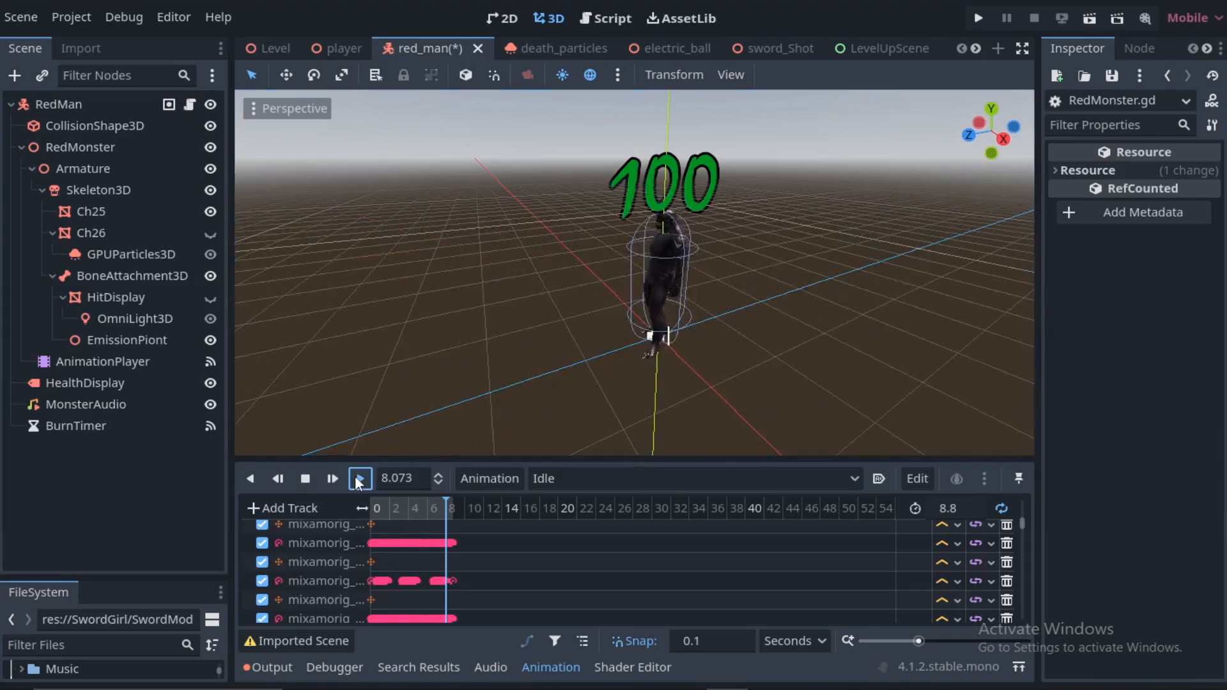
# - Play the red monster's Idle animation, then visit the Level scene and return to red_man
pyautogui.click(361, 478)
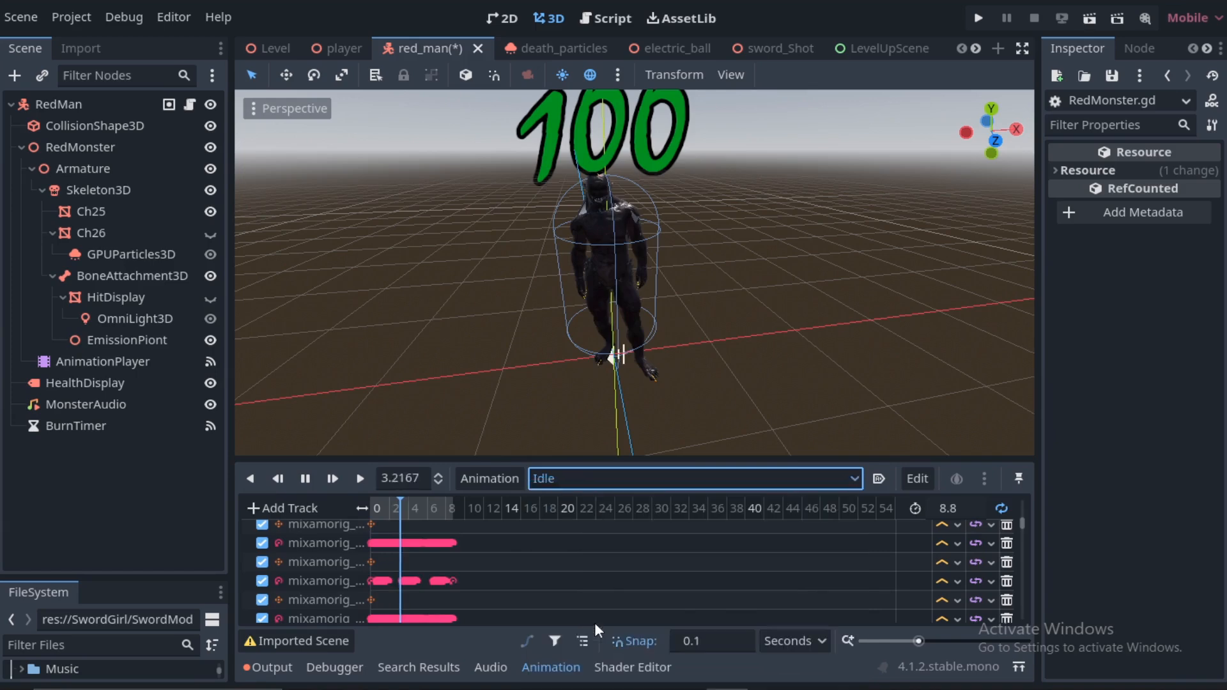
pyautogui.click(274, 49)
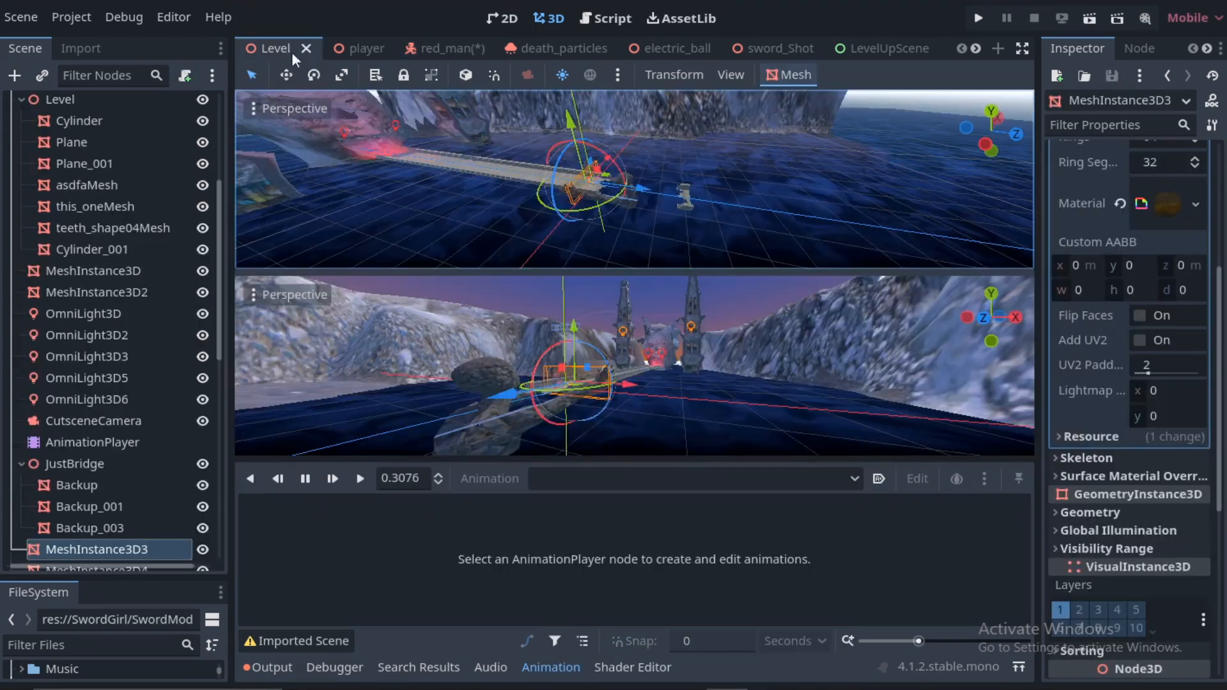
pyautogui.click(979, 18)
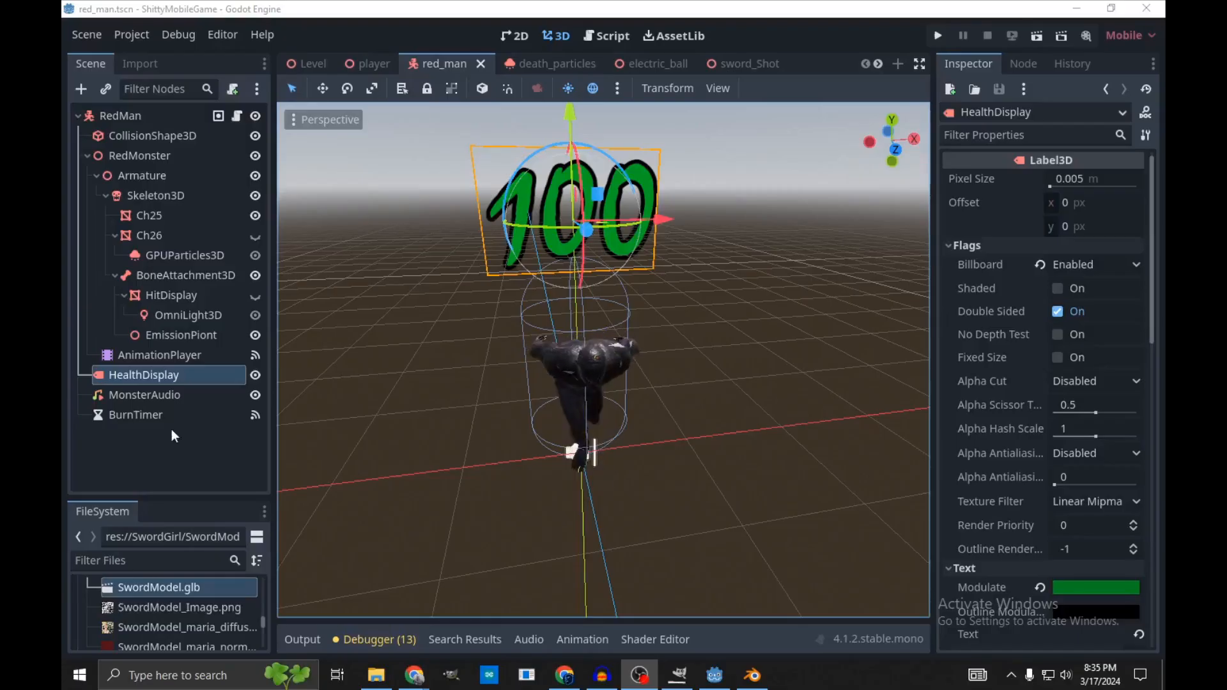
# - Review red_man.gd's _physics_process and state machine code from the RedMan root node
pyautogui.click(605, 18)
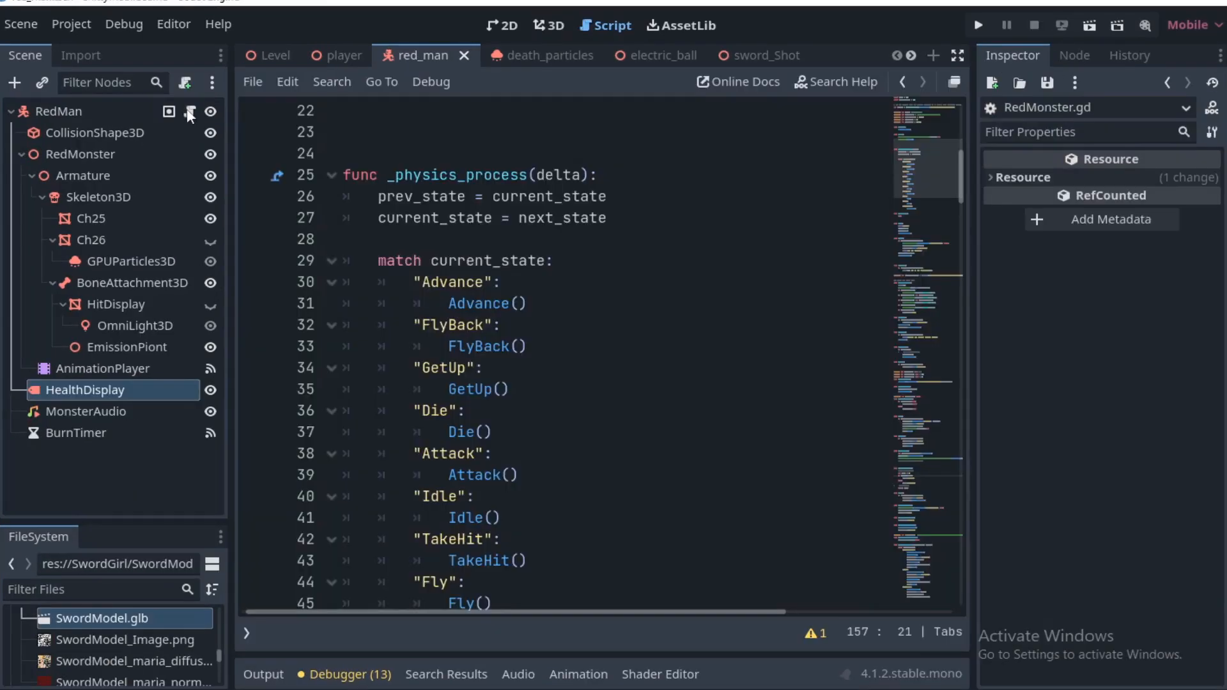
pyautogui.doubleClick(457, 175)
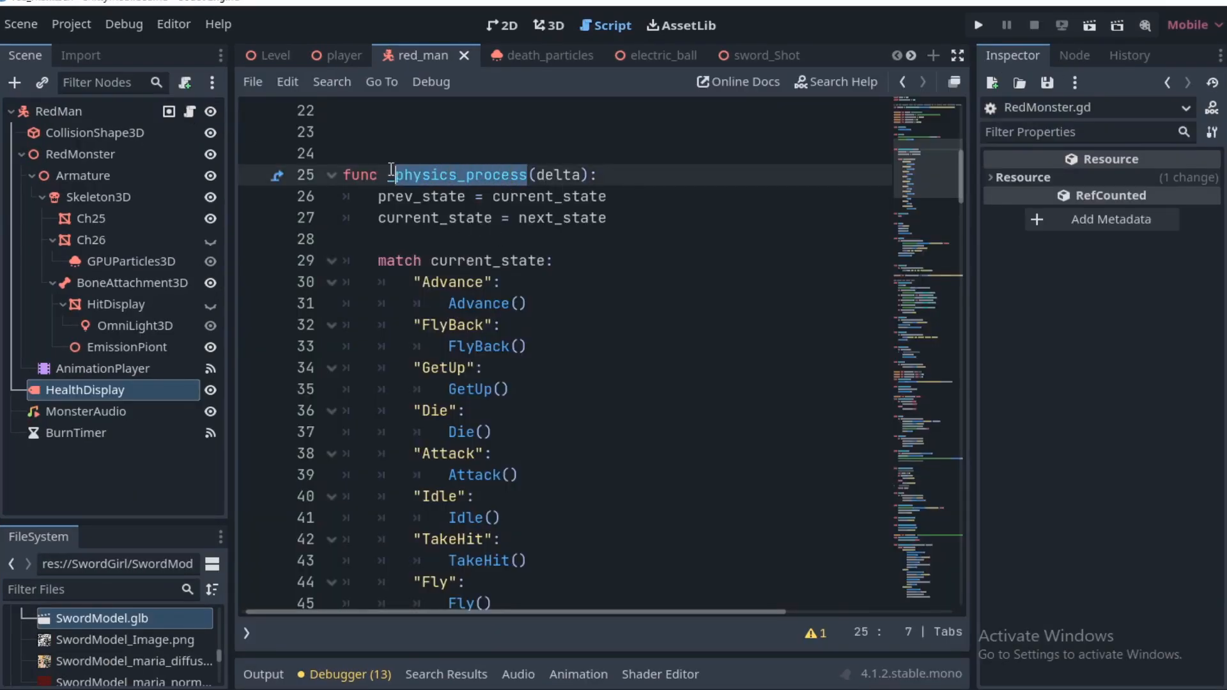
pyautogui.click(50, 112)
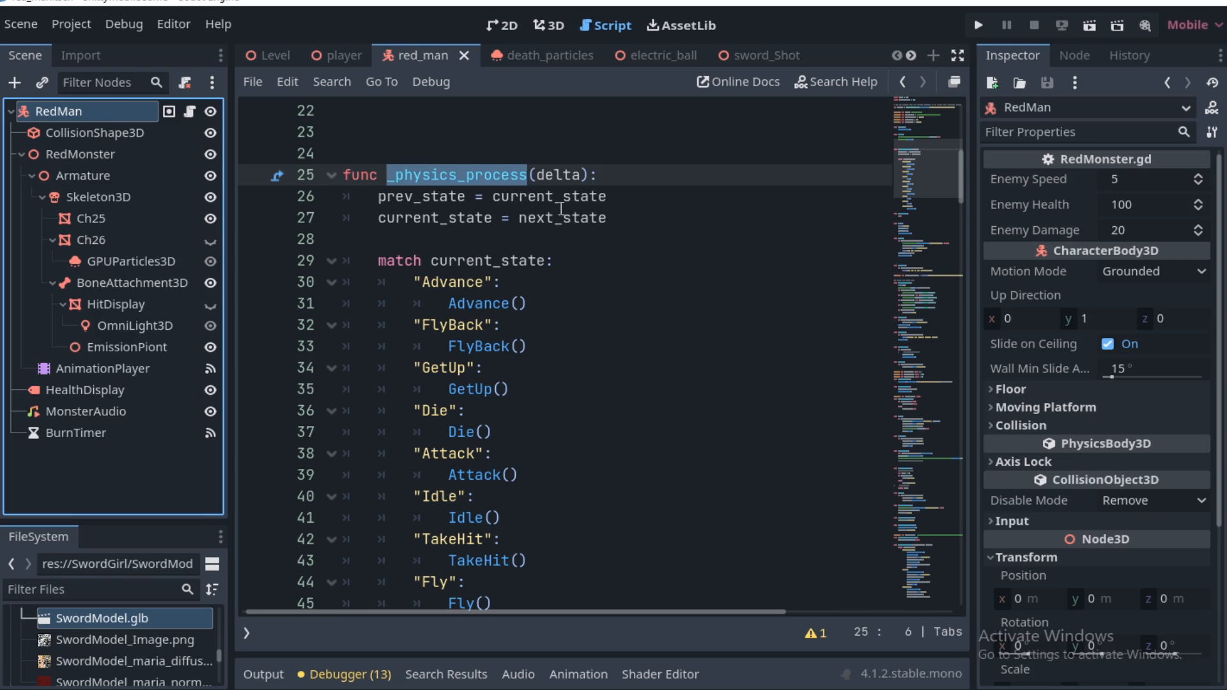
pyautogui.scroll(-3)
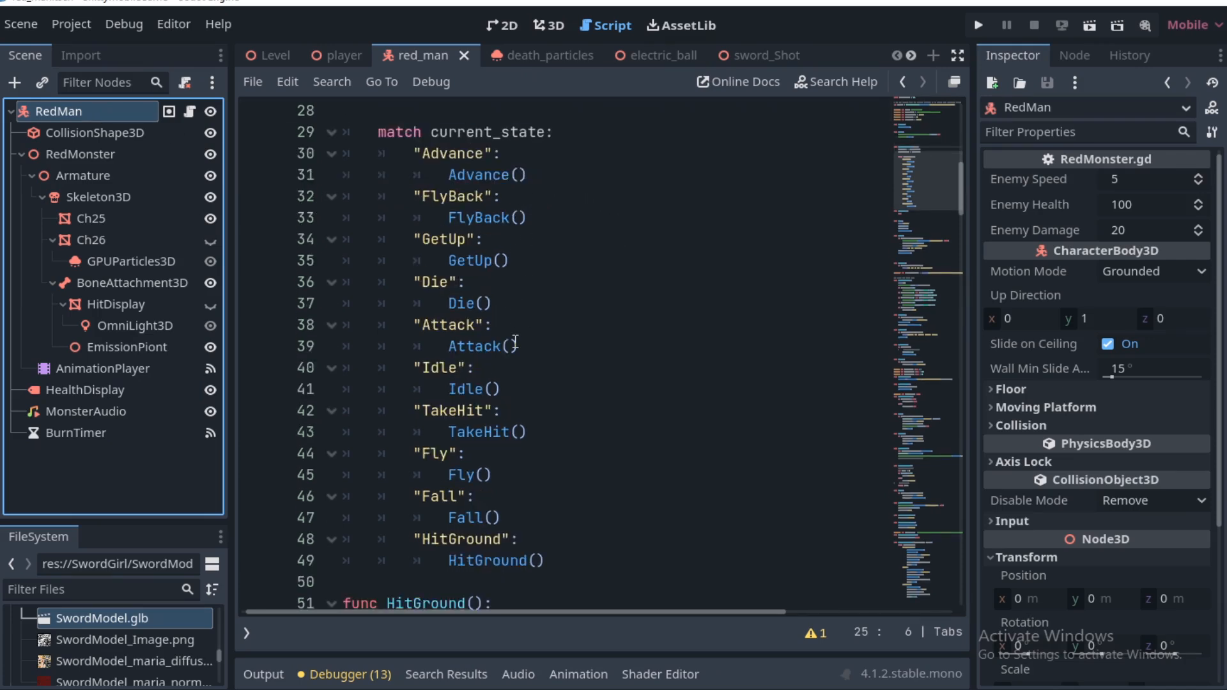
pyautogui.scroll(-3)
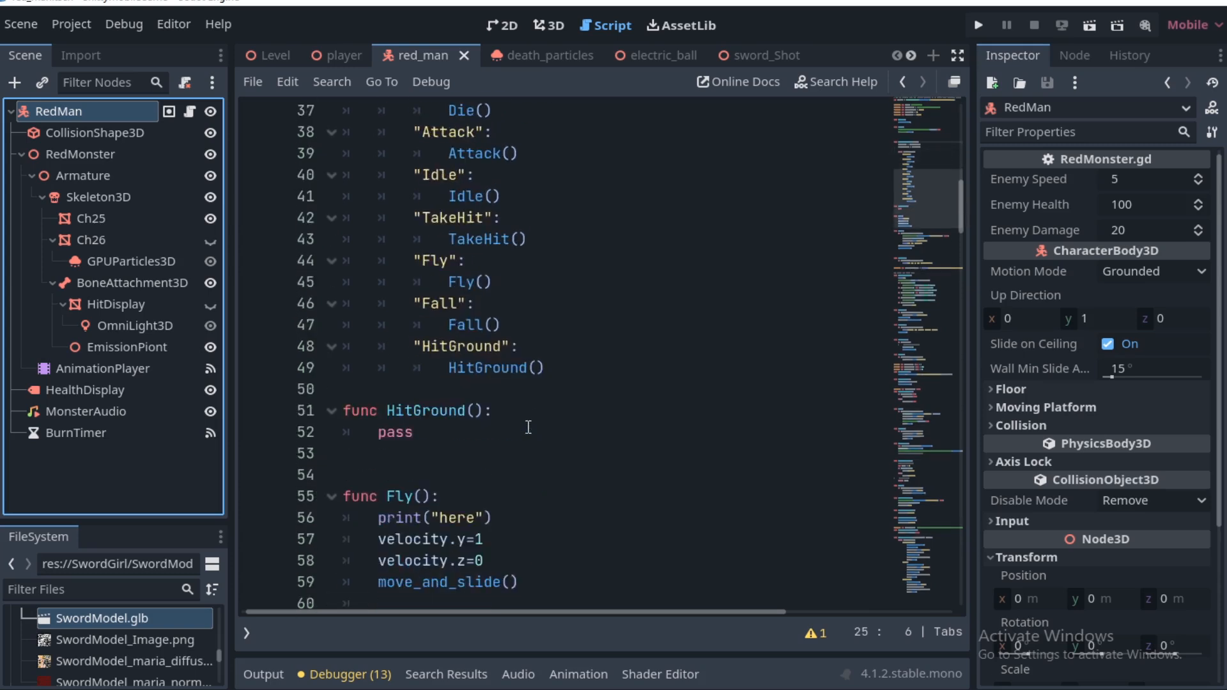
pyautogui.scroll(-3)
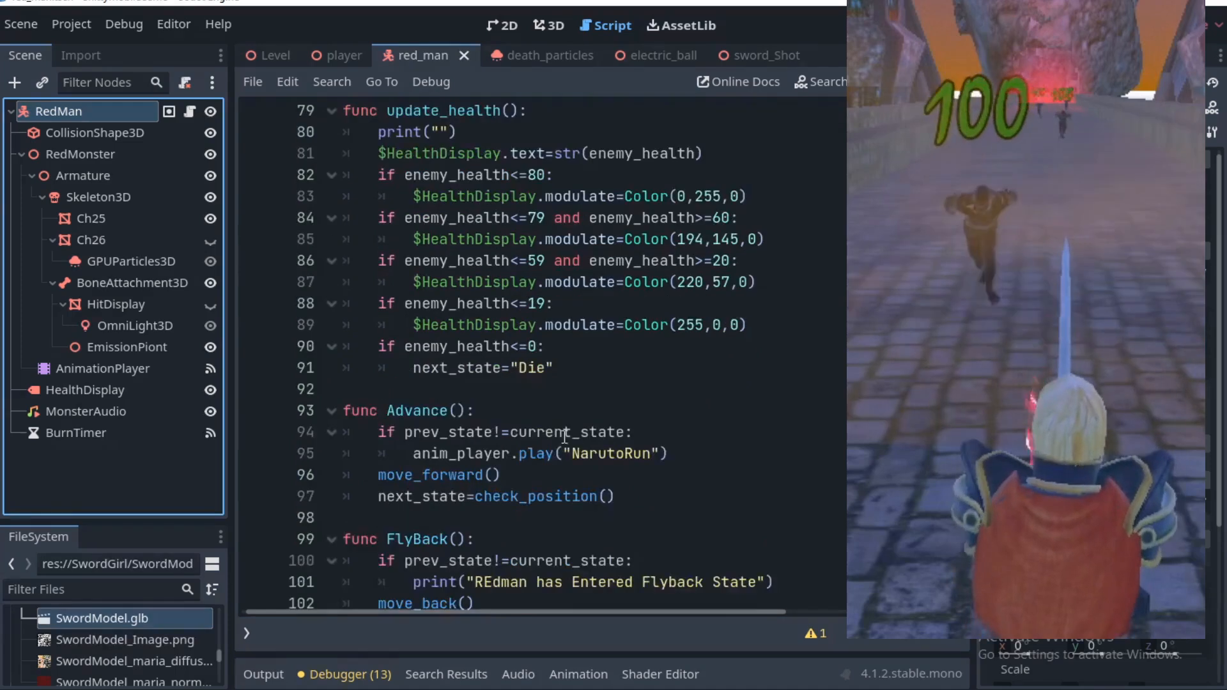
# - Search for check_position() and step through its 3 matches in the script
pyautogui.doubleClick(418, 412)
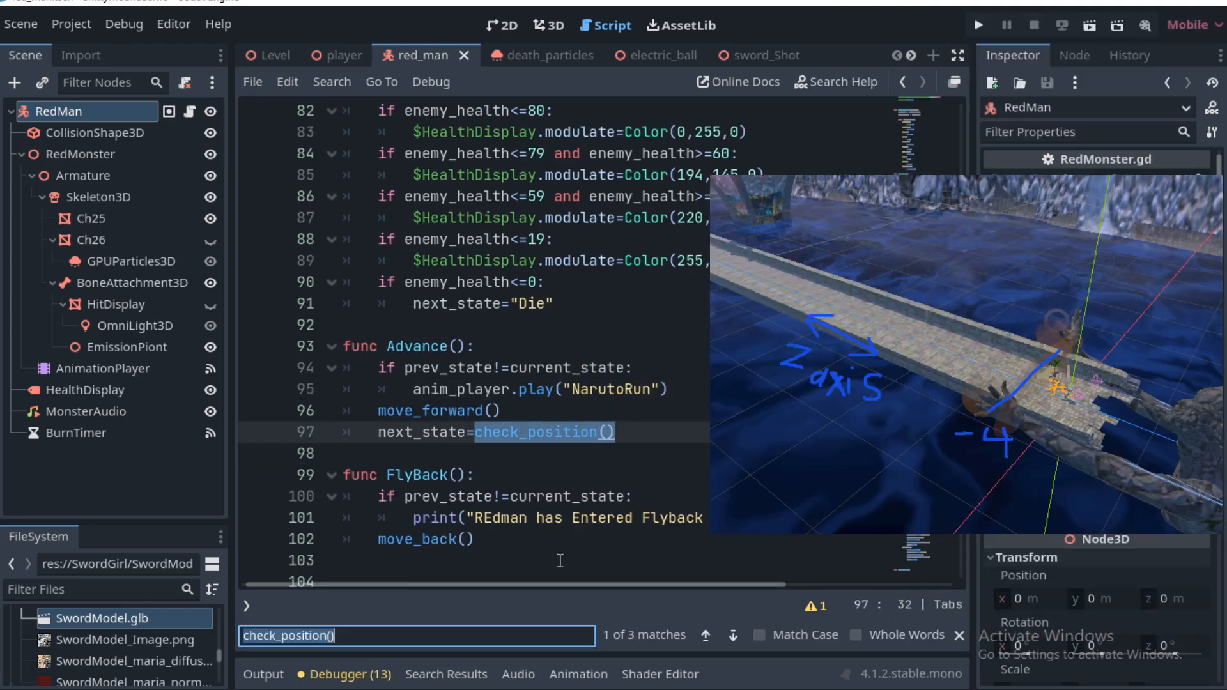
pyautogui.click(708, 634)
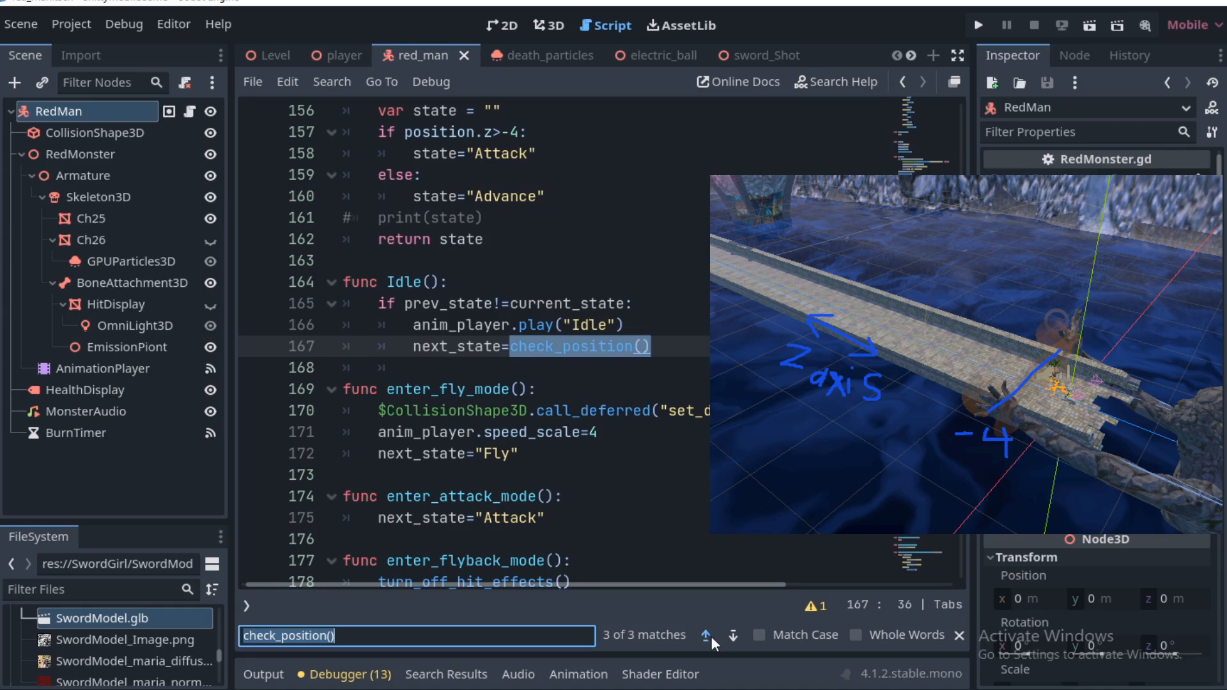
pyautogui.click(706, 636)
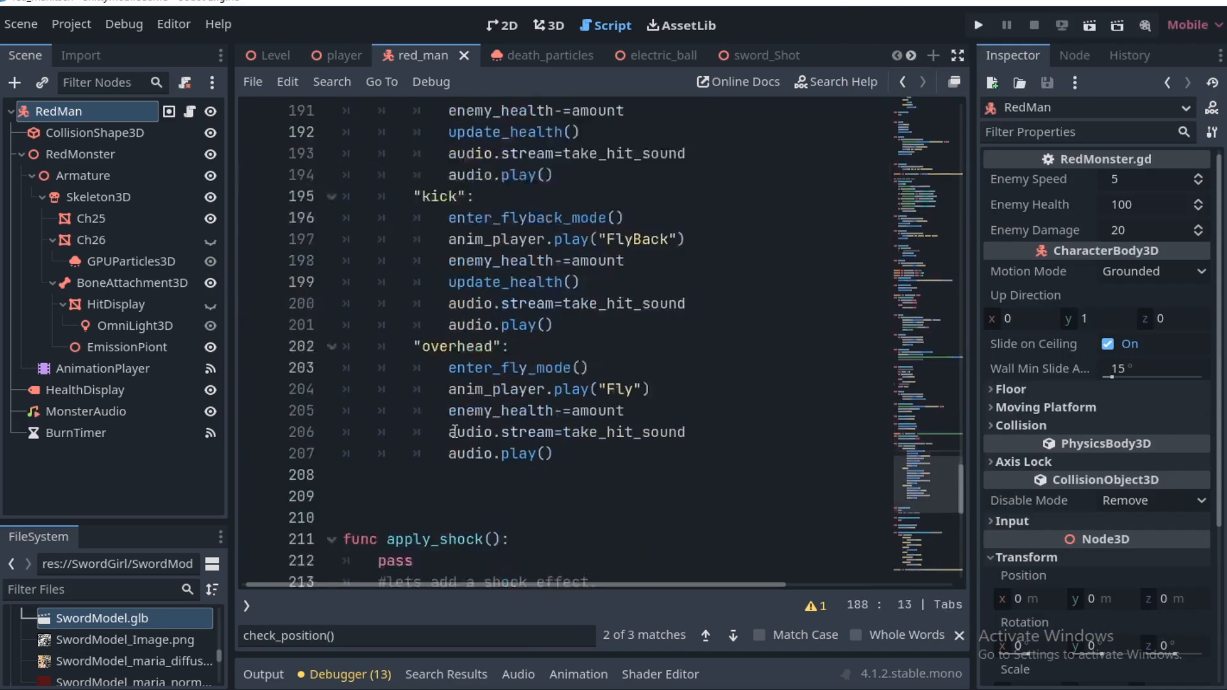
pyautogui.scroll(-3)
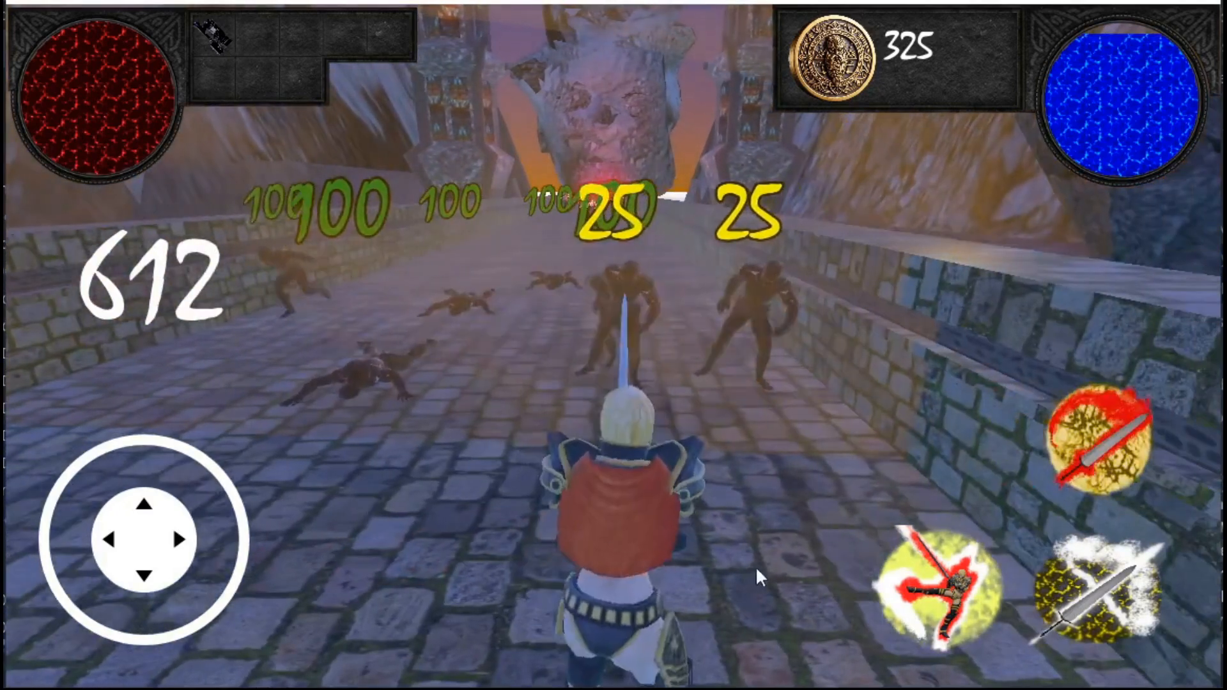
# - Close the running game after checking the HUD's FPS counter during the bridge fight
pyautogui.click(1100, 601)
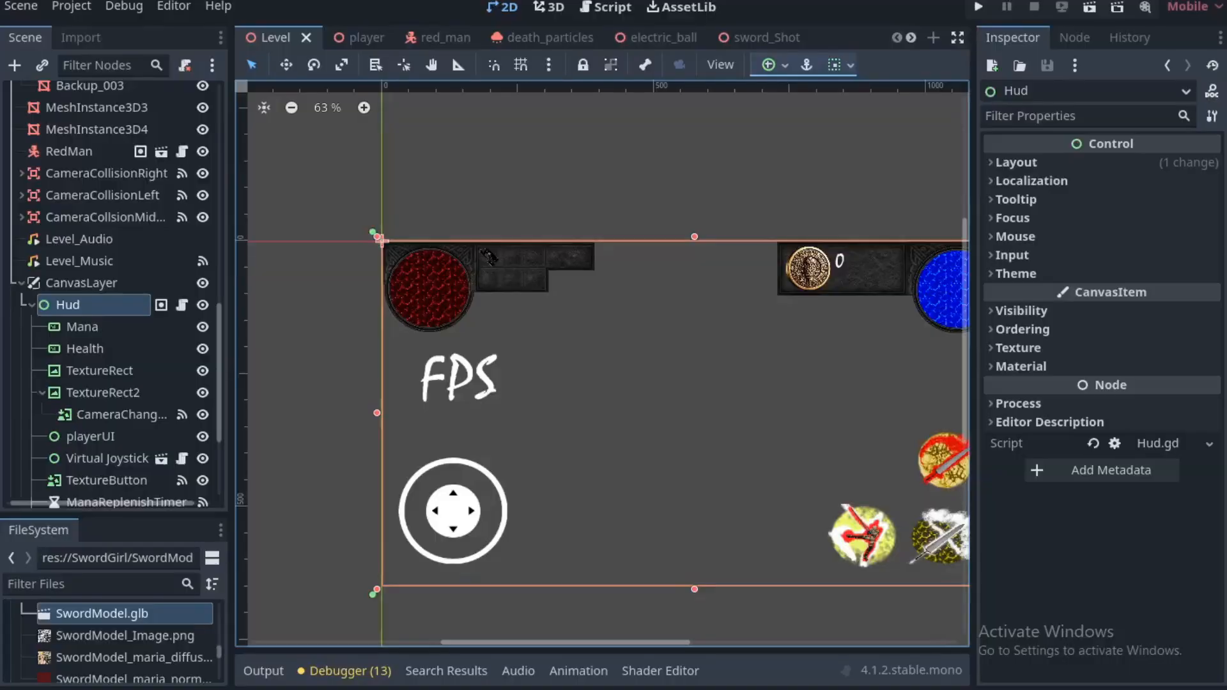
pyautogui.scroll(-3)
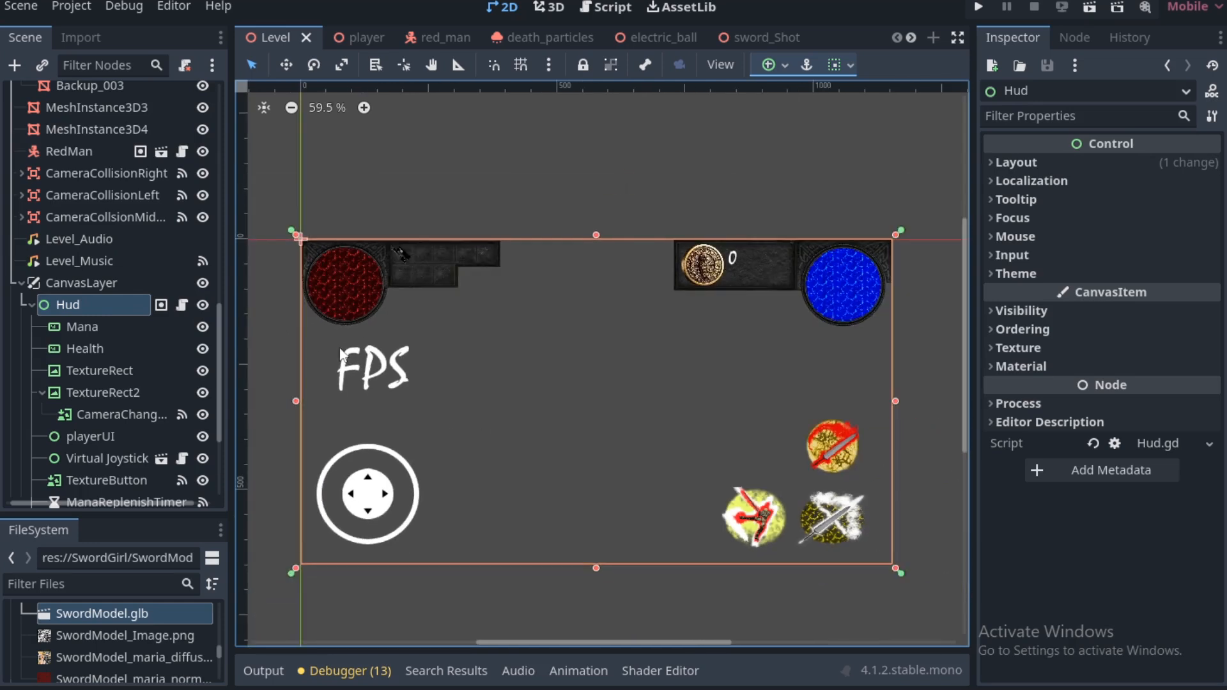
pyautogui.moveTo(346, 371)
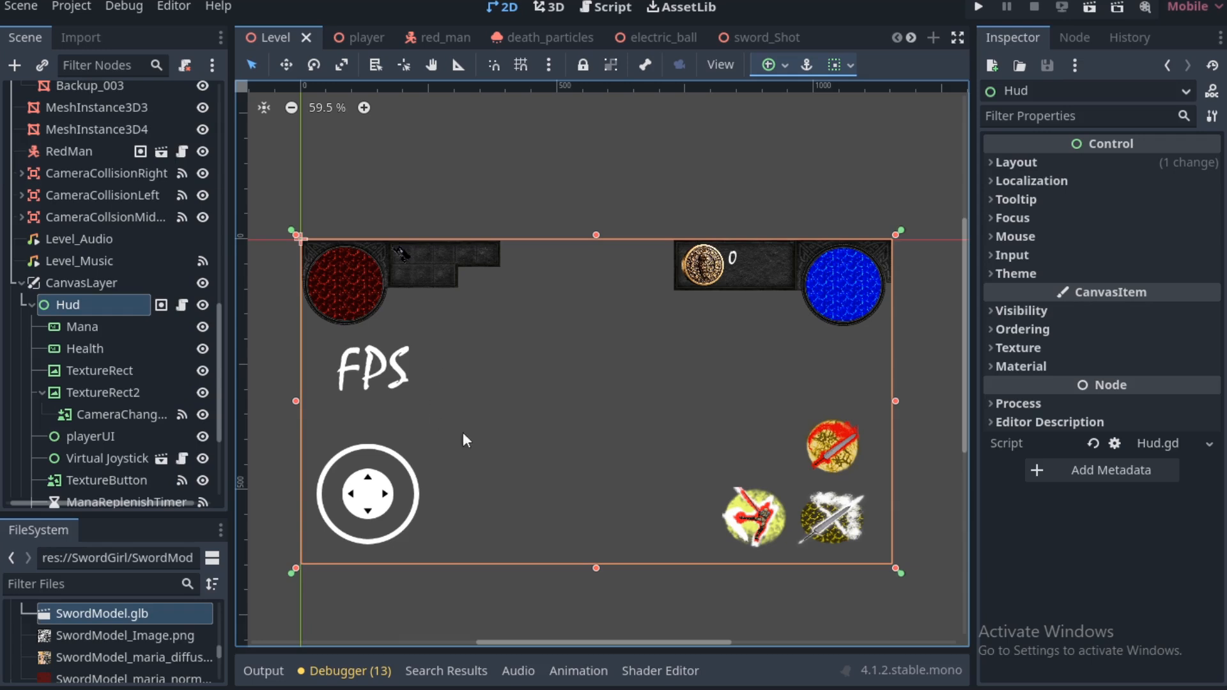
pyautogui.moveTo(442, 463)
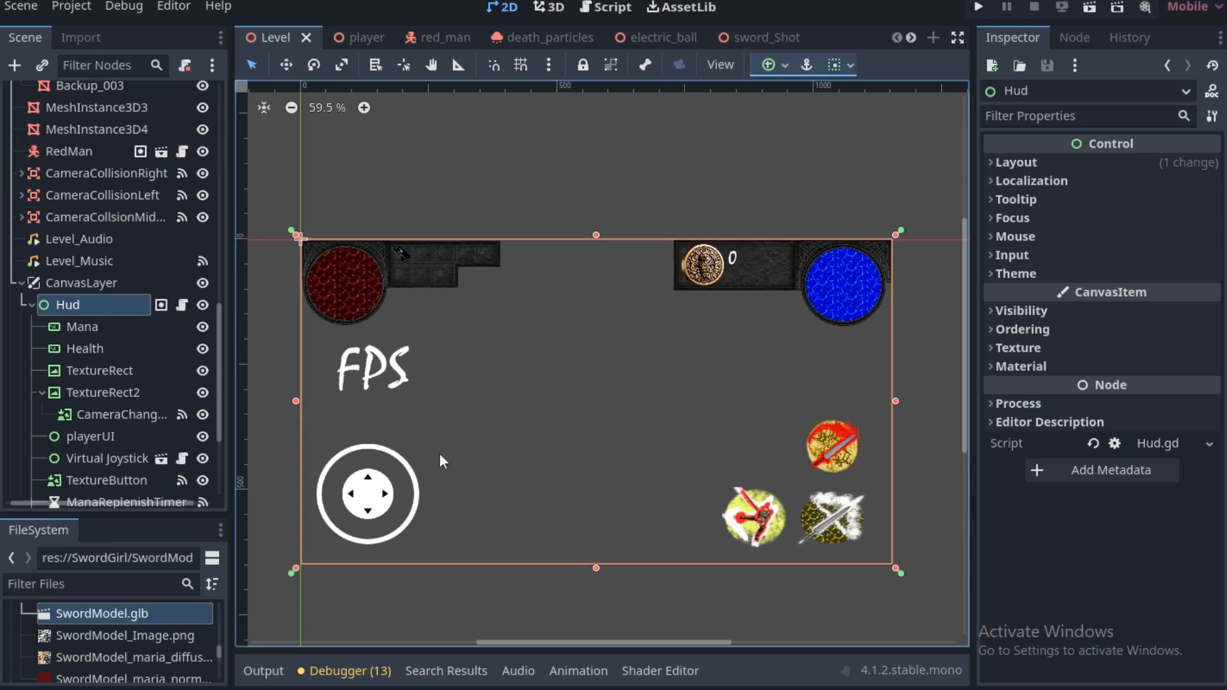
pyautogui.scroll(-3)
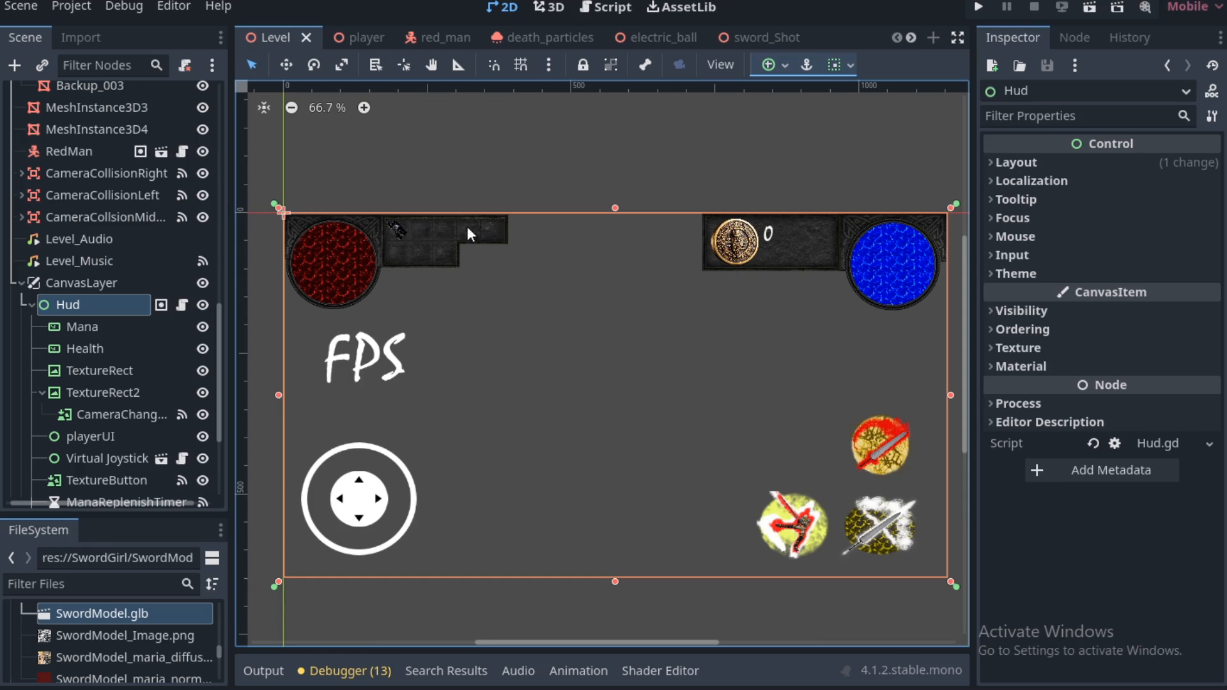
pyautogui.moveTo(458, 271)
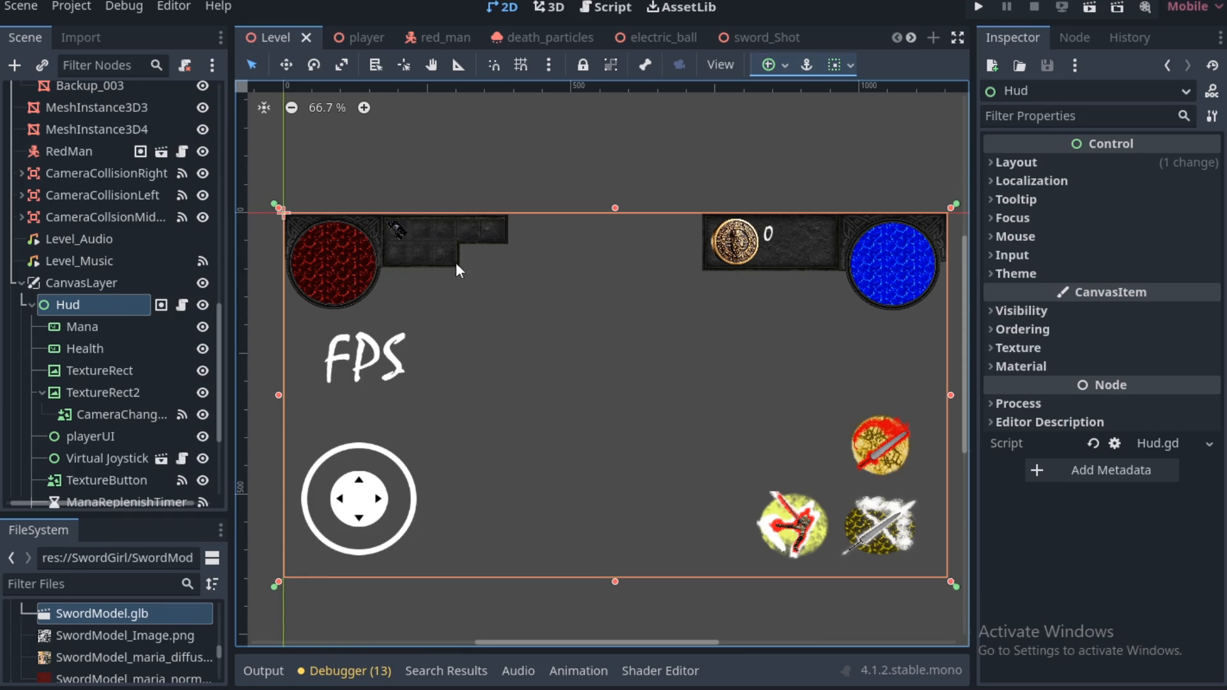
pyautogui.moveTo(412, 230)
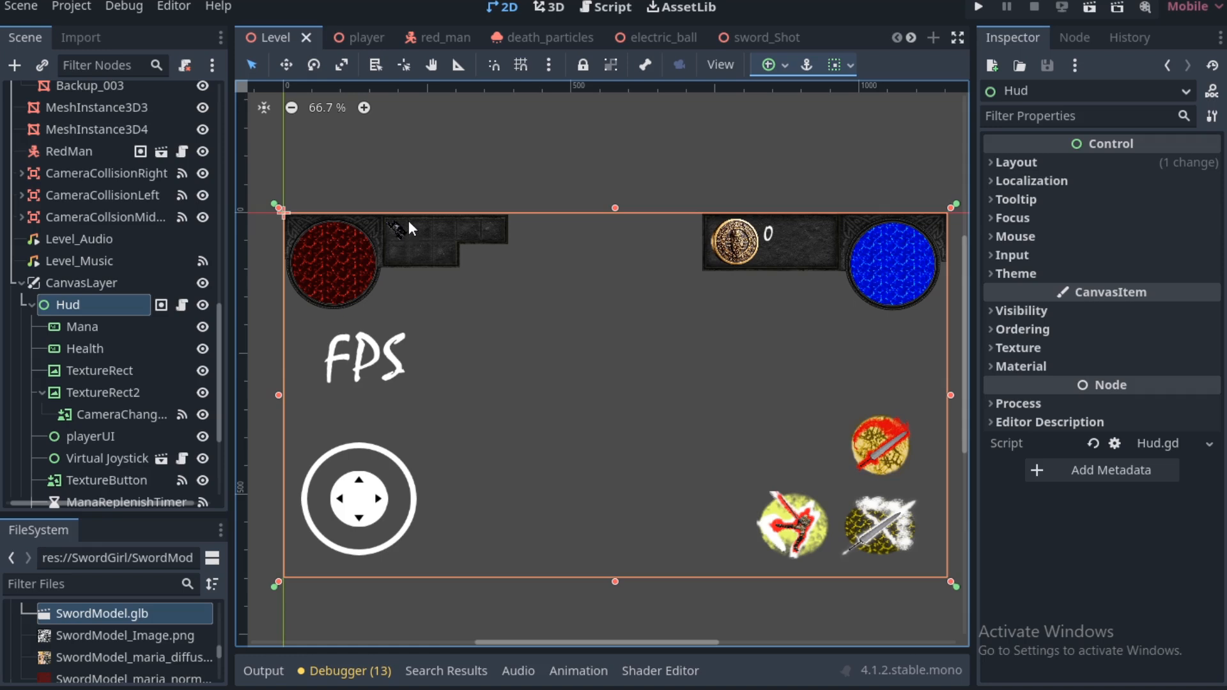
pyautogui.moveTo(402, 259)
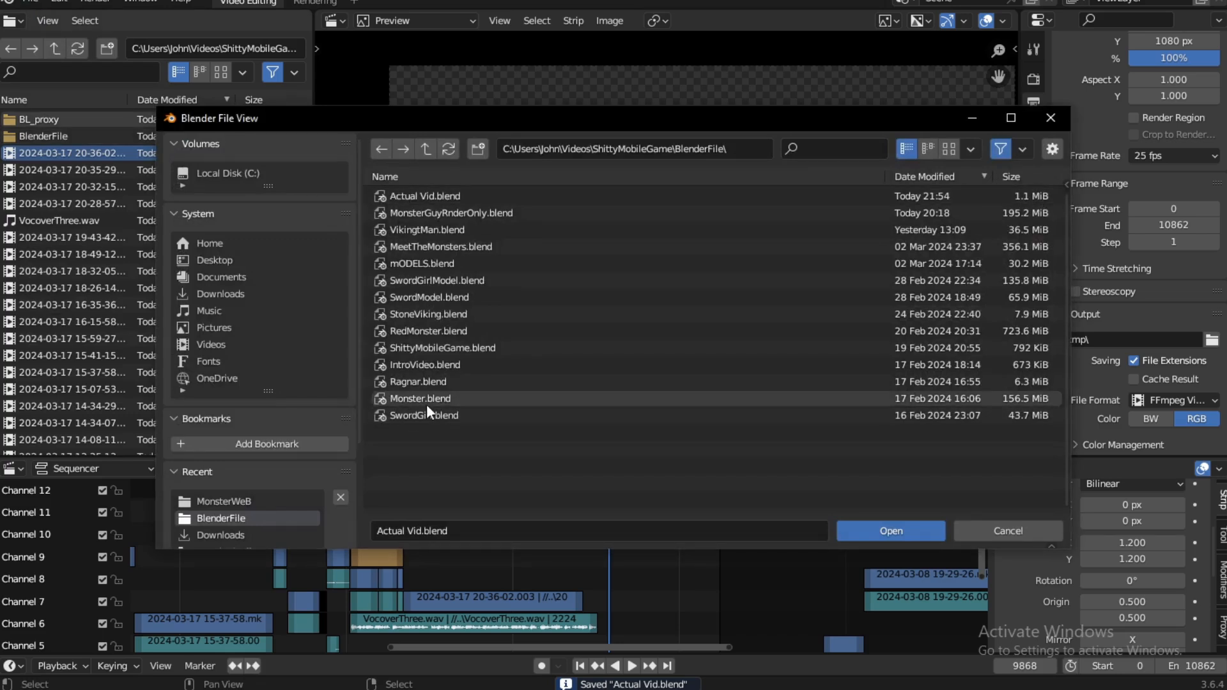
# - Load the Monster.blend project in Blender and show its render result
pyautogui.click(419, 399)
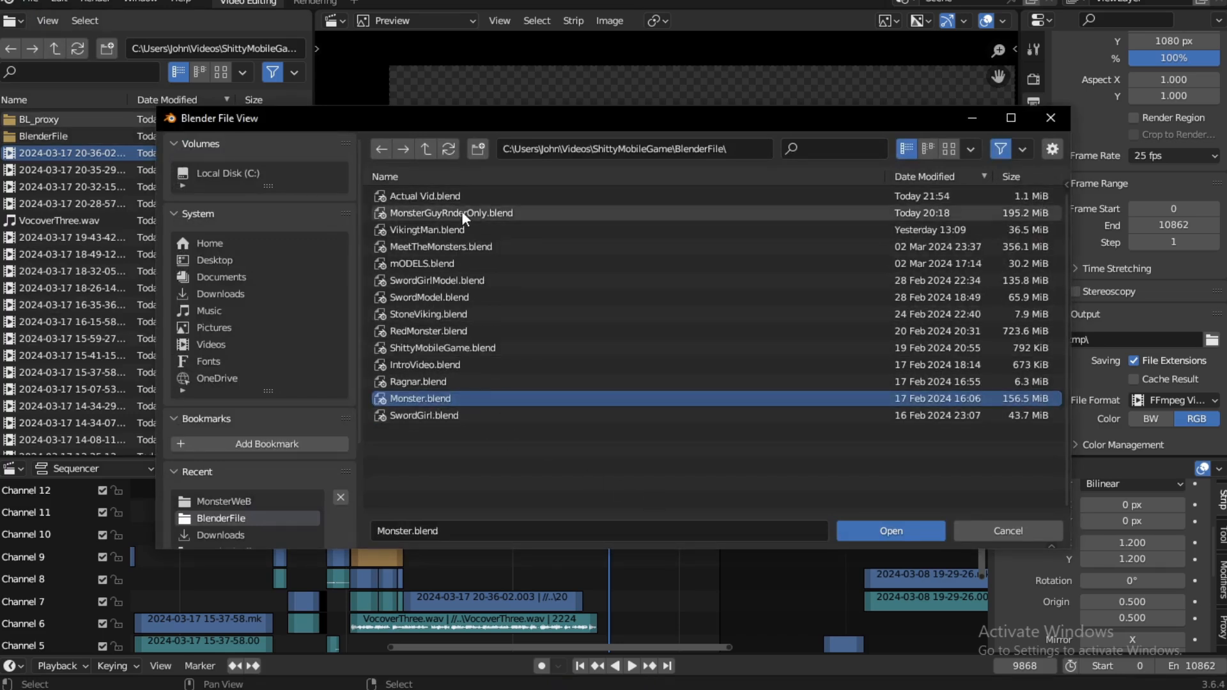
pyautogui.click(891, 531)
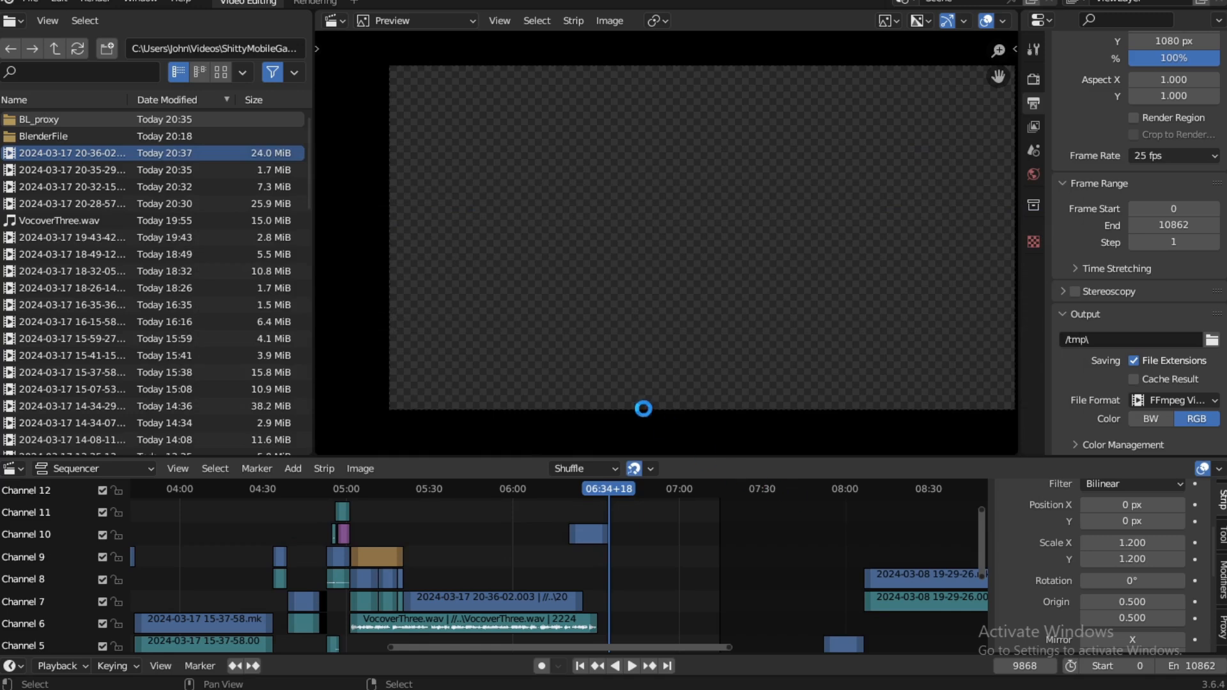
pyautogui.click(588, 3)
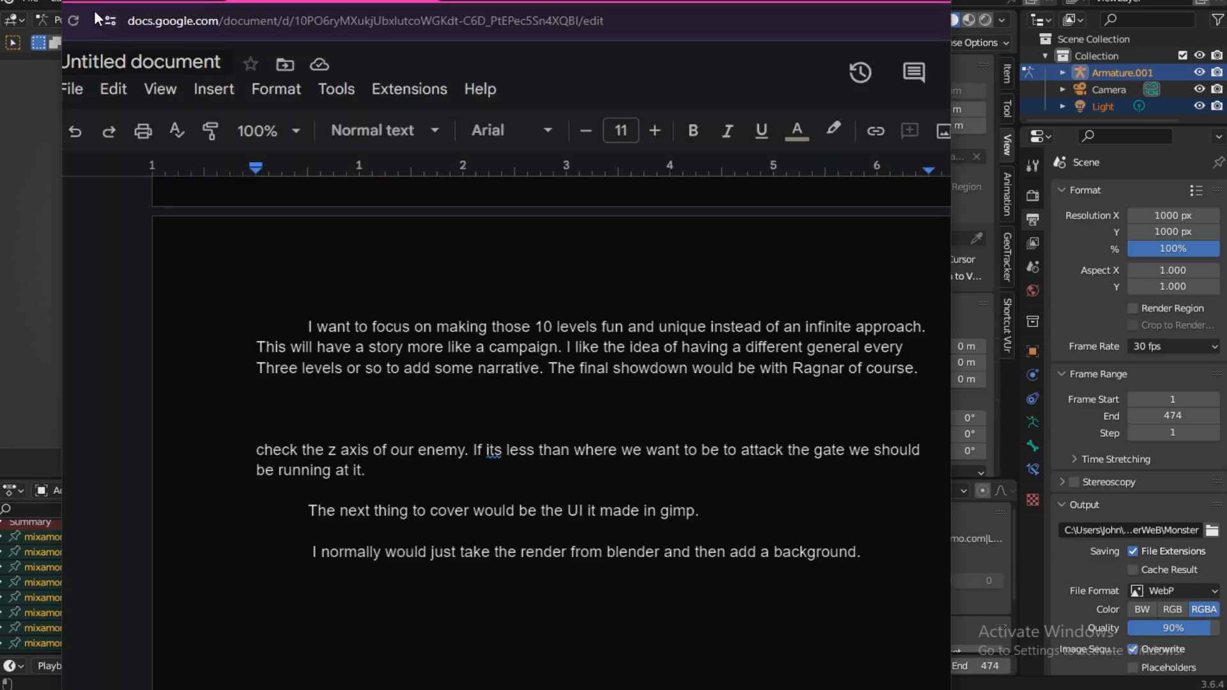
pyautogui.moveTo(232, 50)
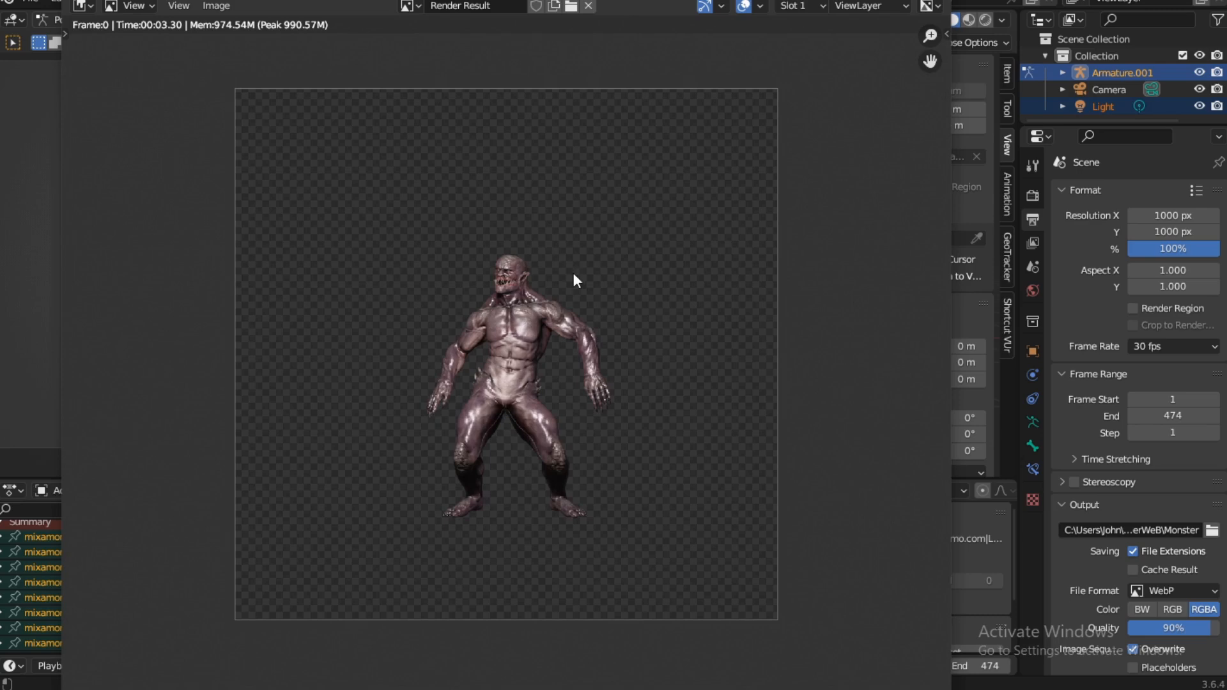
# - Save the rendered monster image as Mymonster.webp
pyautogui.click(214, 5)
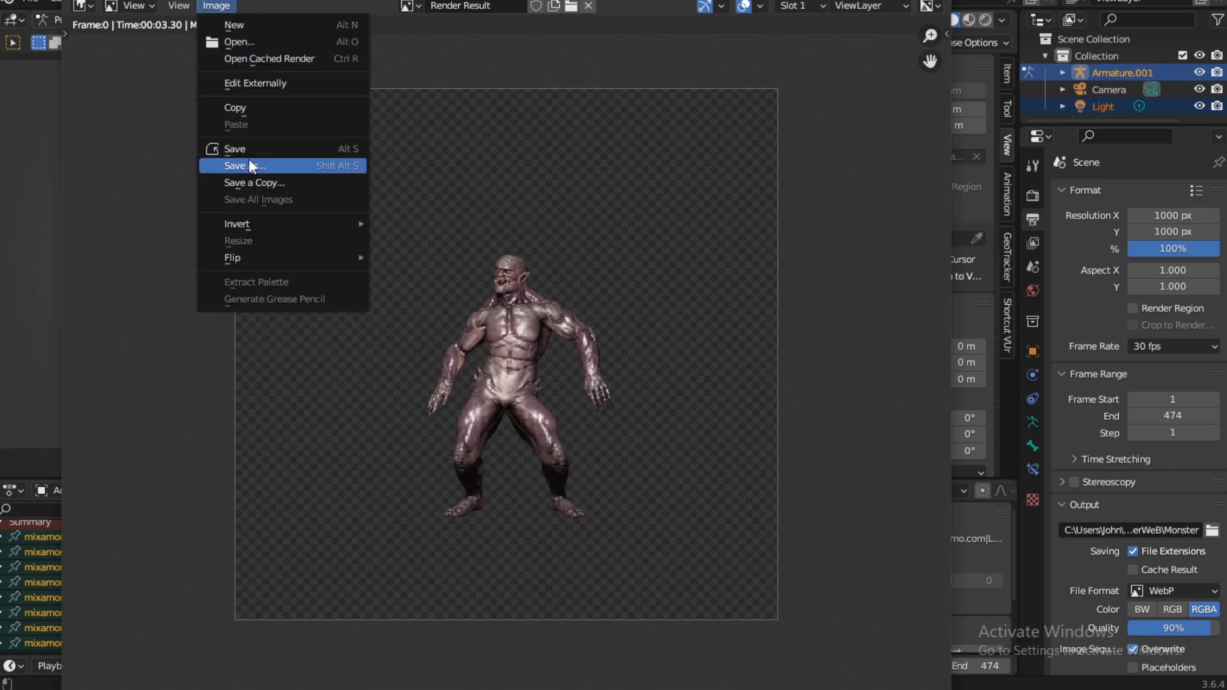
pyautogui.click(243, 165)
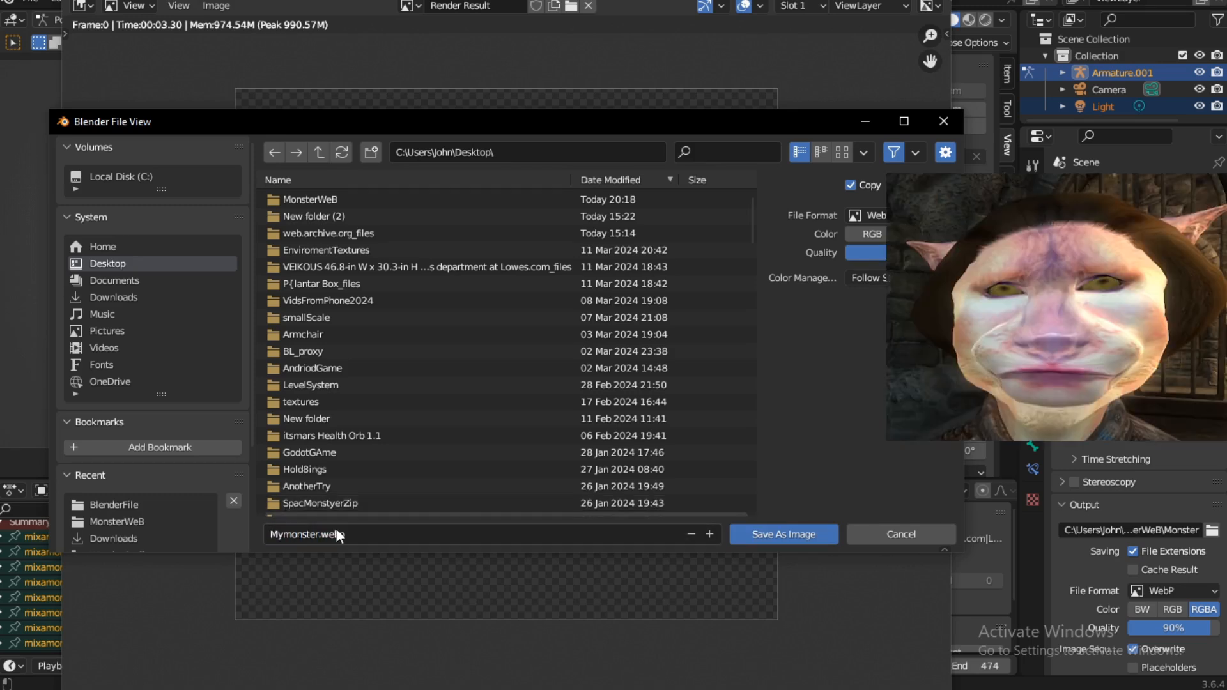
pyautogui.click(784, 534)
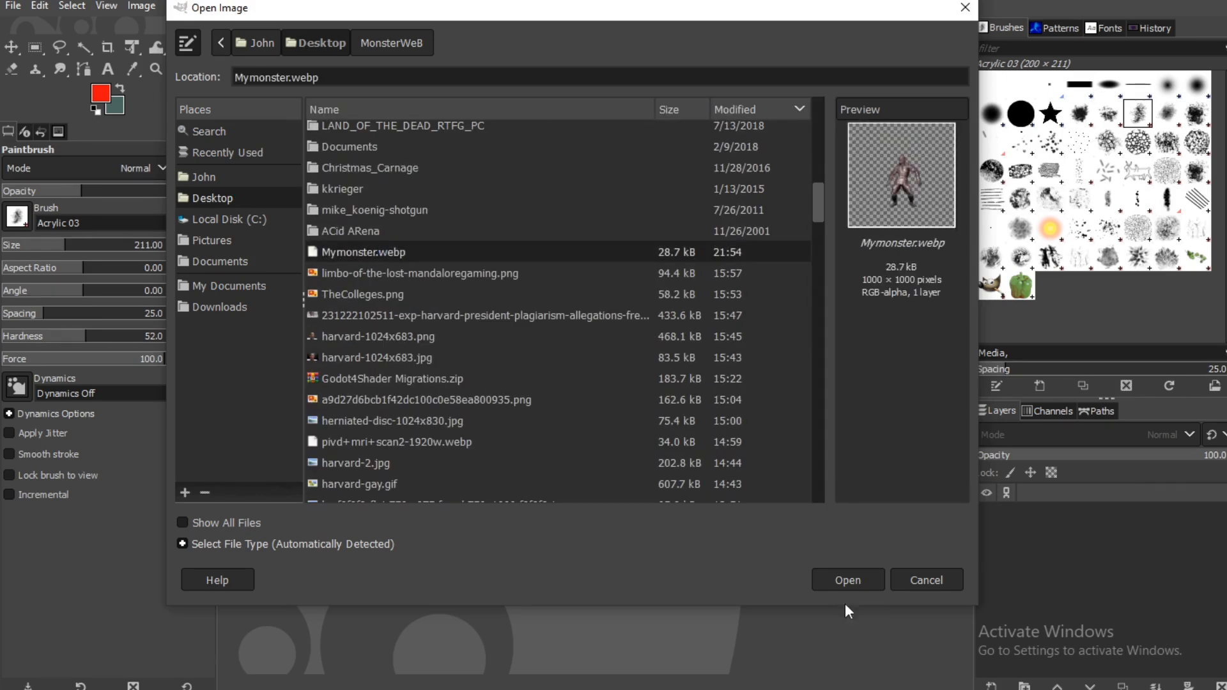
# - Load Mymonster.webp in GIMP and add a new transparent layer above it
pyautogui.click(848, 580)
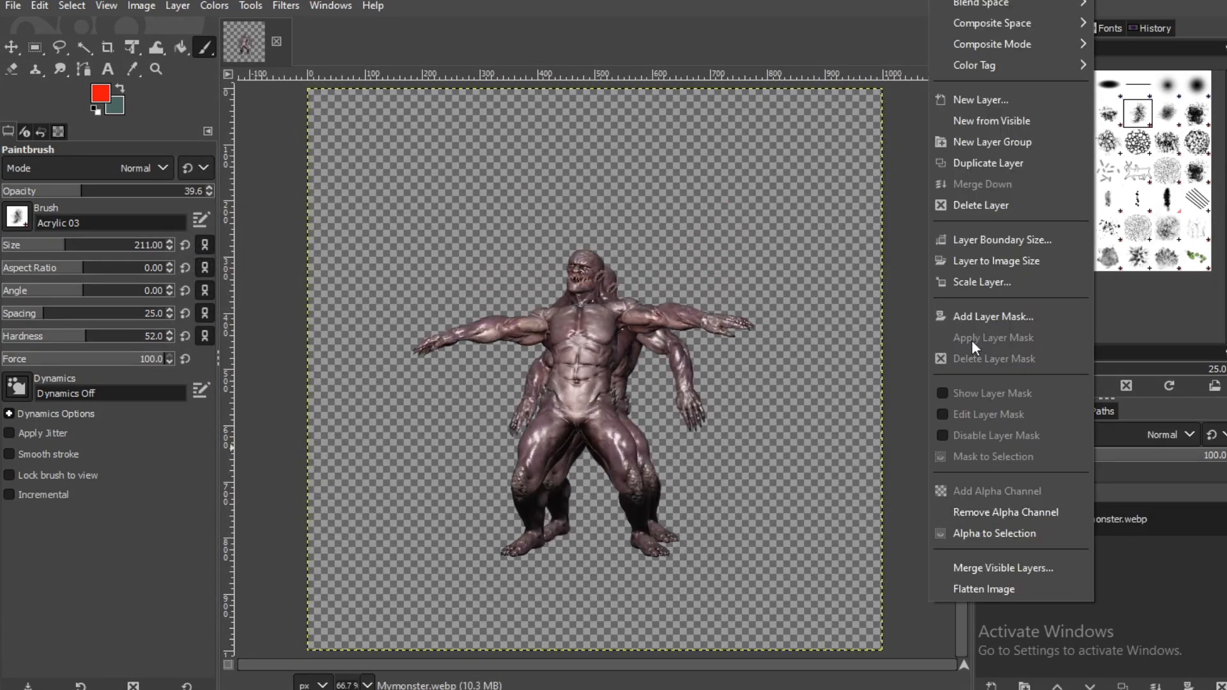
pyautogui.click(979, 99)
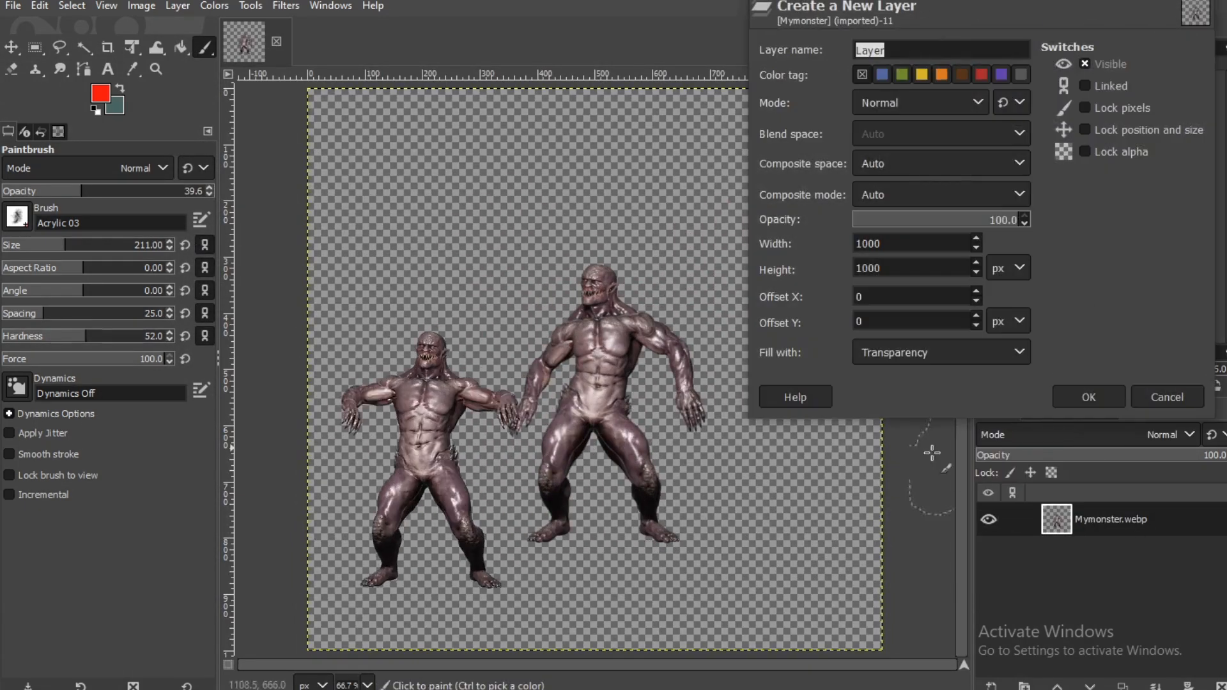
pyautogui.click(1089, 396)
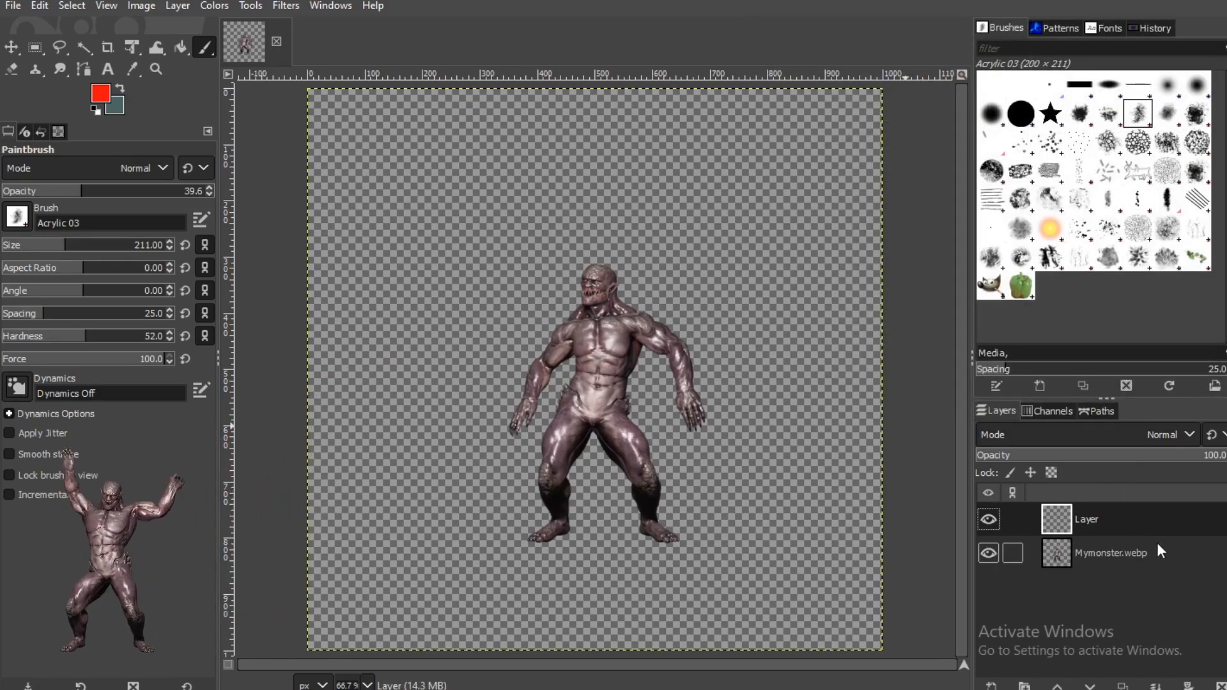
pyautogui.click(99, 92)
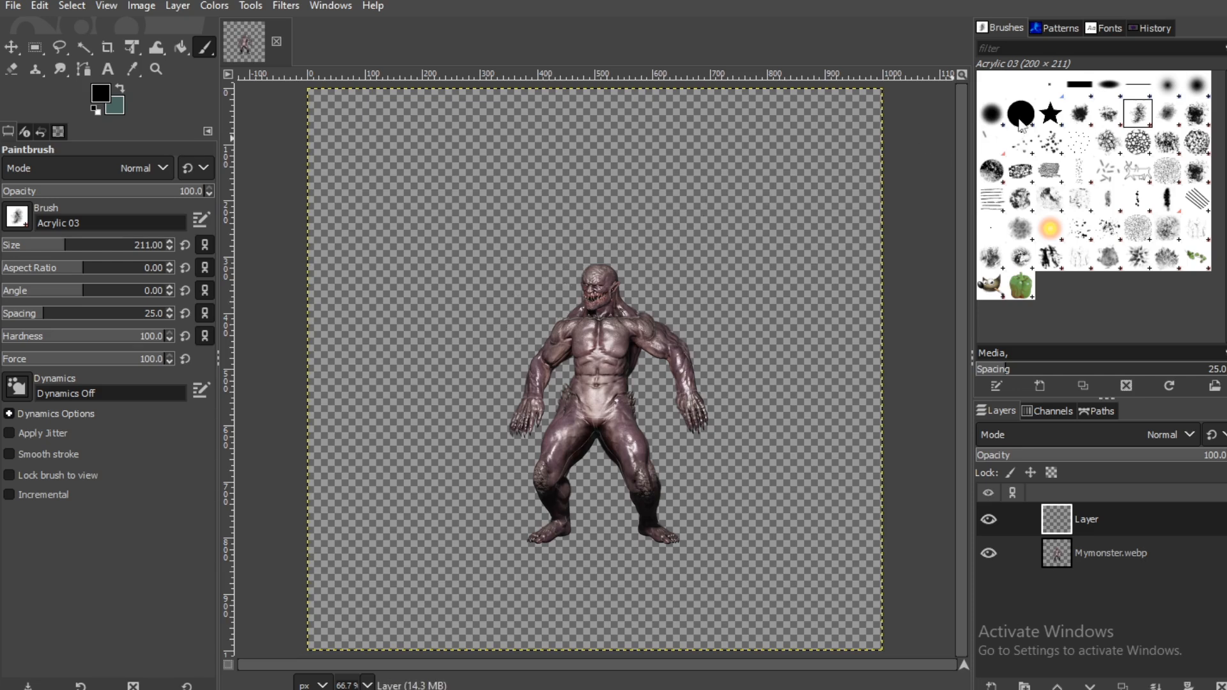
# - Stamp a large black Chalk 03 circle (size 781, spacing 20) behind the monster
pyautogui.click(1082, 112)
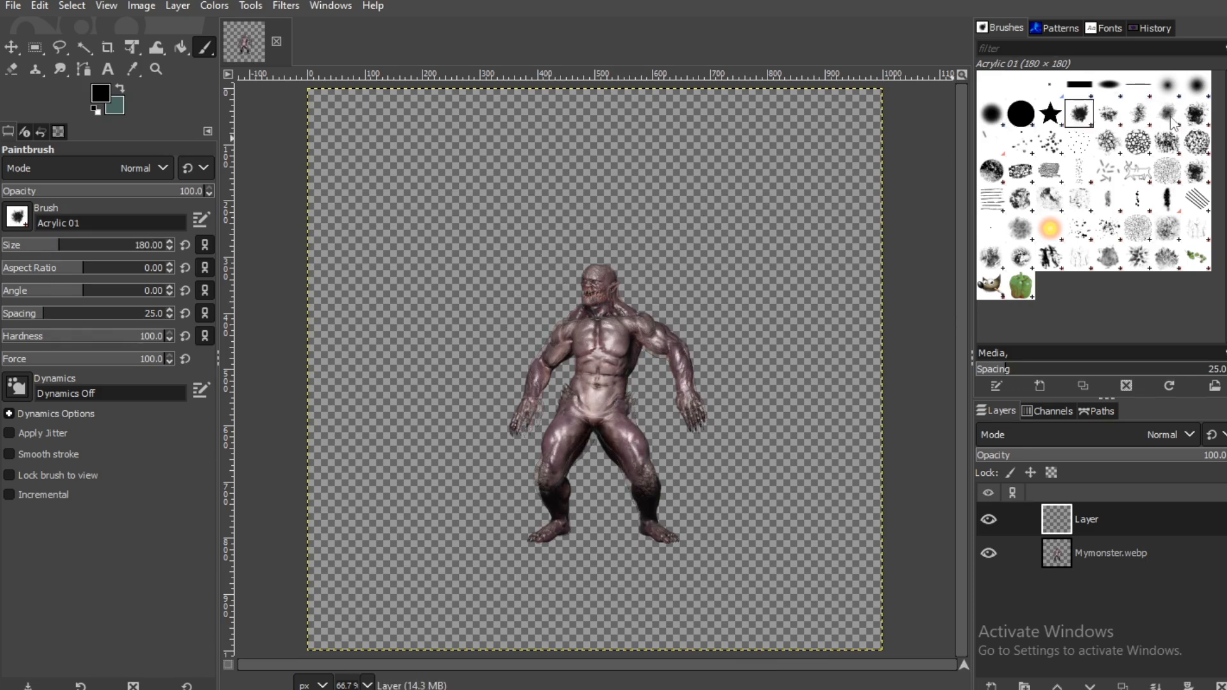
pyautogui.moveTo(1041, 179)
pyautogui.write('580')
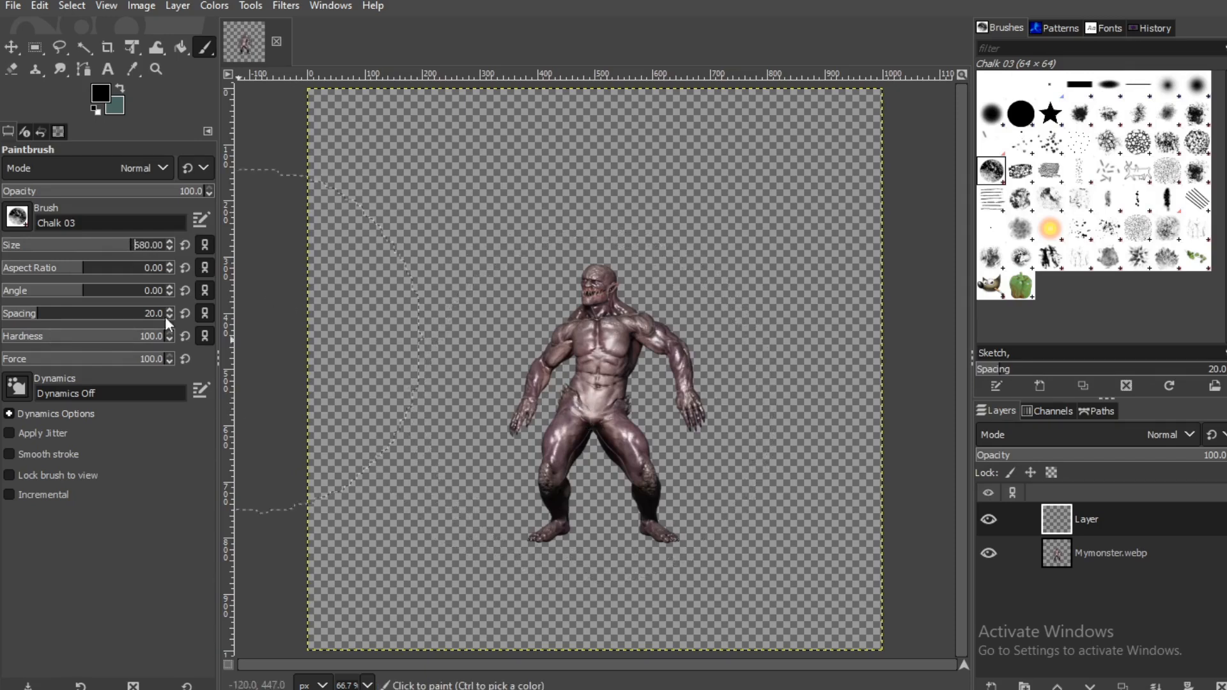
pyautogui.moveTo(576, 407)
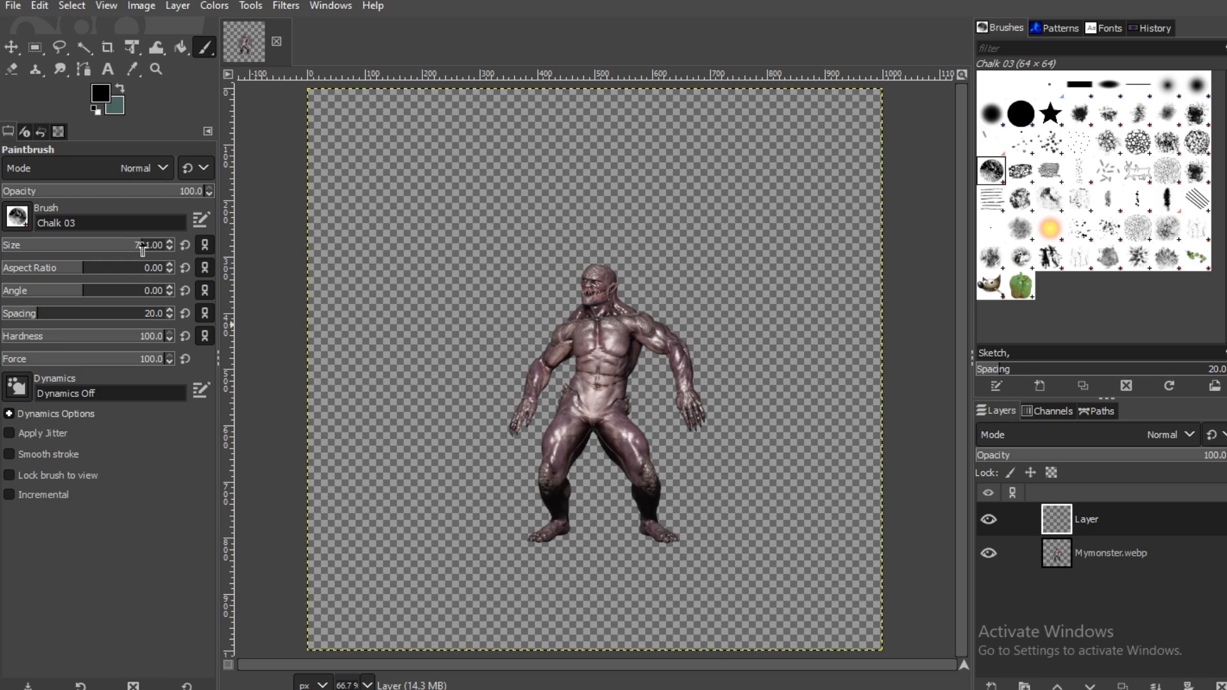
pyautogui.moveTo(594, 412)
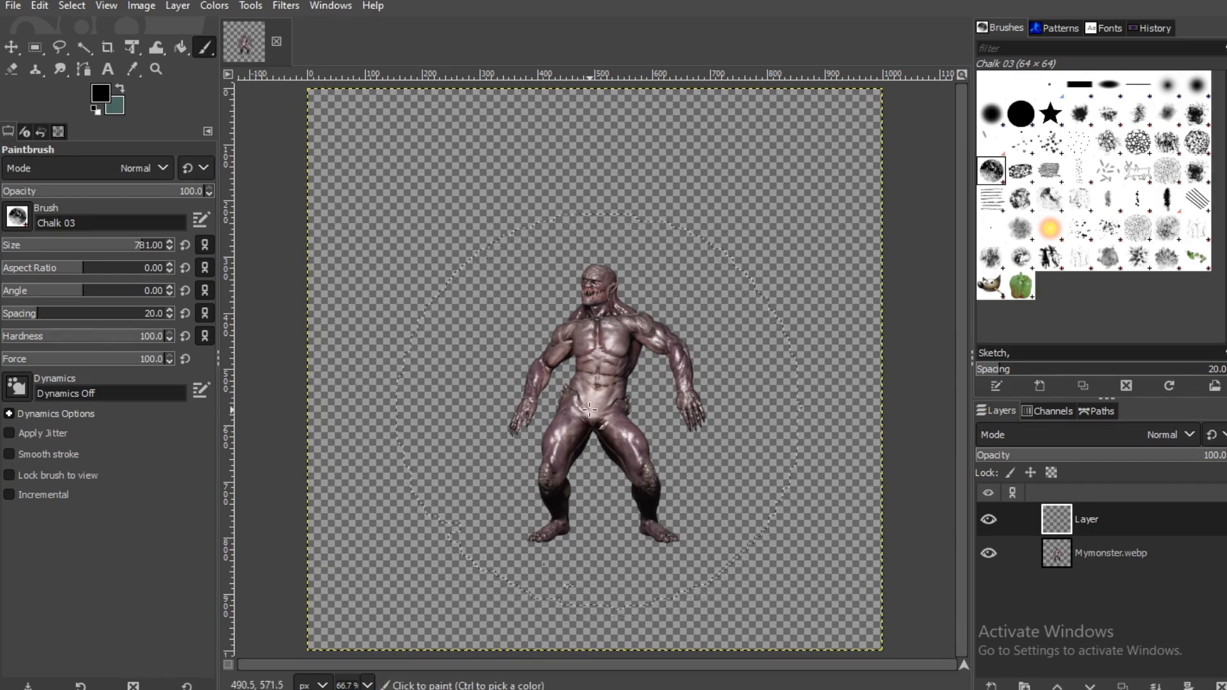
pyautogui.moveTo(596, 411)
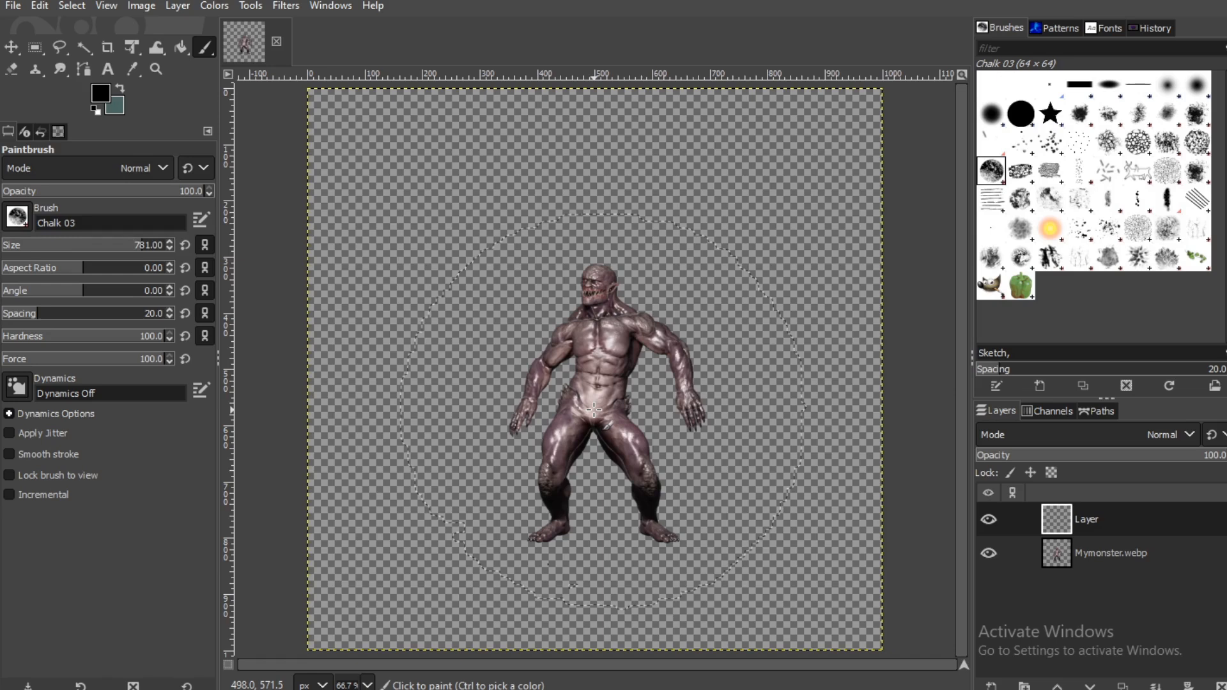
pyautogui.click(592, 415)
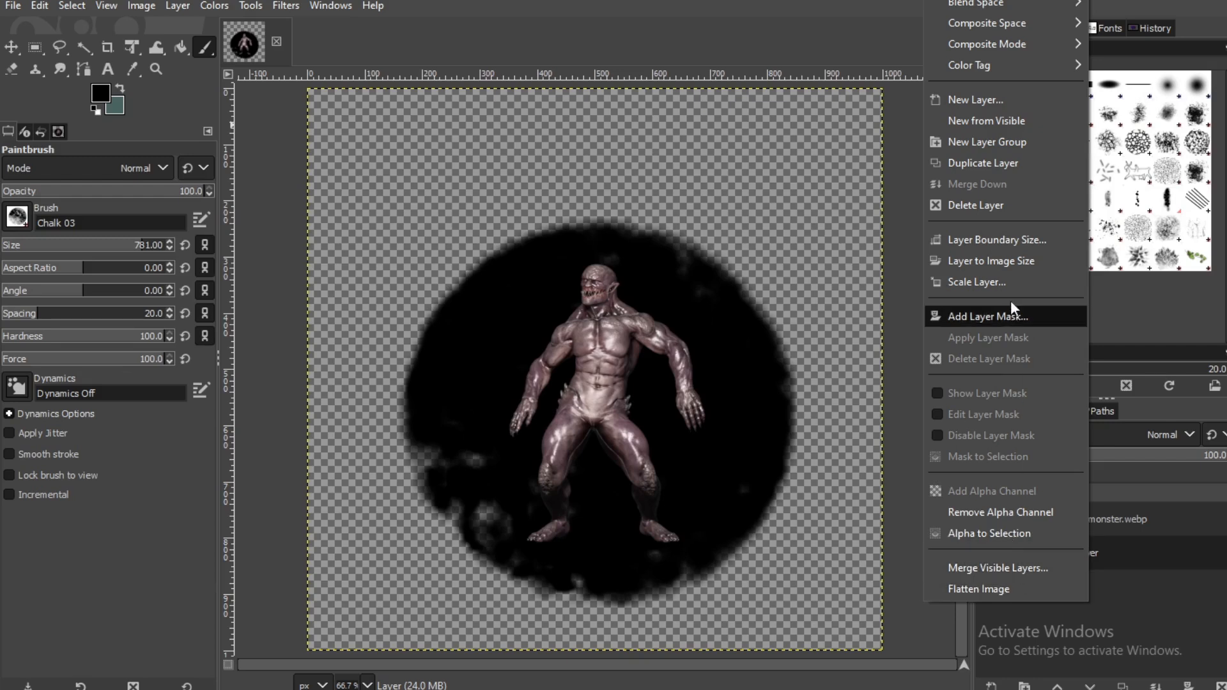
# - Add a new transparent layer and choose red as the paint colour
pyautogui.click(976, 100)
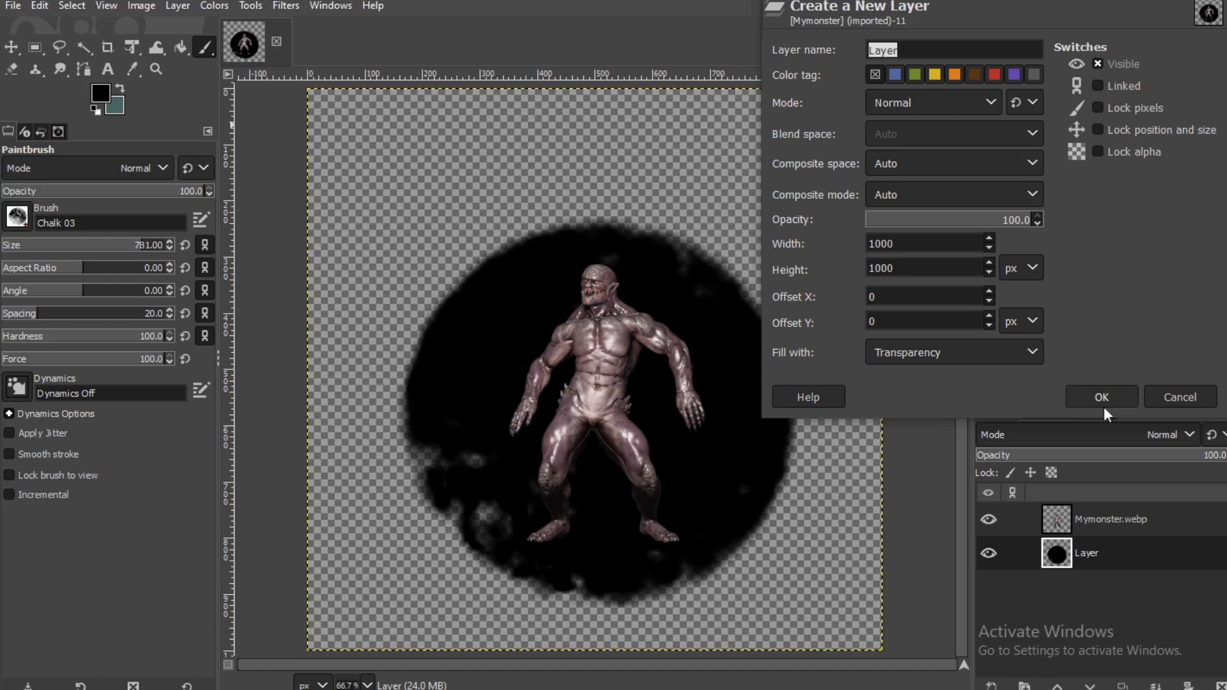
pyautogui.click(1102, 397)
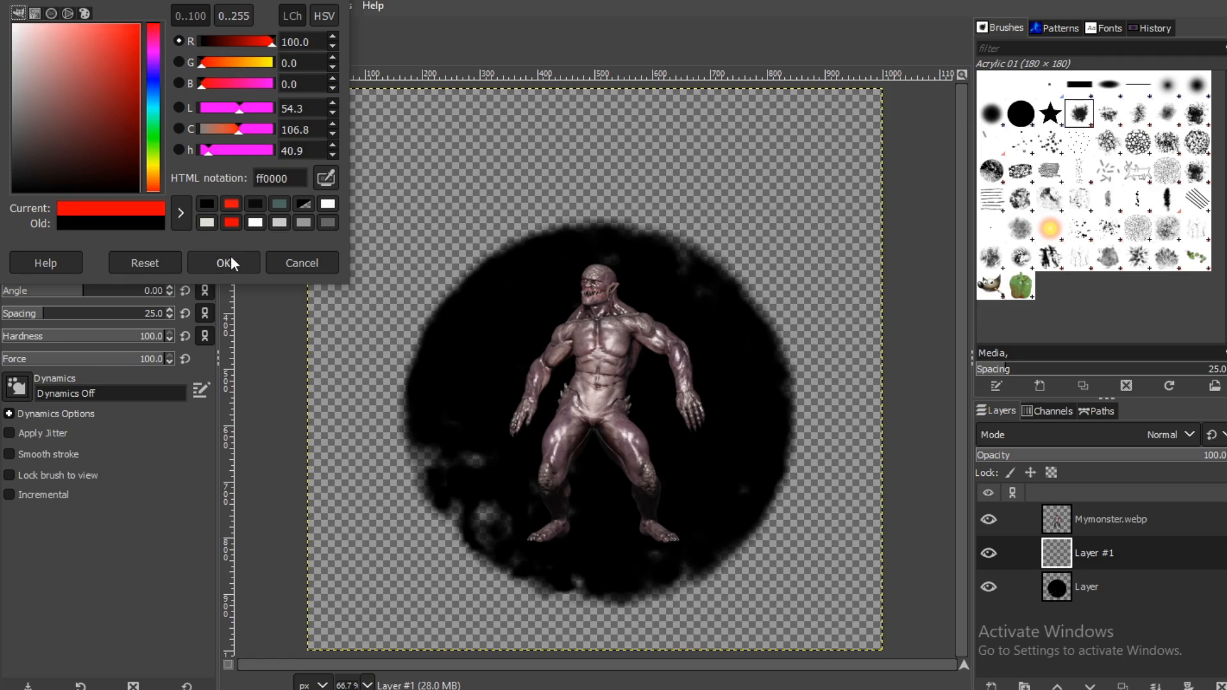
pyautogui.click(223, 263)
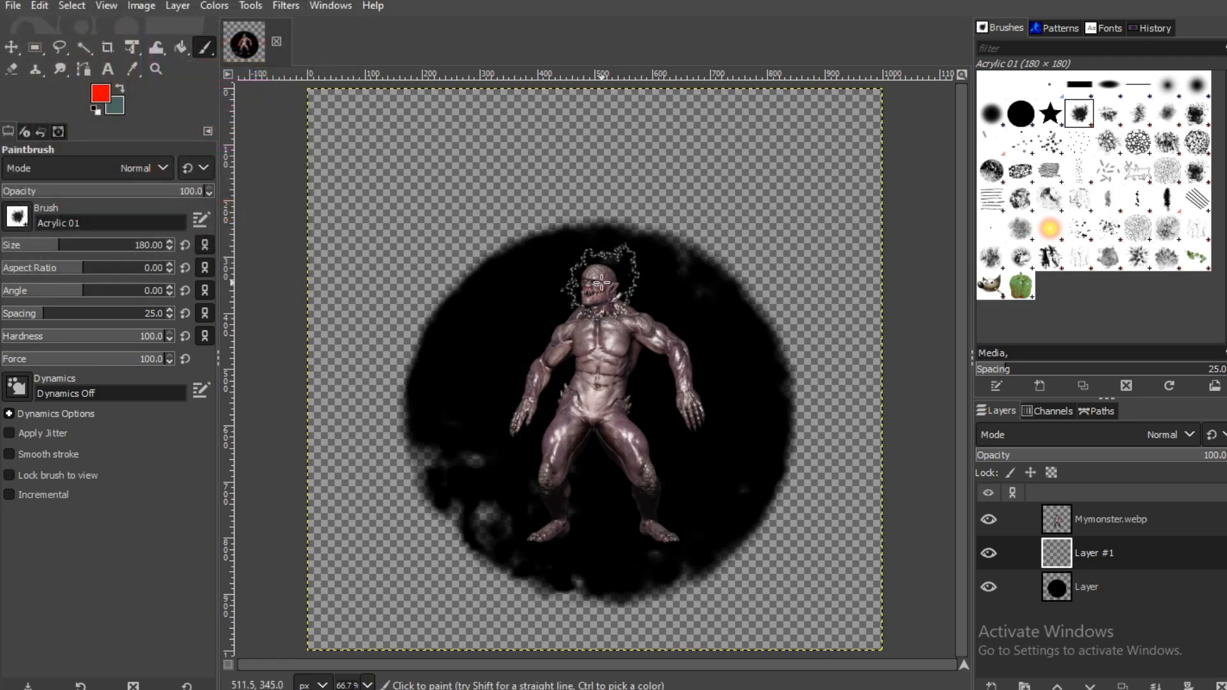
# - Paint a red glow around the monster figure with the brush
pyautogui.moveTo(602, 259); pyautogui.dragTo(493, 427)
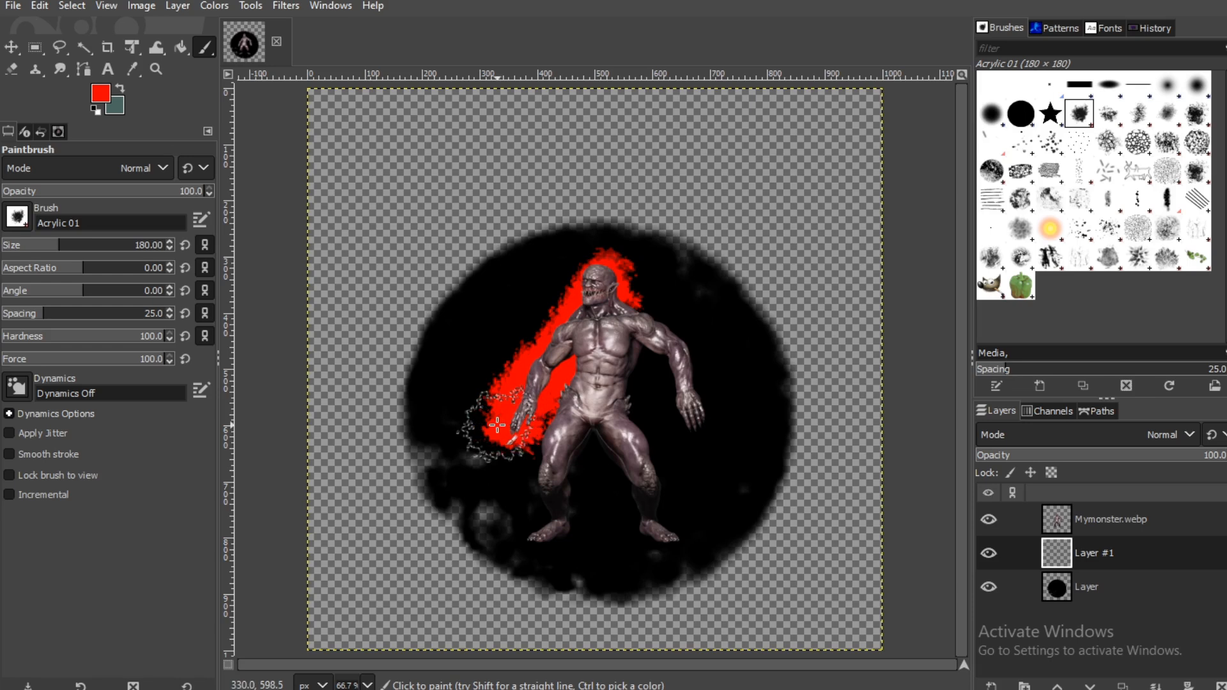
pyautogui.moveTo(497, 425); pyautogui.dragTo(649, 526)
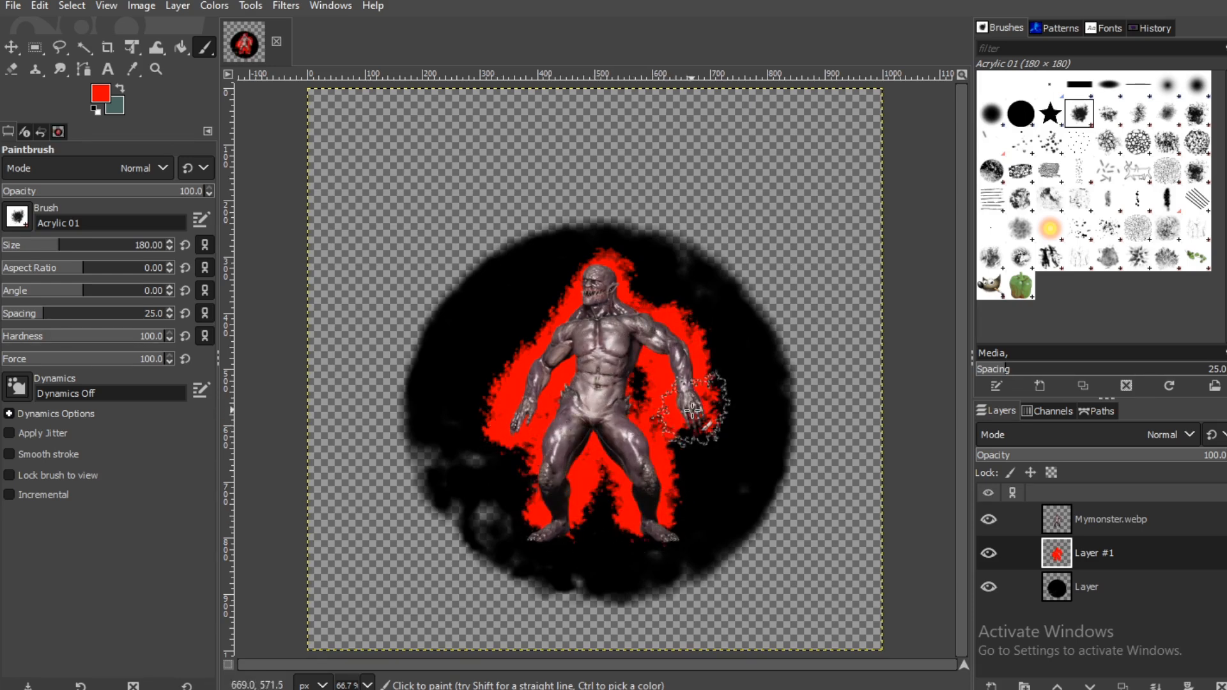
pyautogui.click(483, 374)
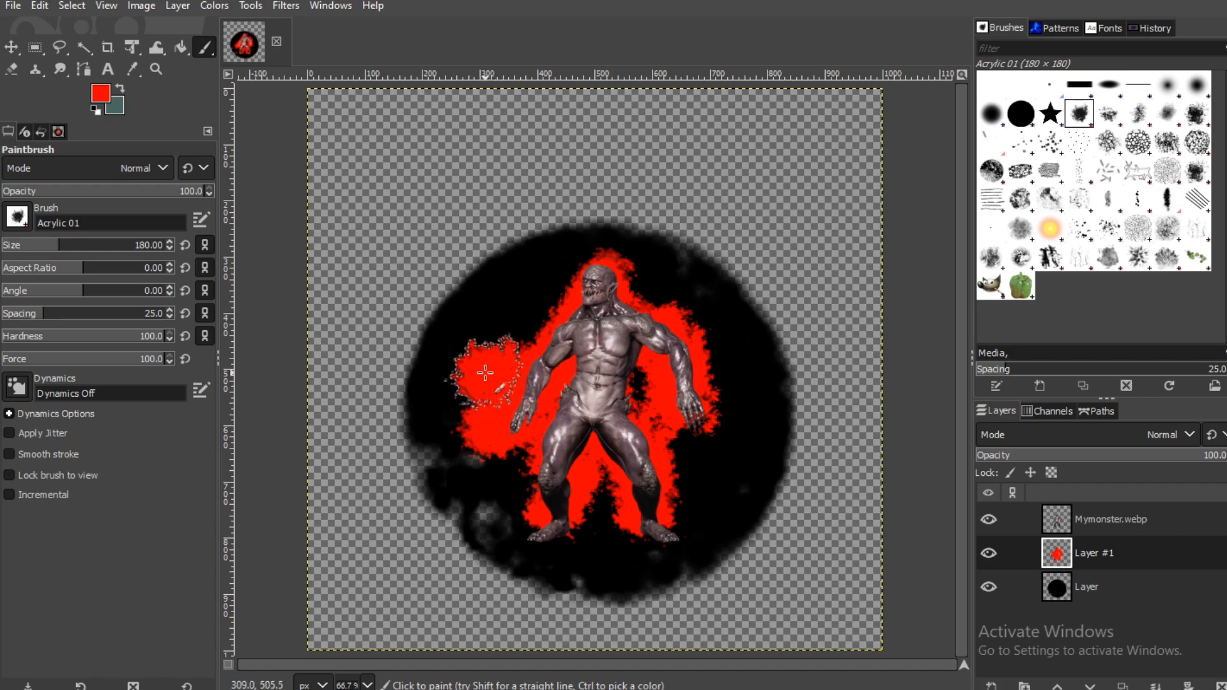
pyautogui.moveTo(483, 373); pyautogui.dragTo(653, 522)
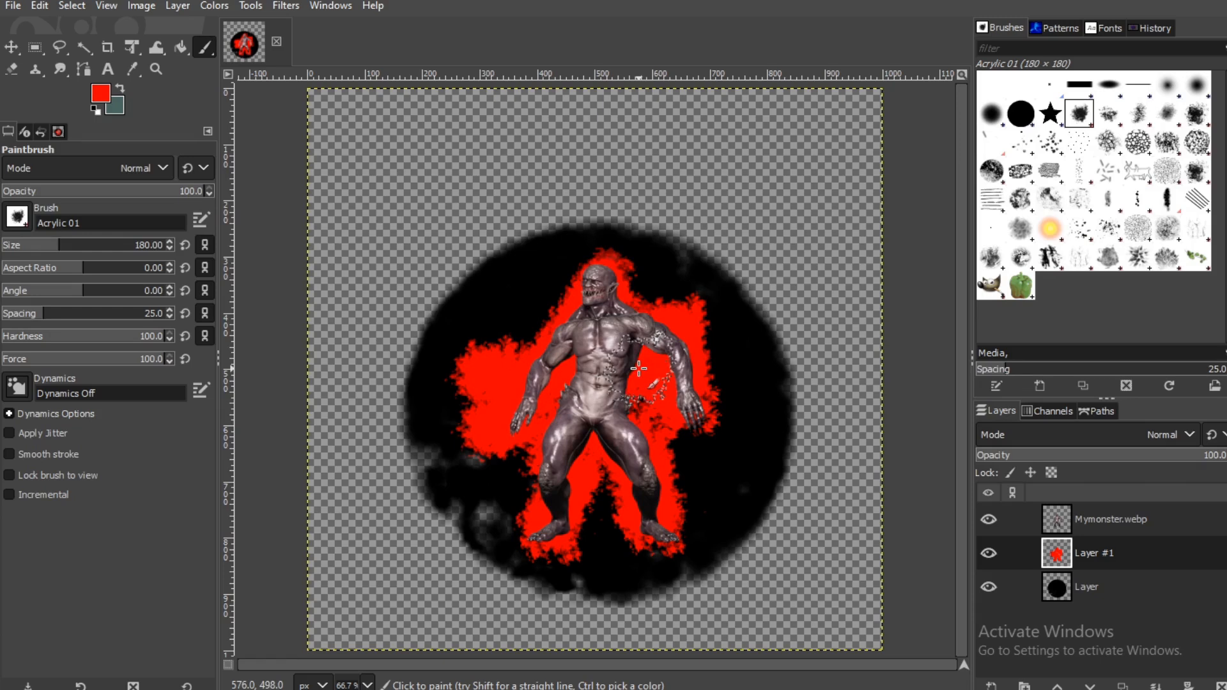
# - Soften the red glow with a Gaussian Blur of size 4.75
pyautogui.click(285, 5)
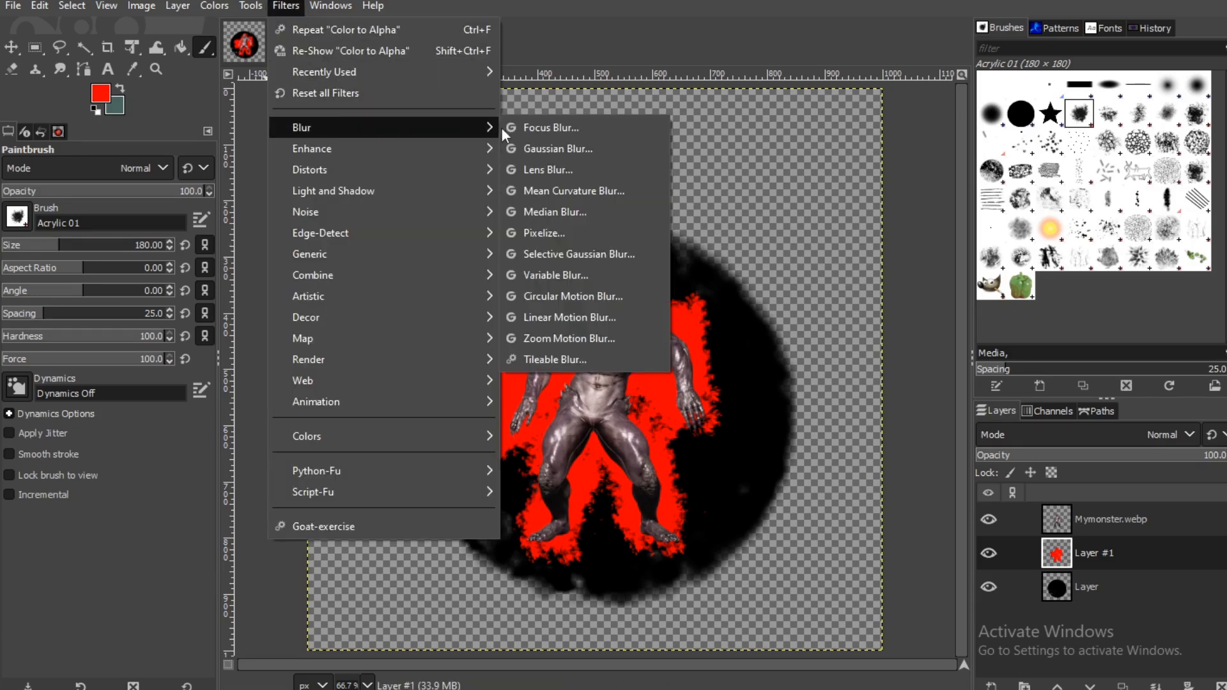
pyautogui.click(557, 148)
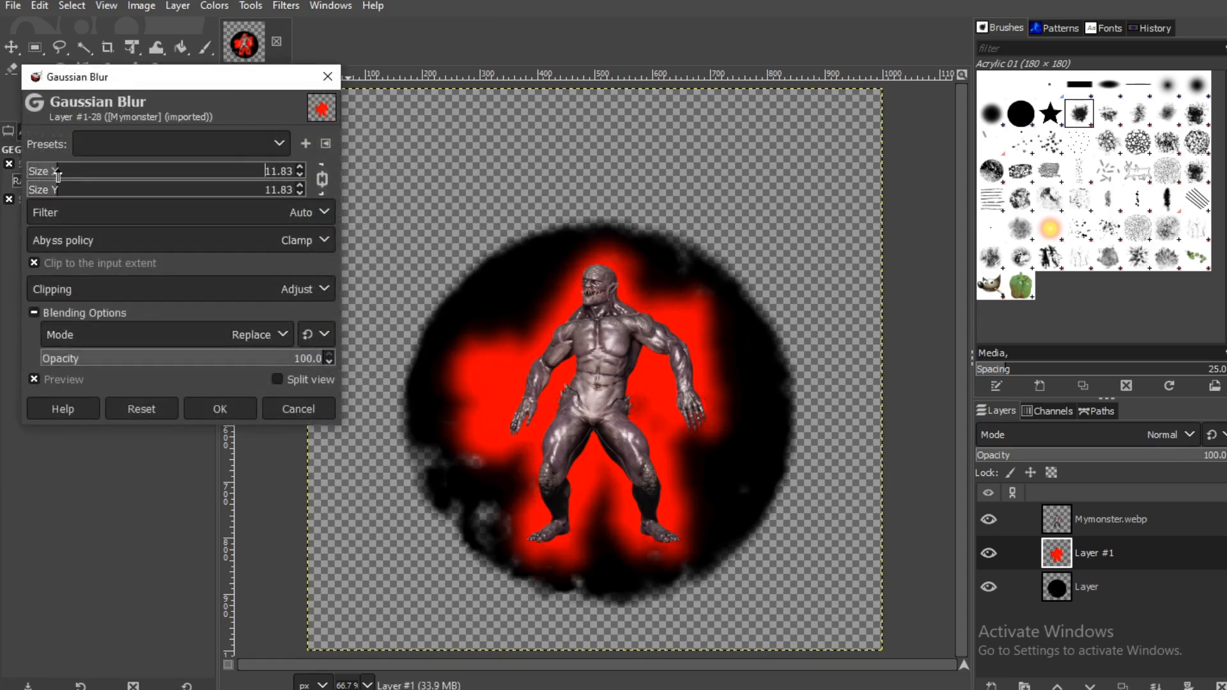
pyautogui.write('4.75')
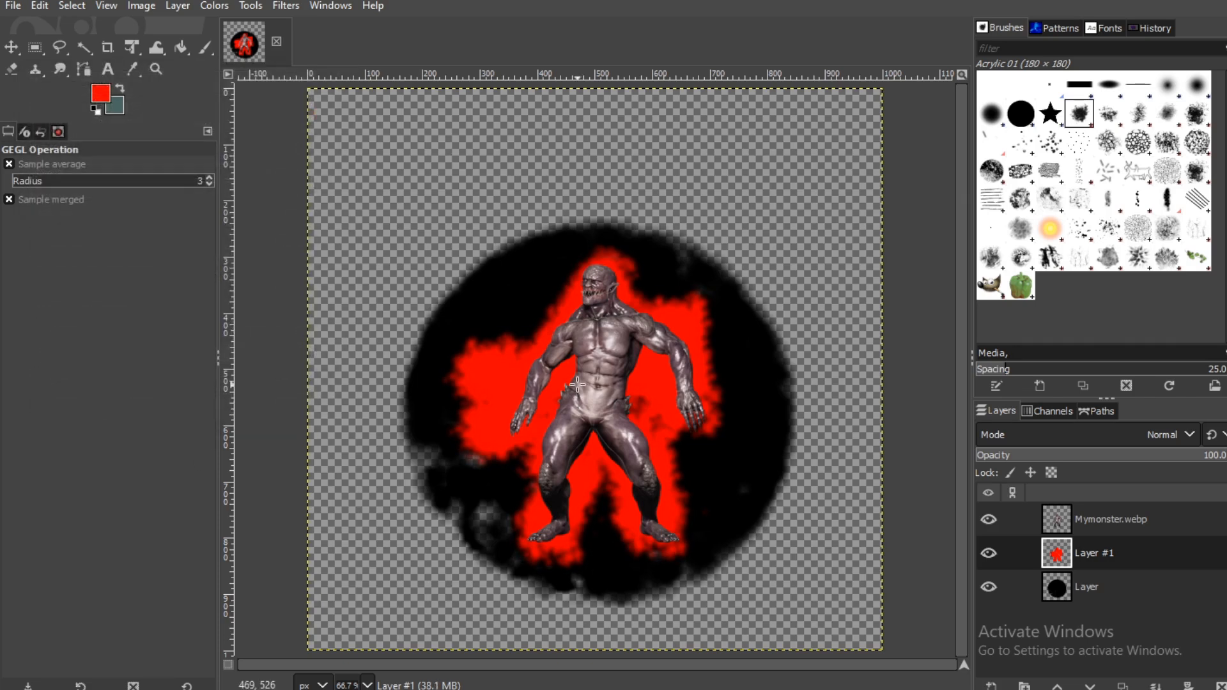
# - Export the composition as SummonDemon.png
pyautogui.click(9, 5)
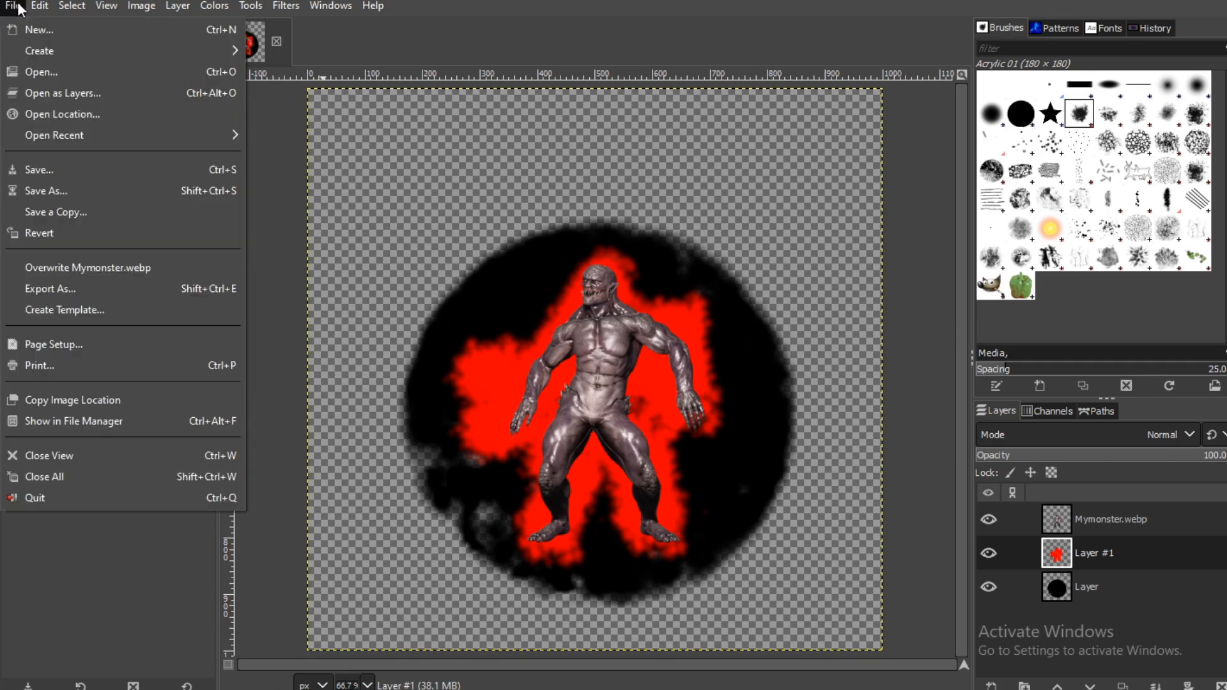
pyautogui.click(49, 289)
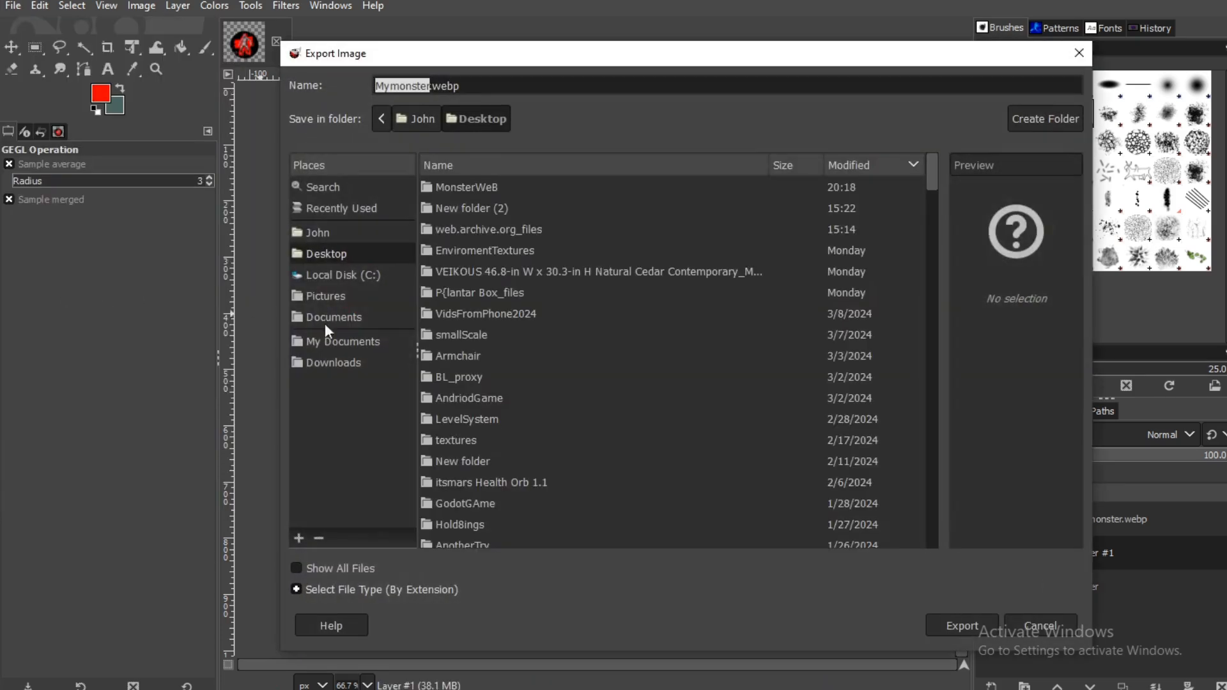
pyautogui.write('Sum')
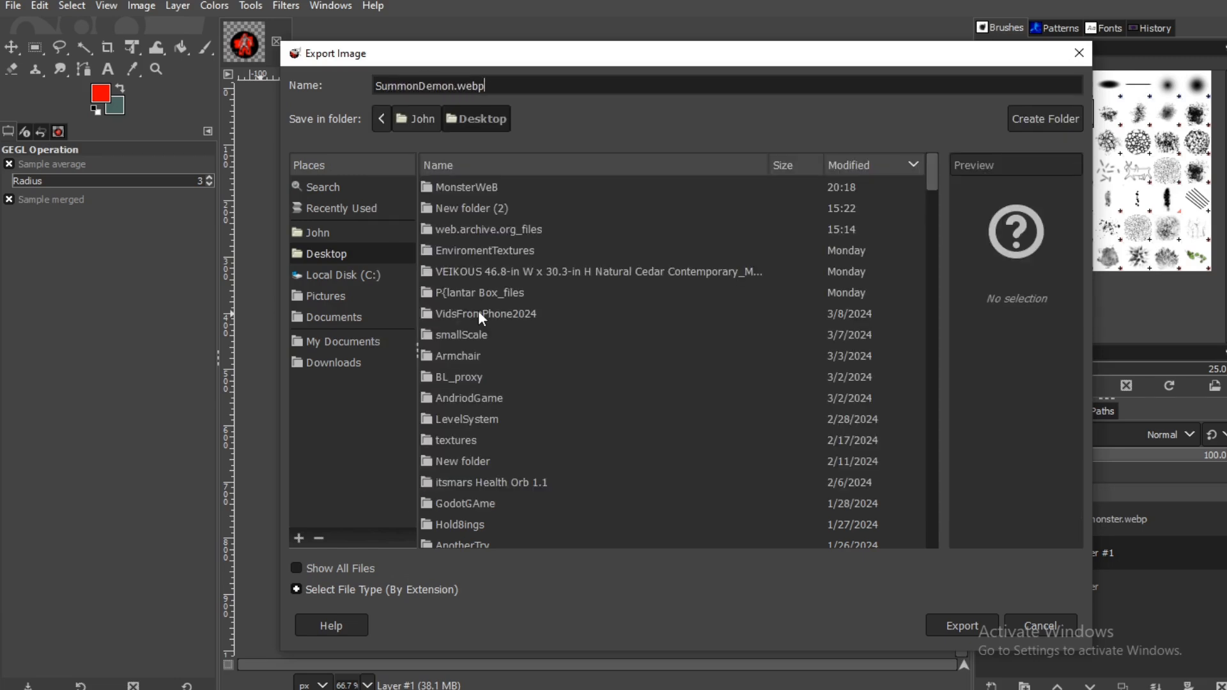
pyautogui.press('BackSpace')
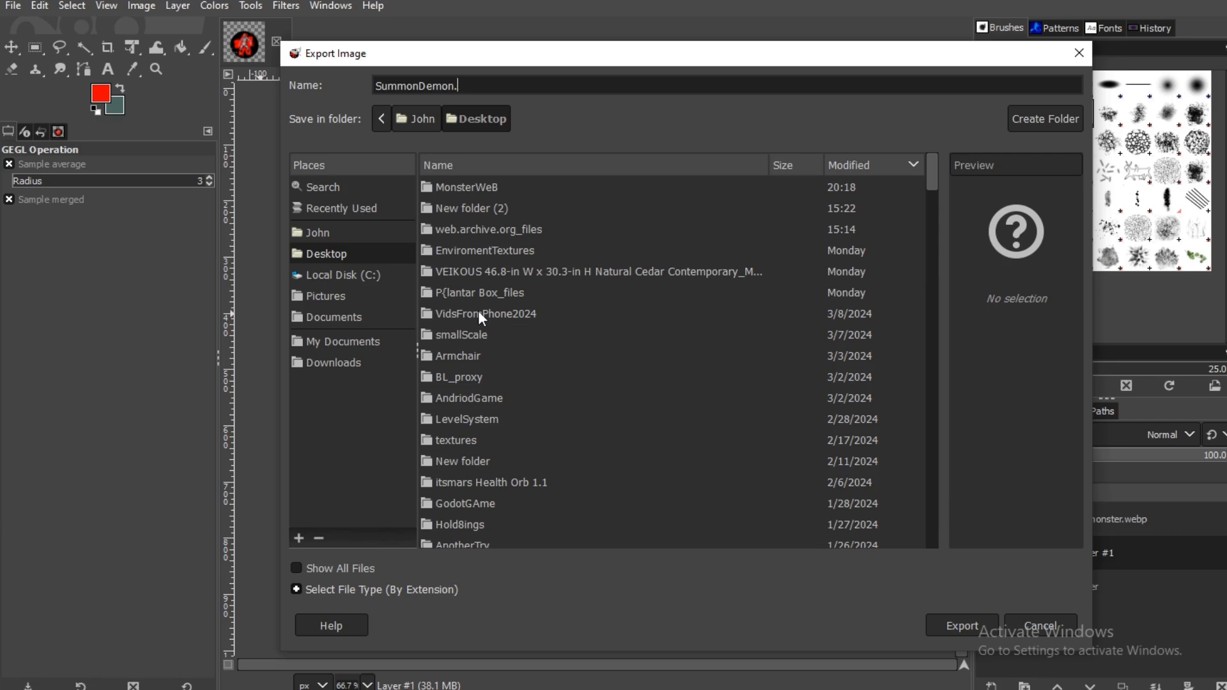
pyautogui.write('png')
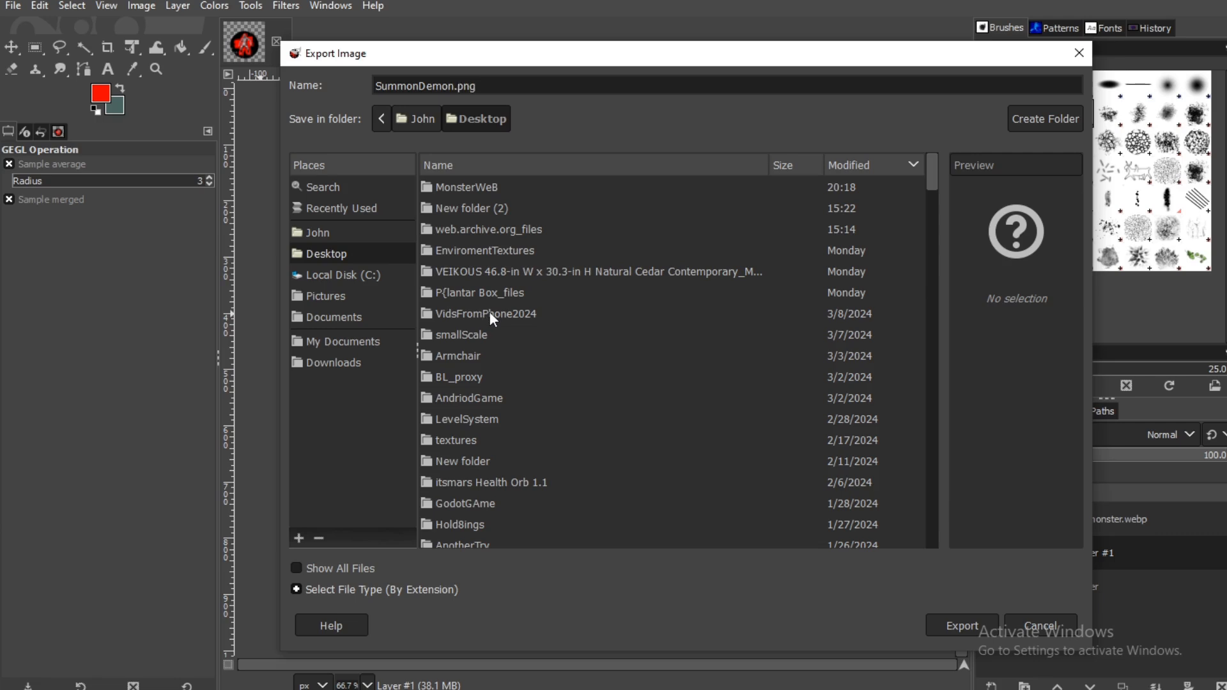
pyautogui.click(962, 627)
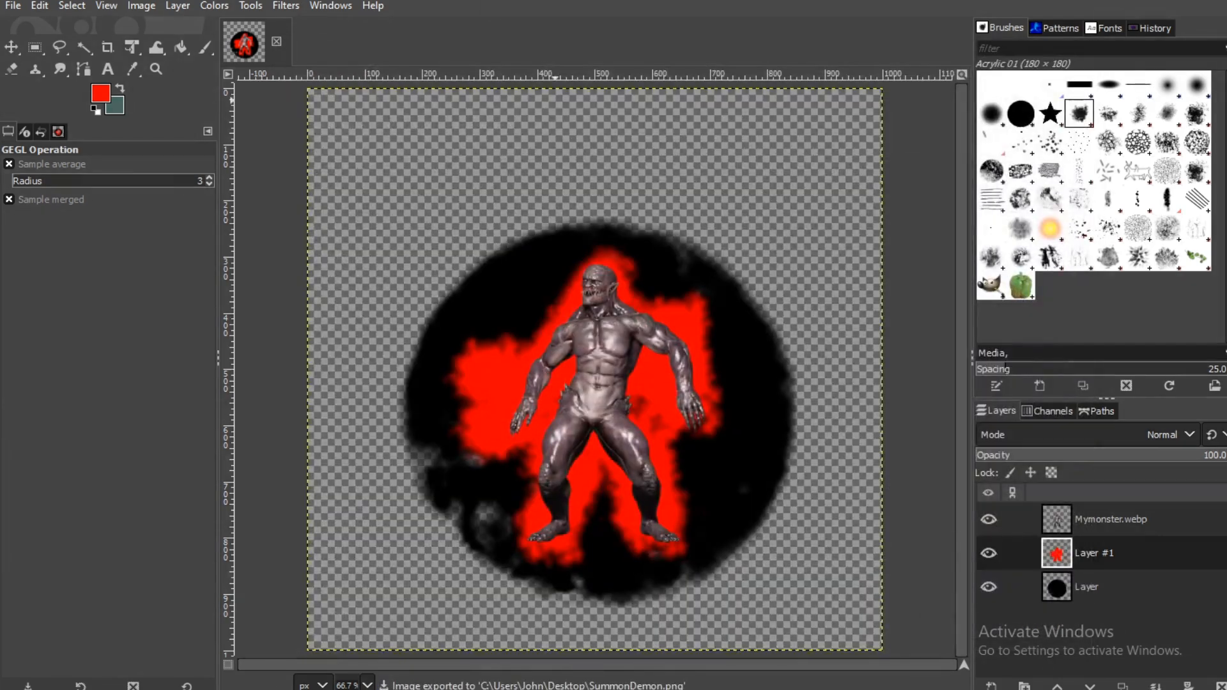
# - Open the exported SummonDemon.png and start a Colorize adjustment on it
pyautogui.click(9, 5)
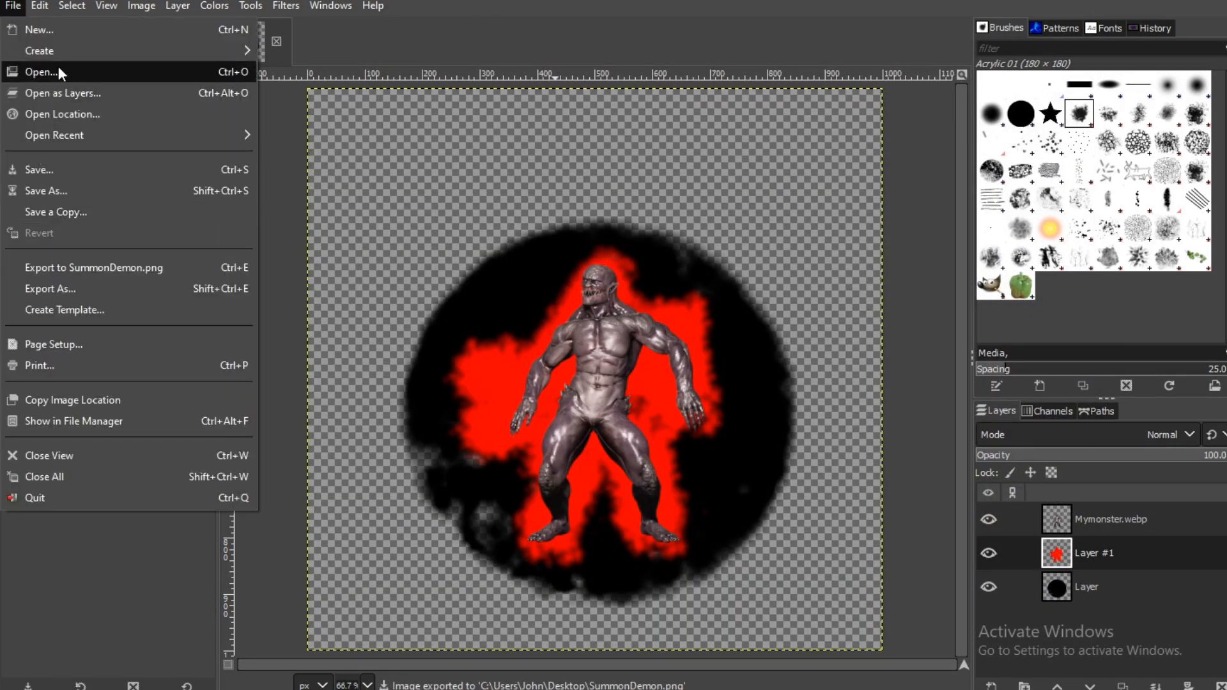
pyautogui.click(41, 72)
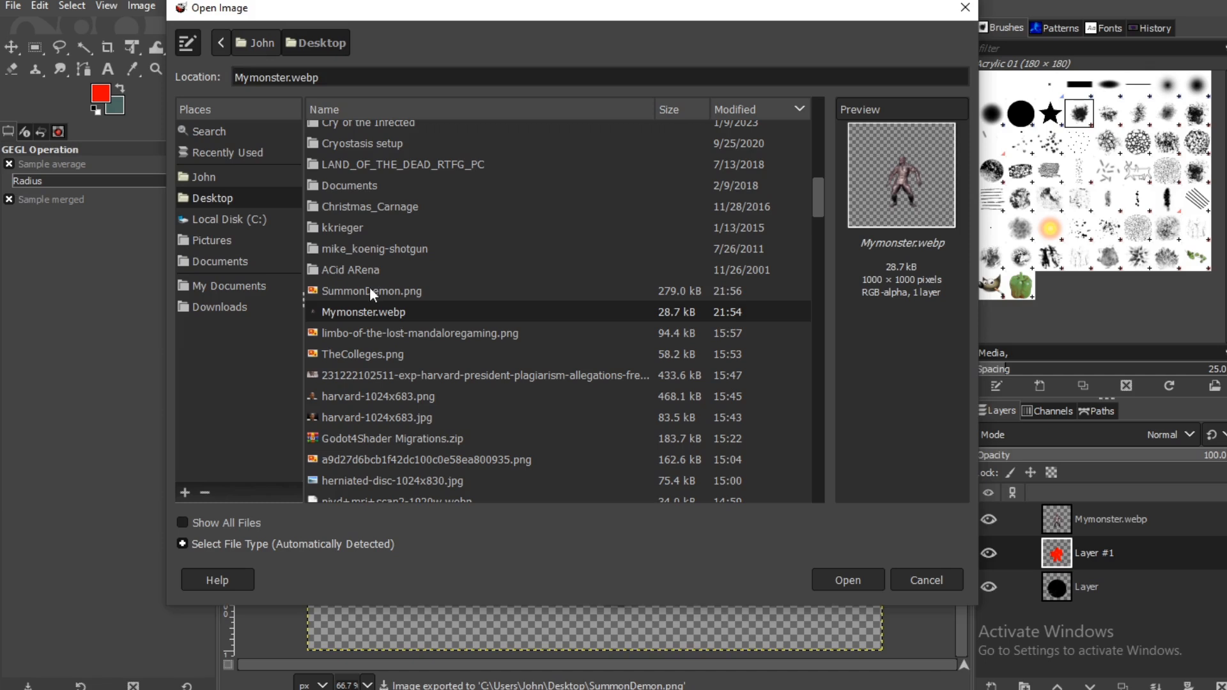
pyautogui.click(849, 580)
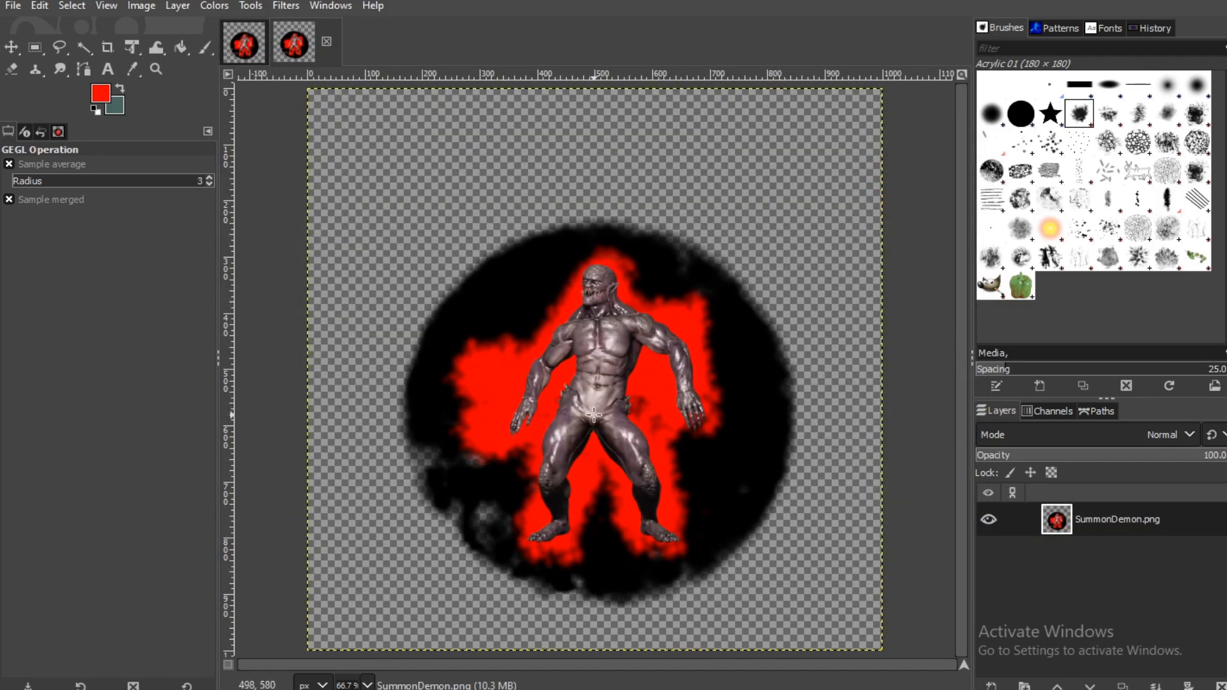
pyautogui.click(215, 5)
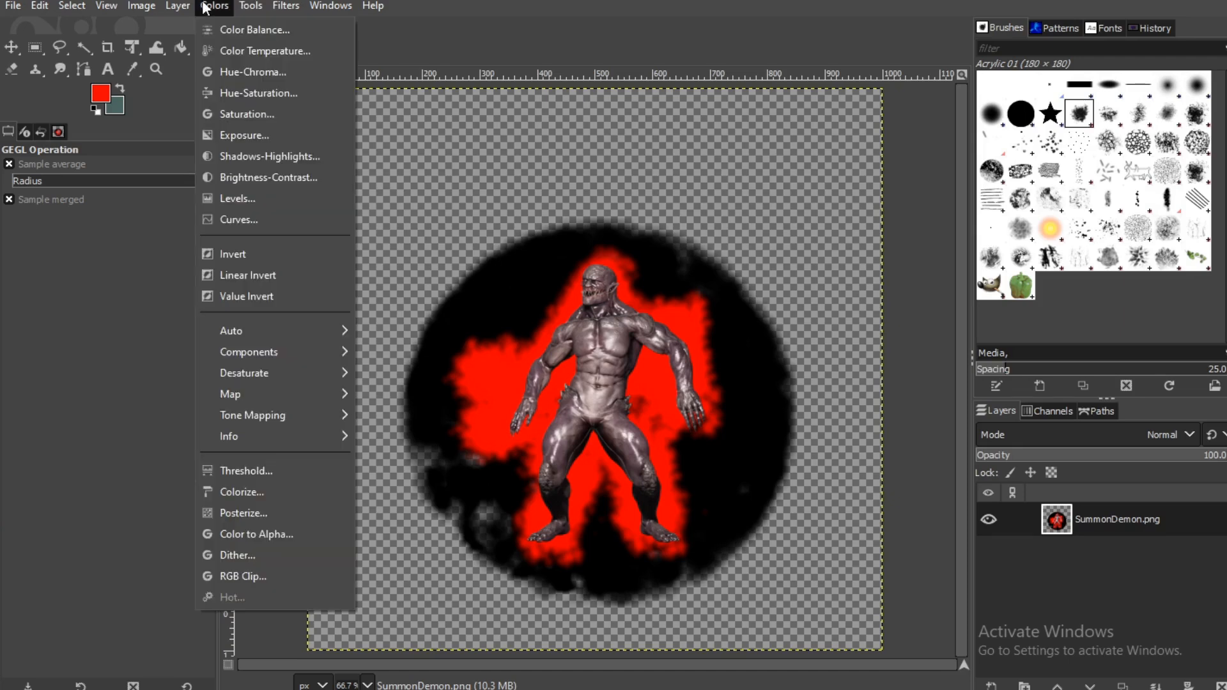
pyautogui.click(242, 492)
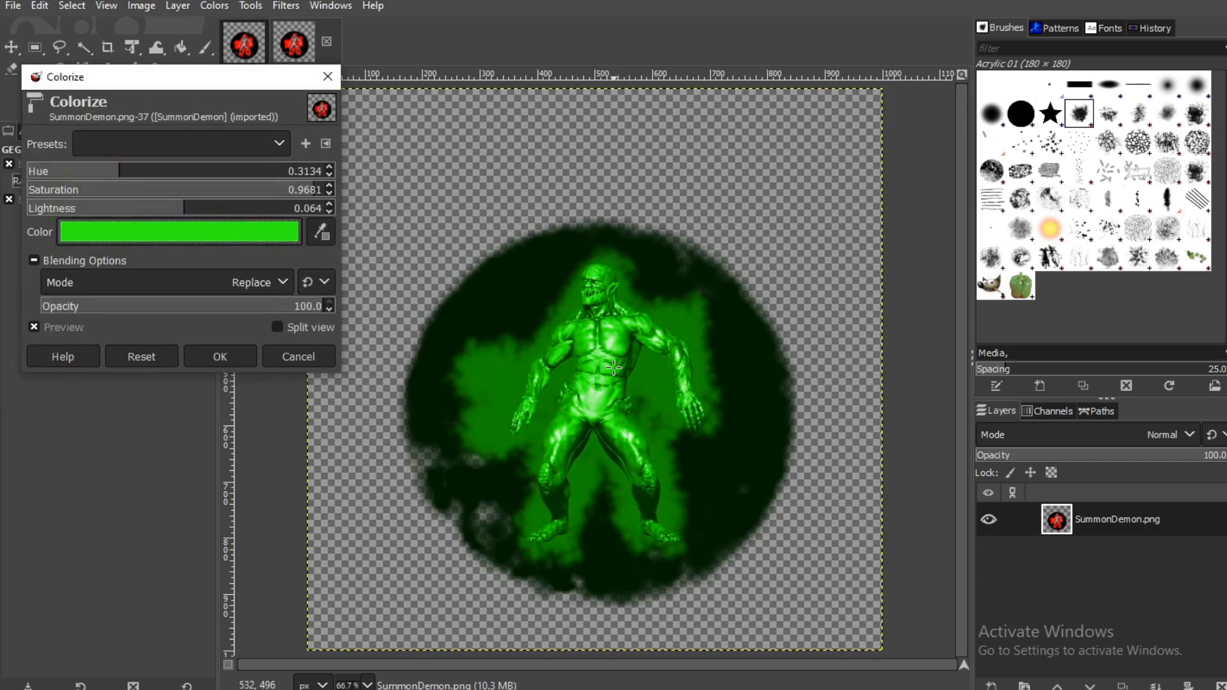
# - Apply the green tint and export the result as Gereeedn.png
pyautogui.click(19, 5)
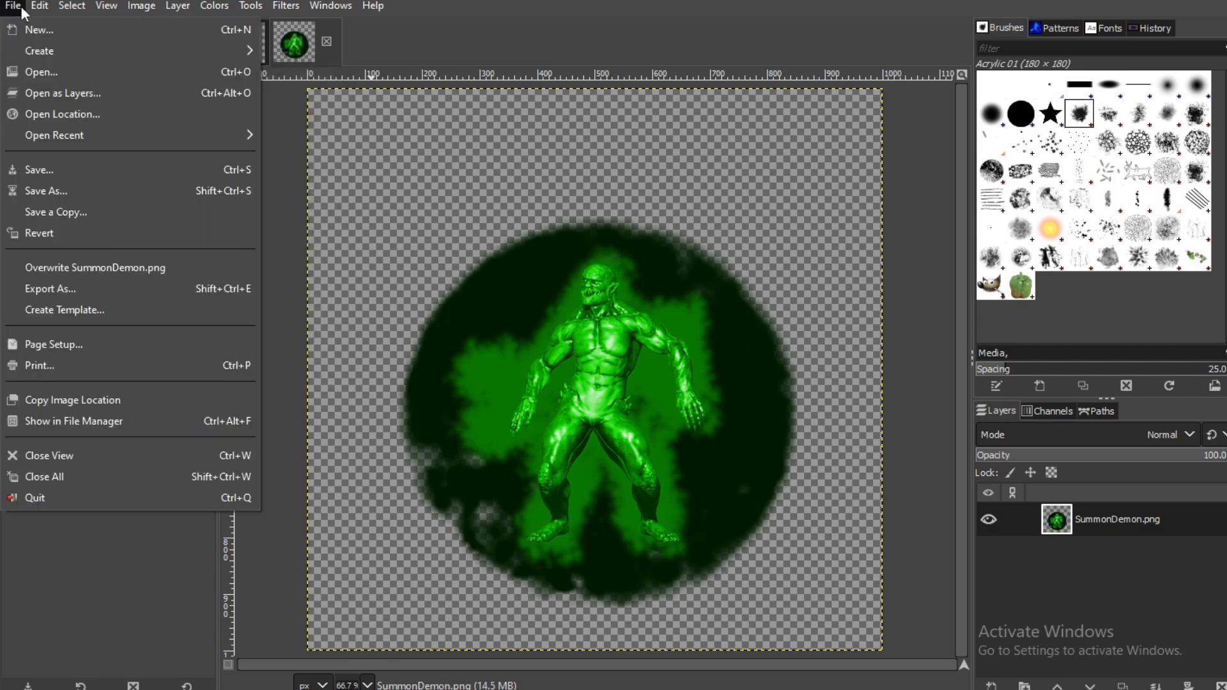
pyautogui.click(50, 288)
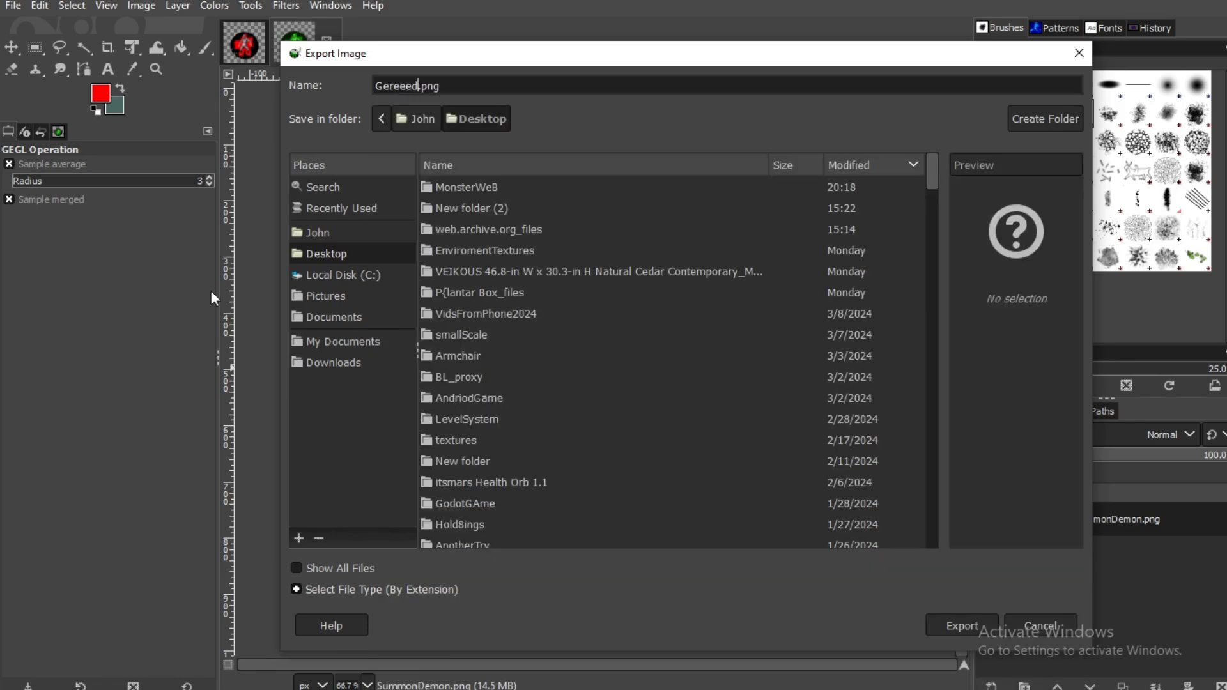
pyautogui.click(961, 625)
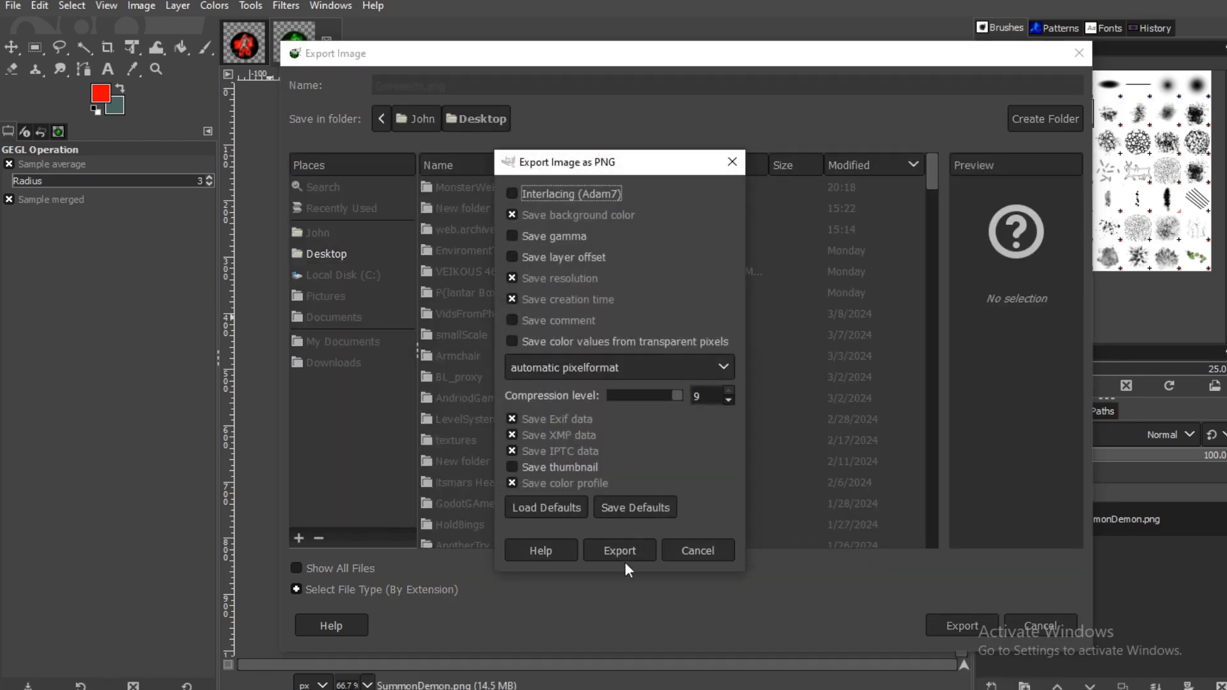
pyautogui.click(620, 549)
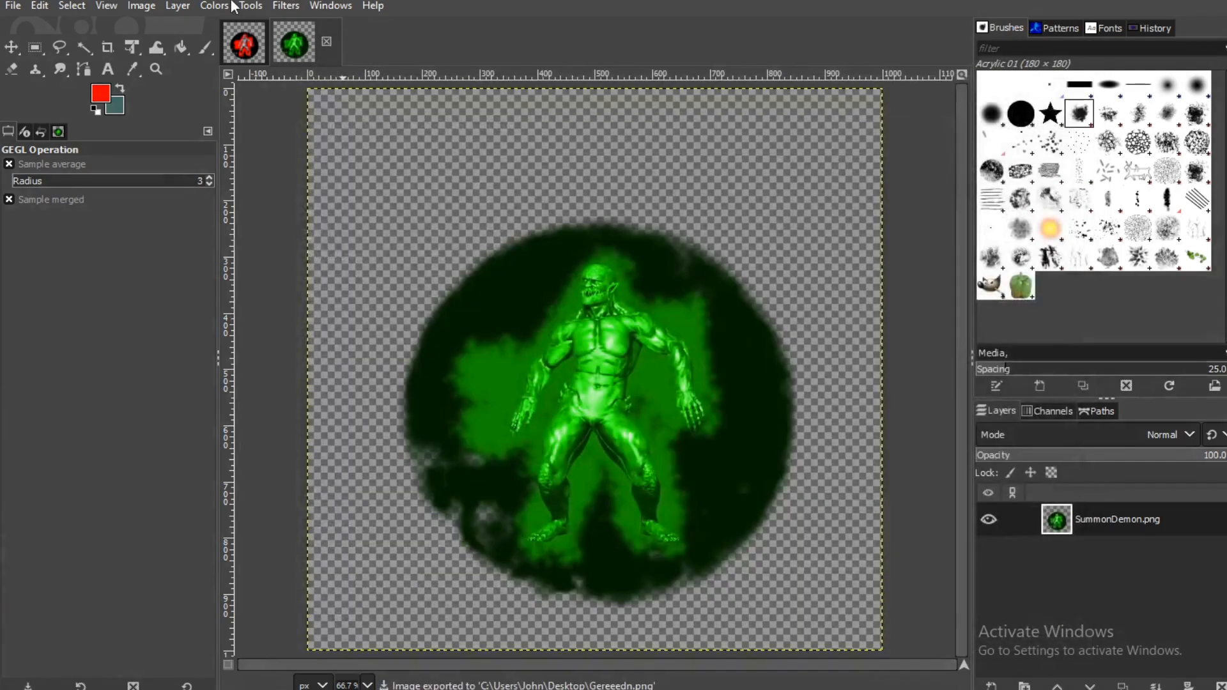
# - Colorize the opened demon image again with a red hue
pyautogui.click(213, 5)
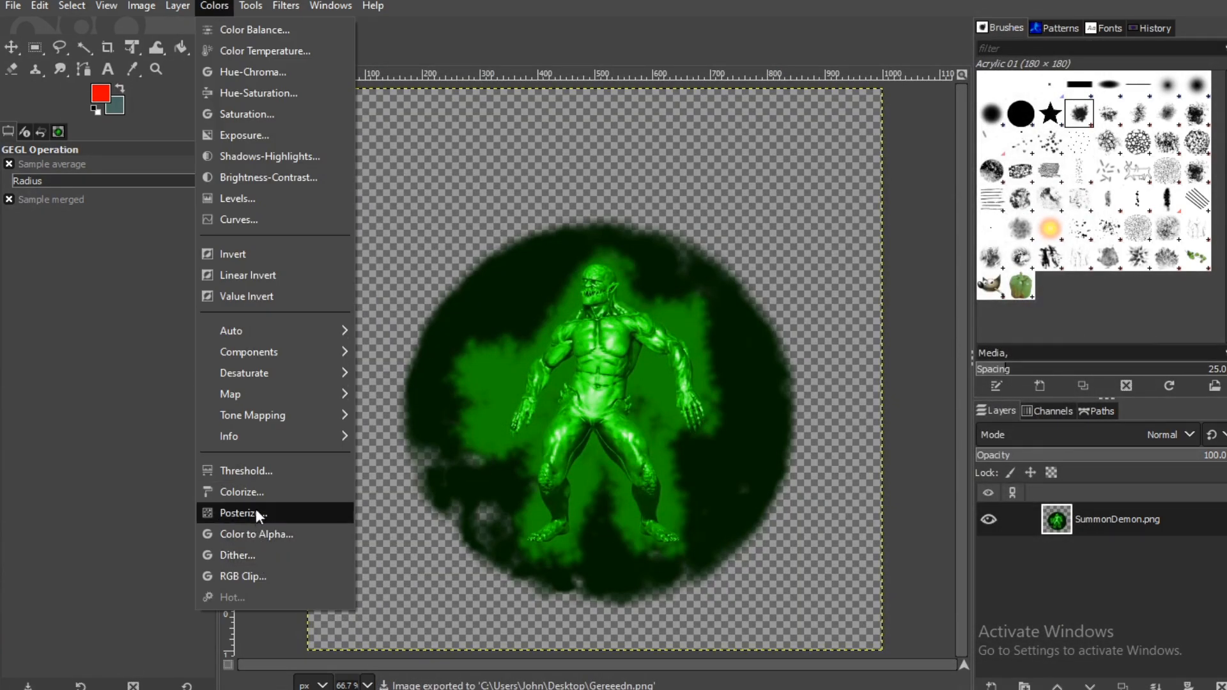
pyautogui.click(240, 492)
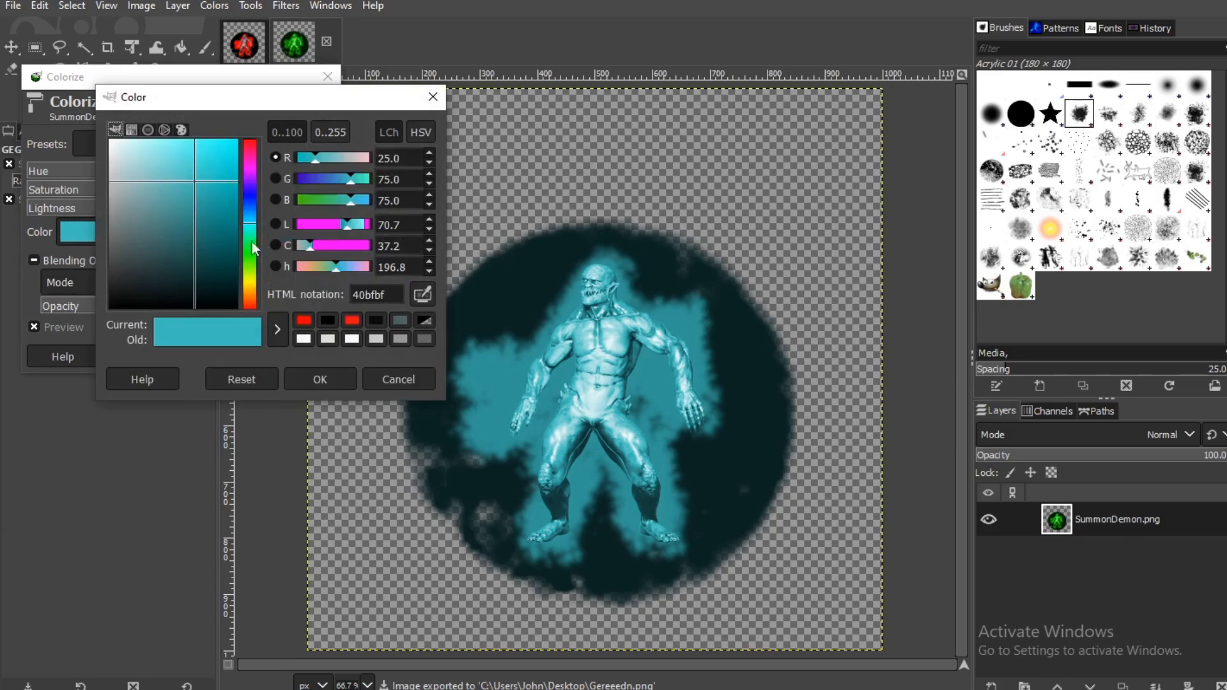
pyautogui.click(213, 156)
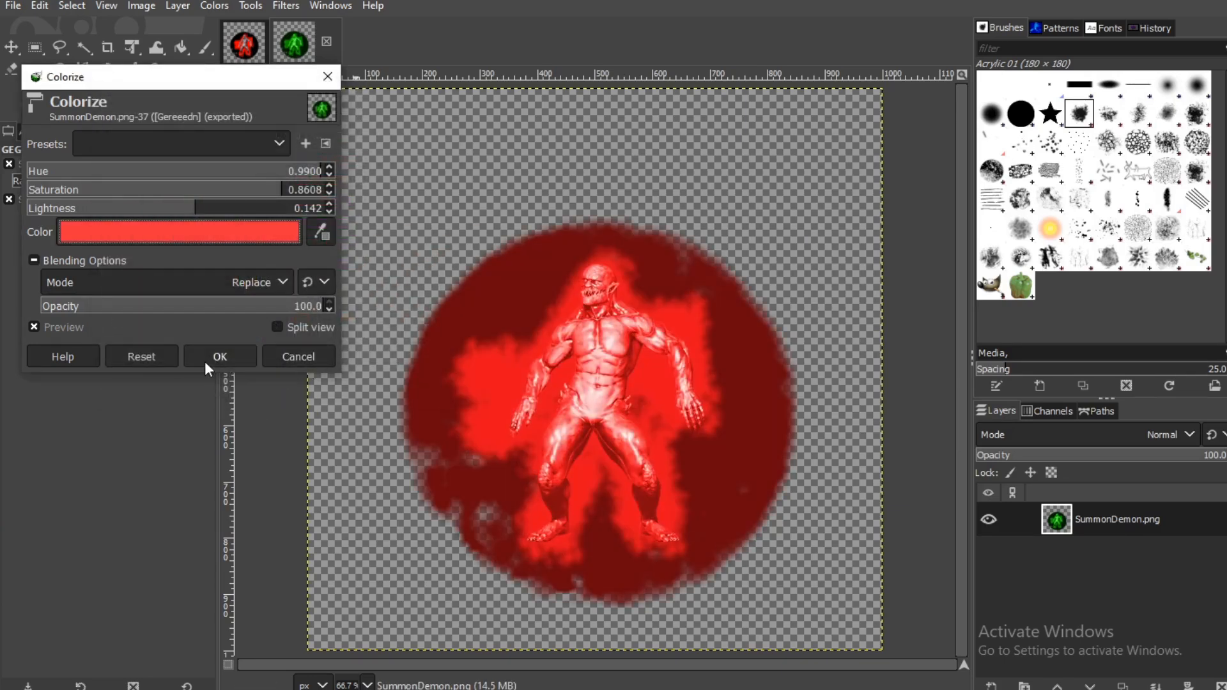
pyautogui.click(220, 356)
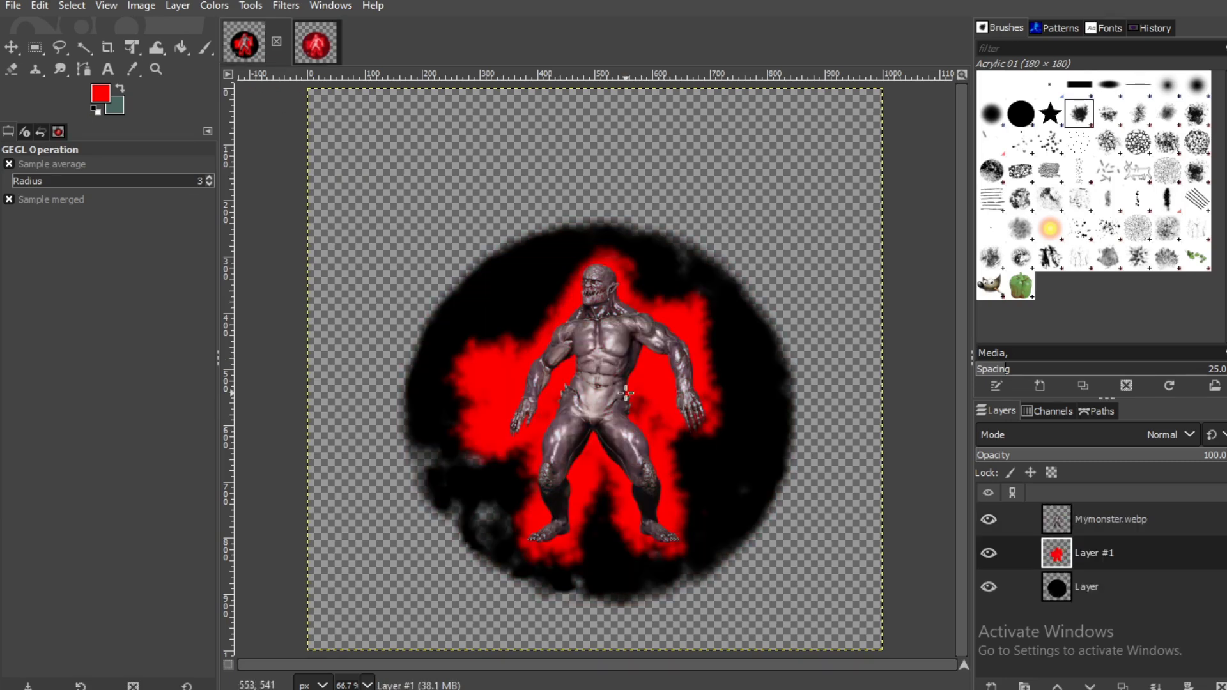
pyautogui.moveTo(526, 423)
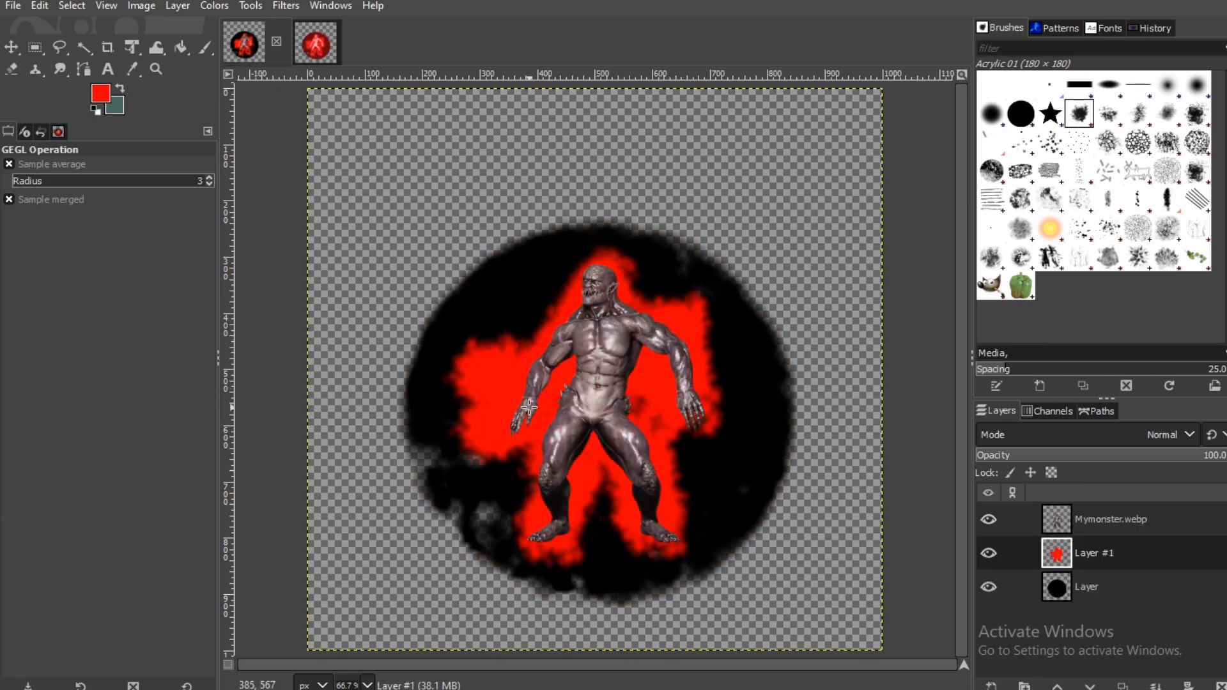
pyautogui.moveTo(679, 401)
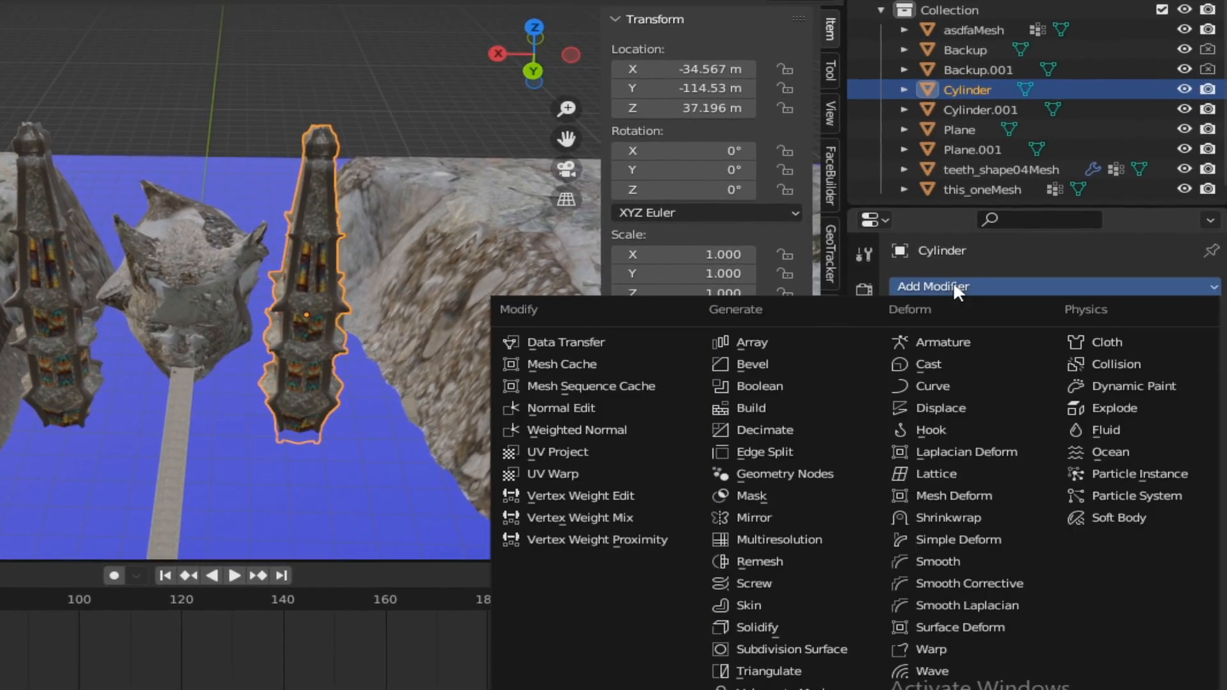
pyautogui.moveTo(825, 440)
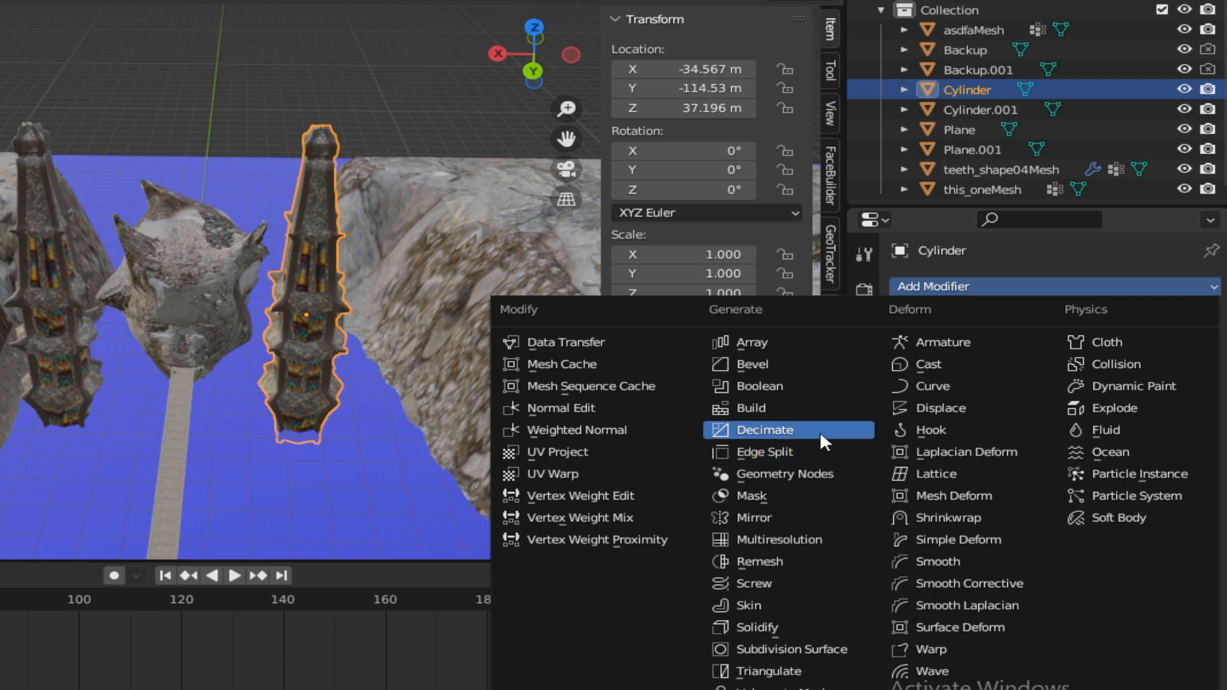
# - Add a Decimate modifier to the Cylinder and adjust its ratio slider
pyautogui.click(765, 430)
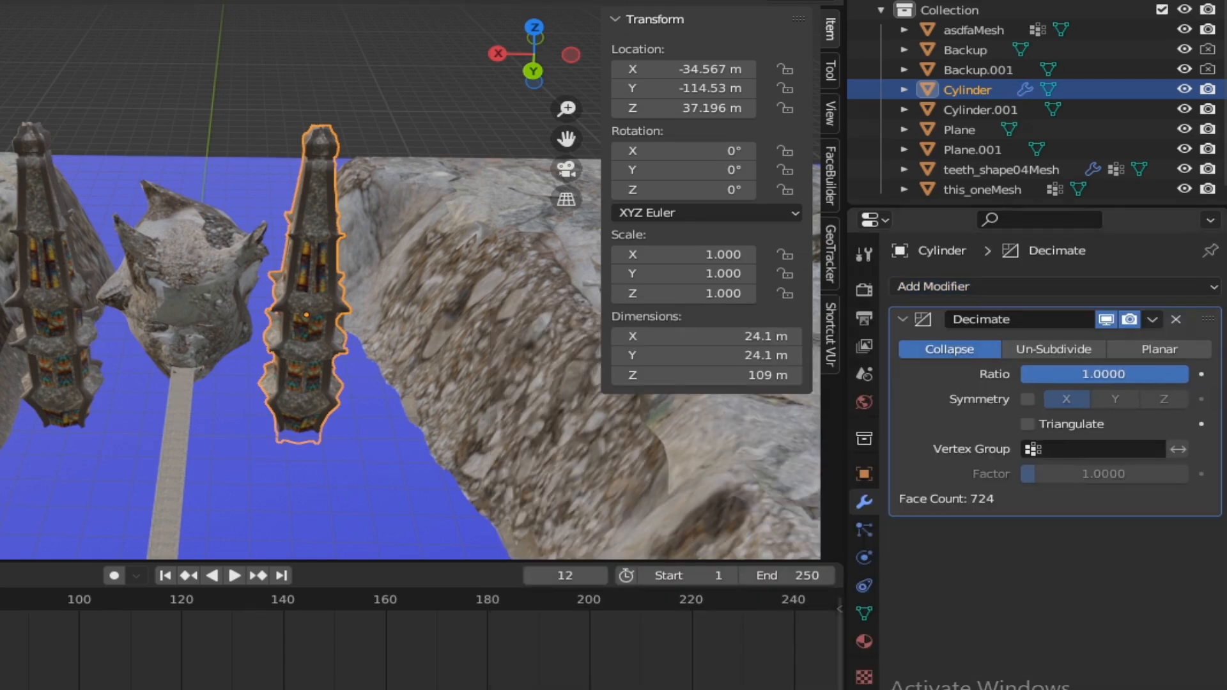
pyautogui.moveTo(1103, 373); pyautogui.dragTo(1045, 373)
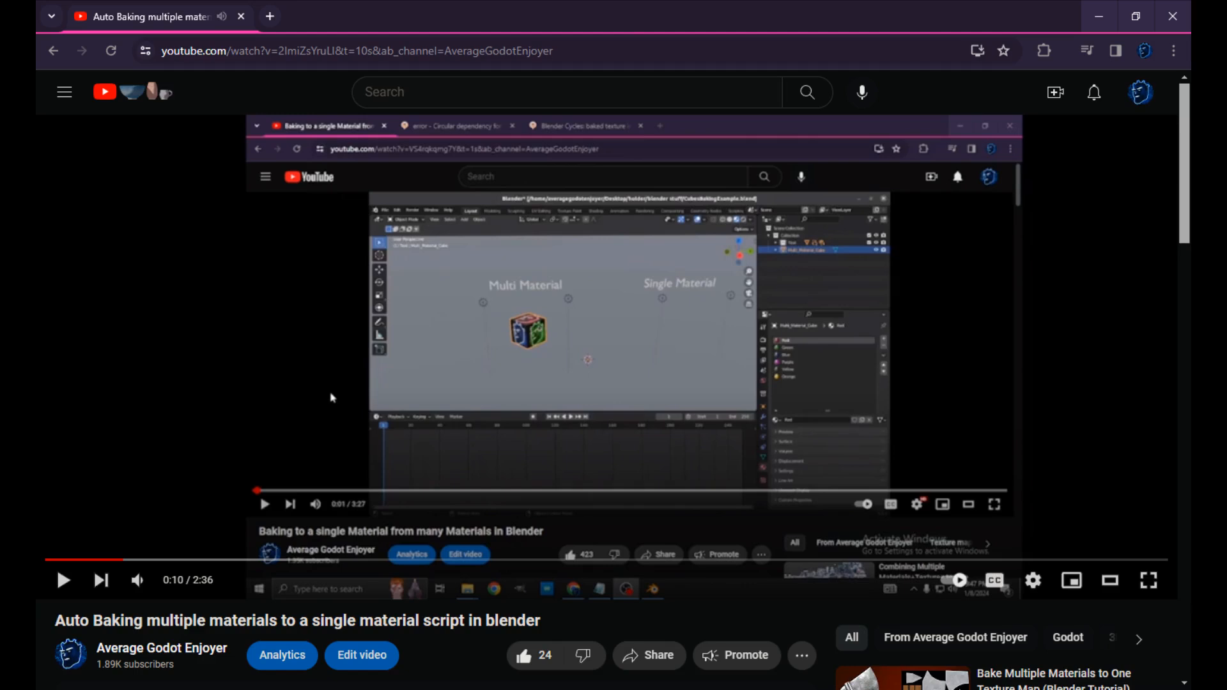
# - Switch to the browser tab with the Blender auto-baking materials video
pyautogui.click(695, 17)
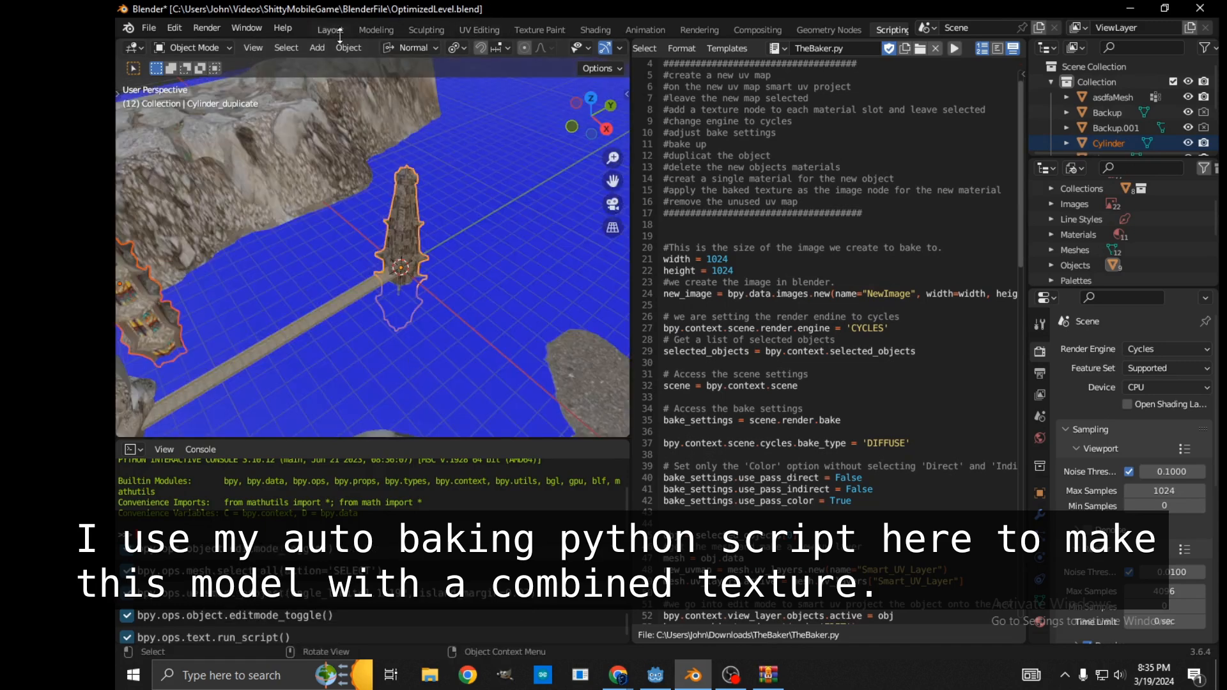
# - Run the TheBaker.py auto-baking script on the duplicated cylinder in the Scripting workspace
pyautogui.click(328, 30)
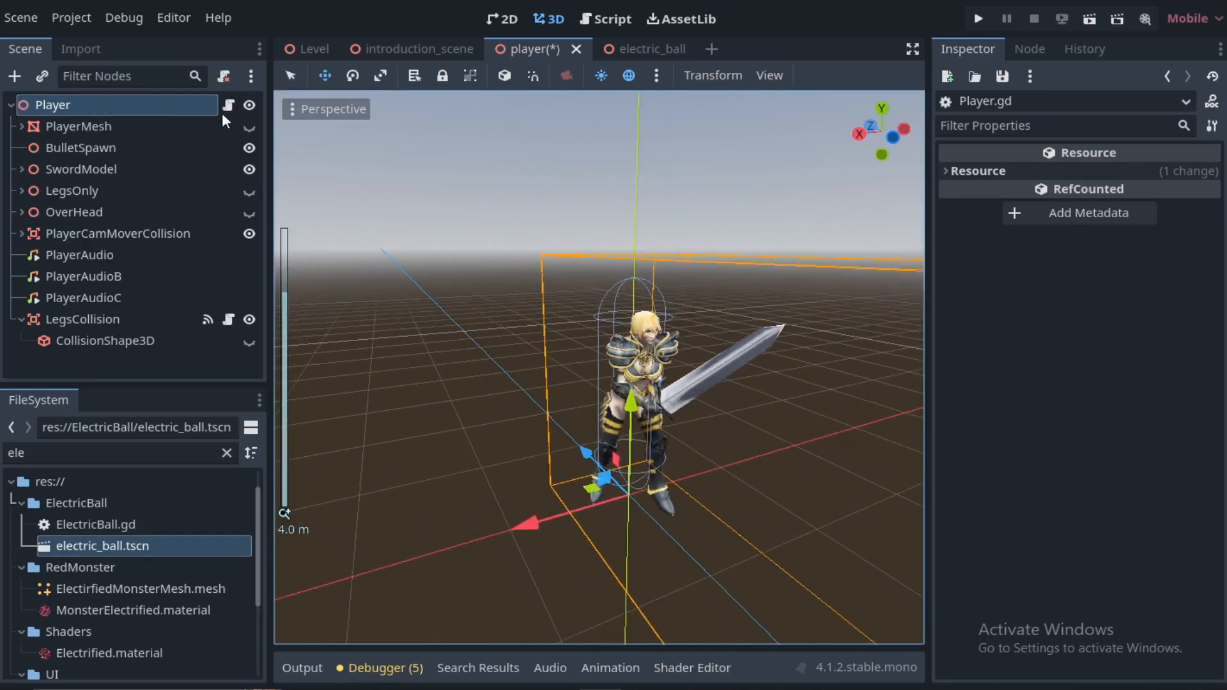
# - Open the Player script and review the match curr_state moving case
pyautogui.click(611, 18)
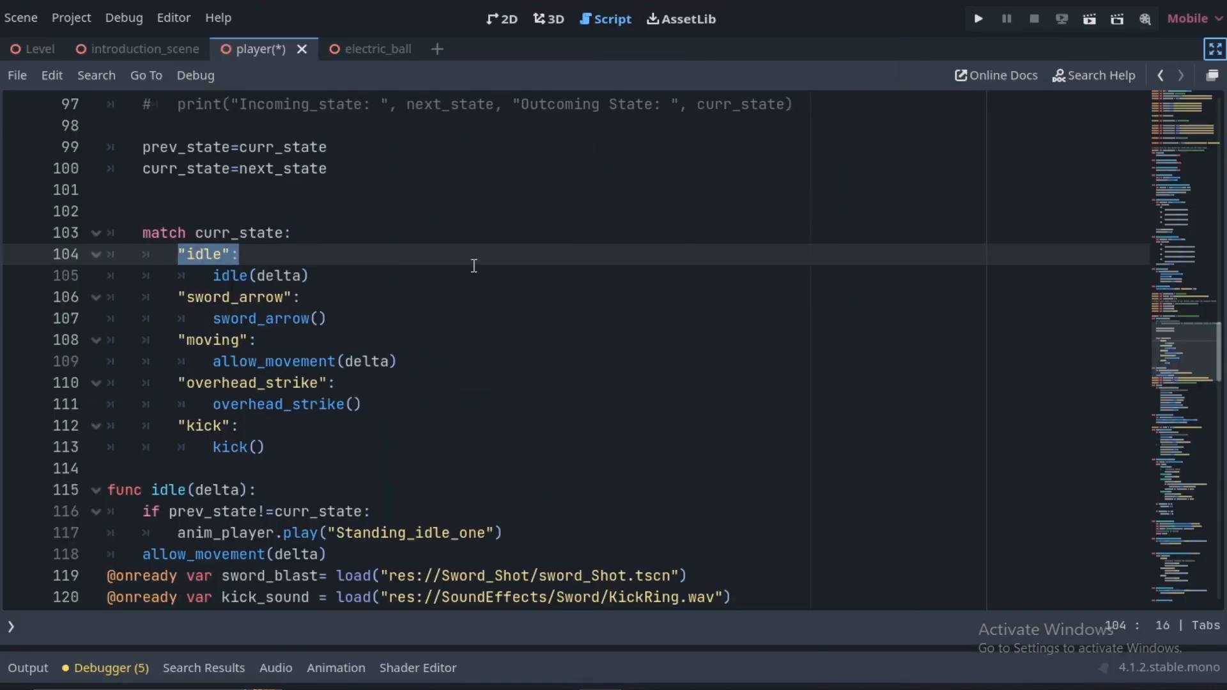
pyautogui.click(214, 340)
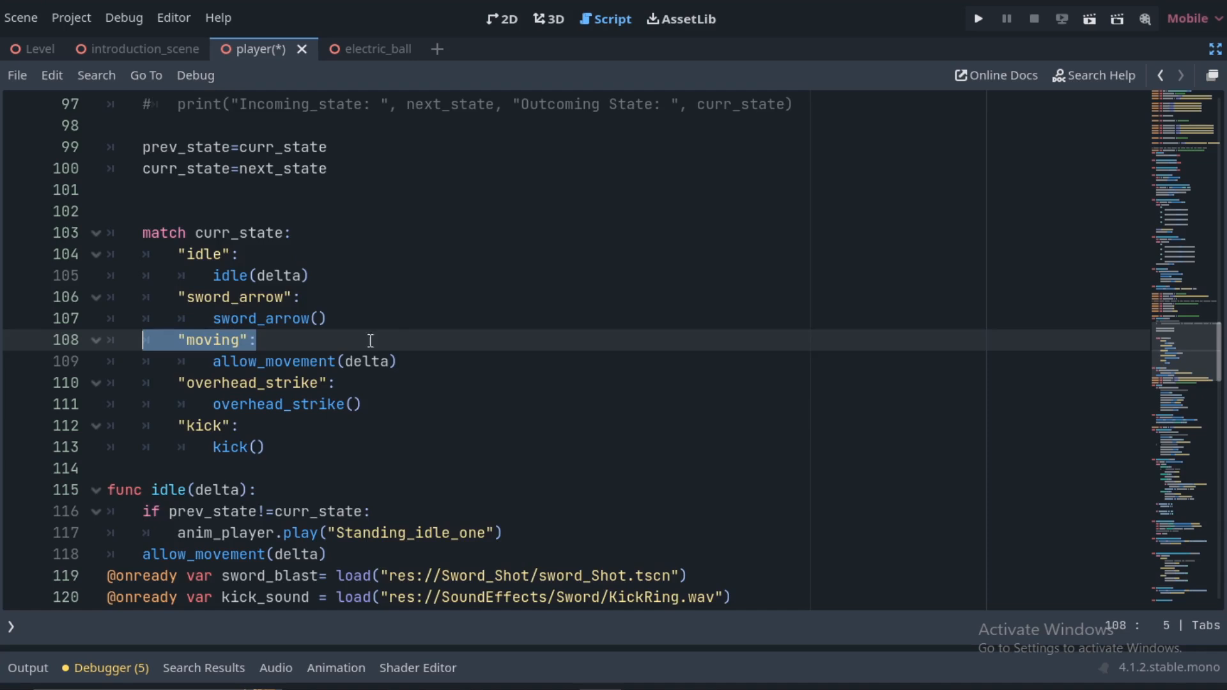
pyautogui.moveTo(401, 339)
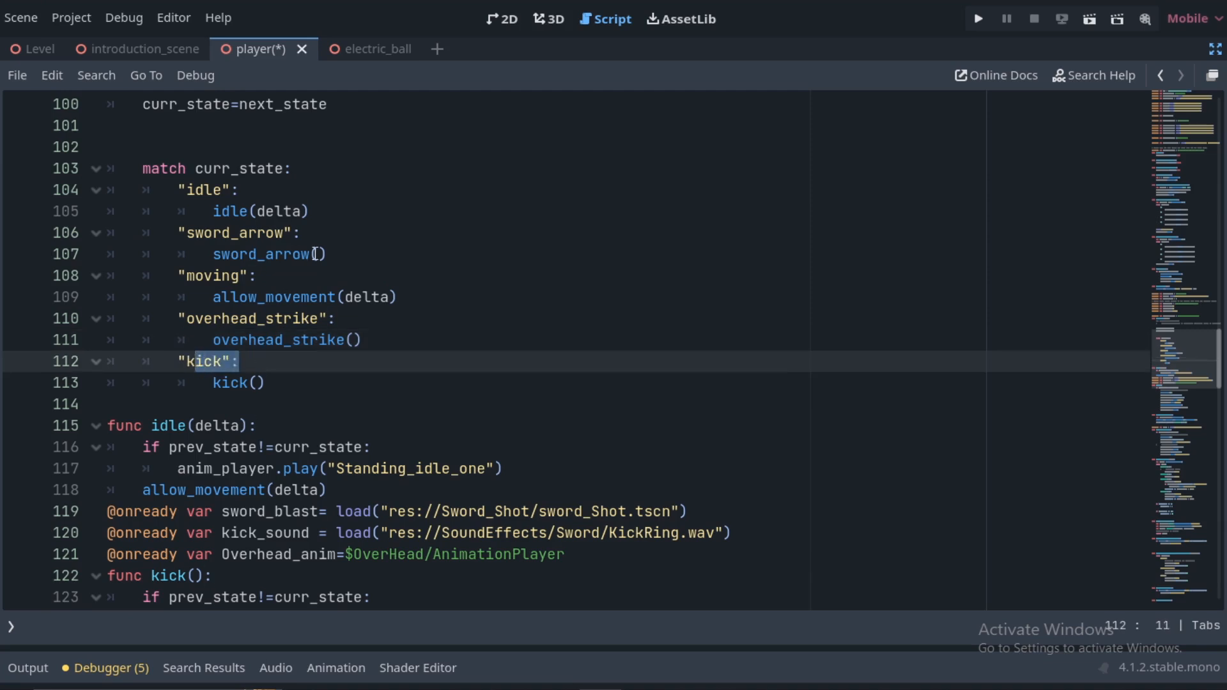
pyautogui.scroll(-3)
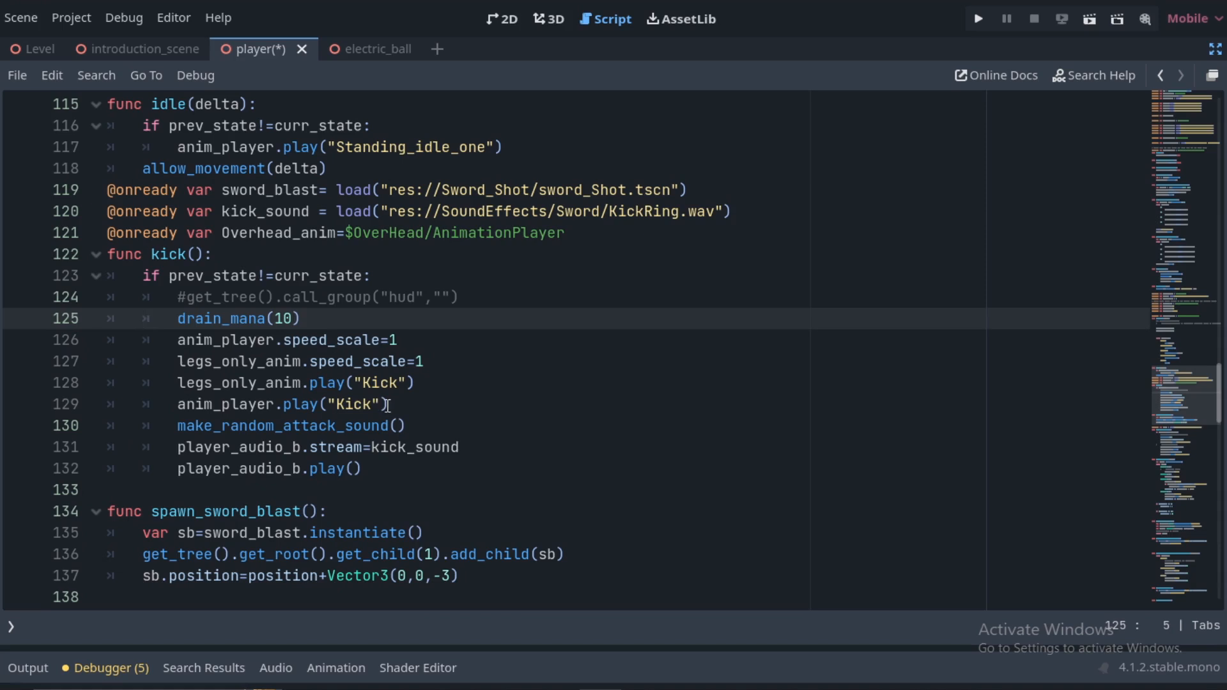
# - Review the kick() function's Kick animation lines and return to the 3D player scene
pyautogui.moveTo(178, 382); pyautogui.dragTo(387, 405)
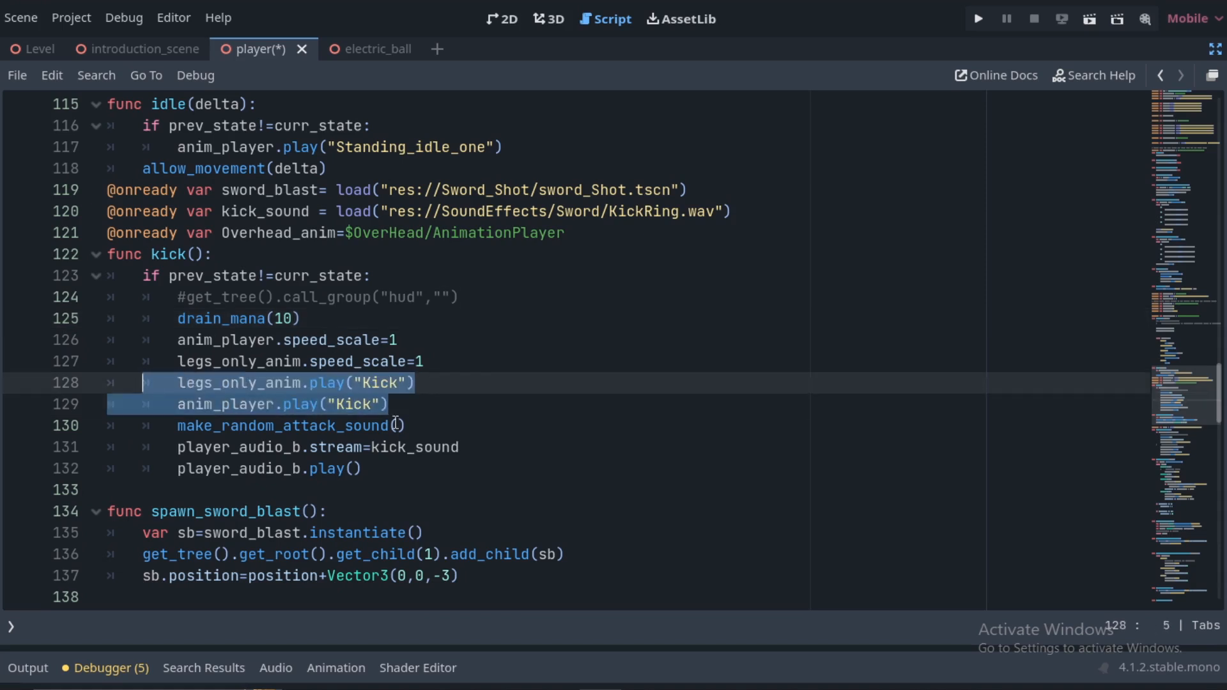
pyautogui.scroll(-3)
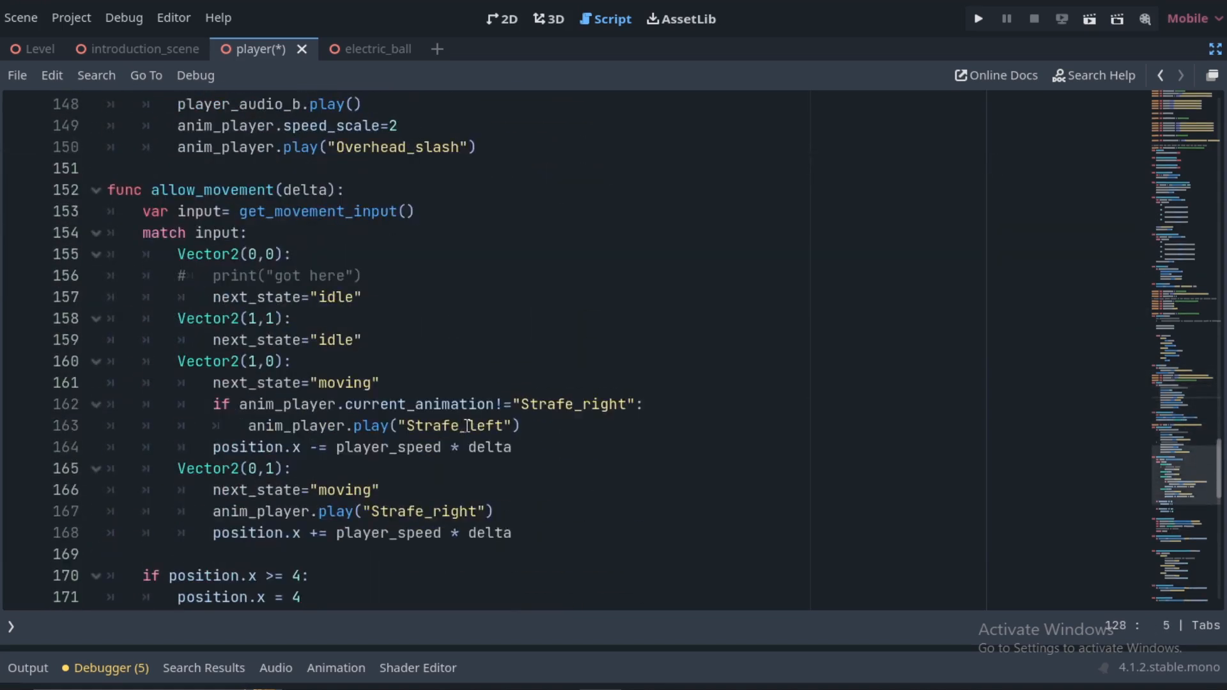
pyautogui.scroll(-3)
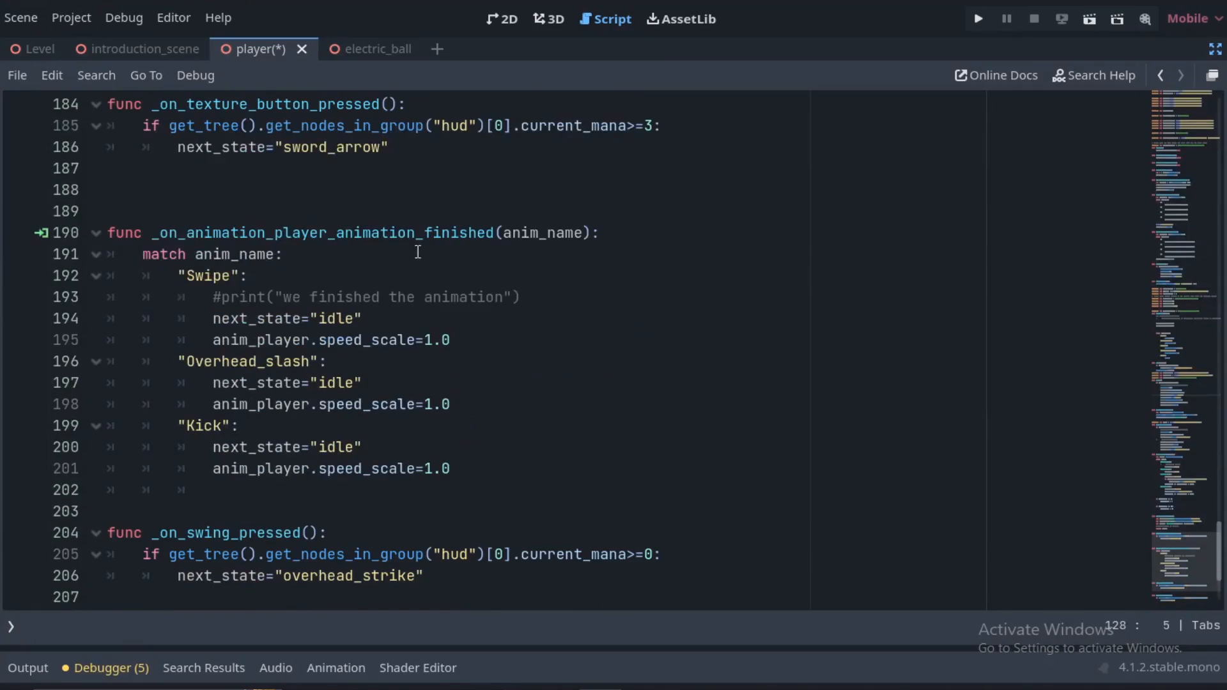
pyautogui.click(251, 276)
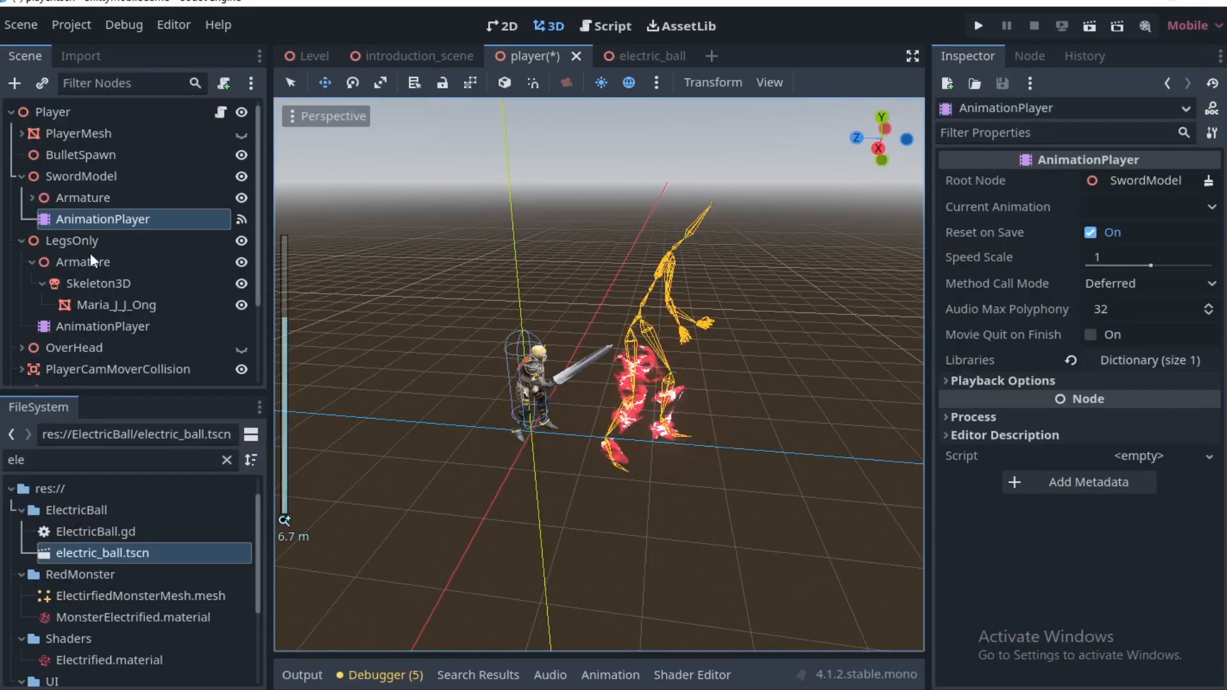
# - Select the LegsOnly AnimationPlayer and show the Animation panel
pyautogui.click(102, 326)
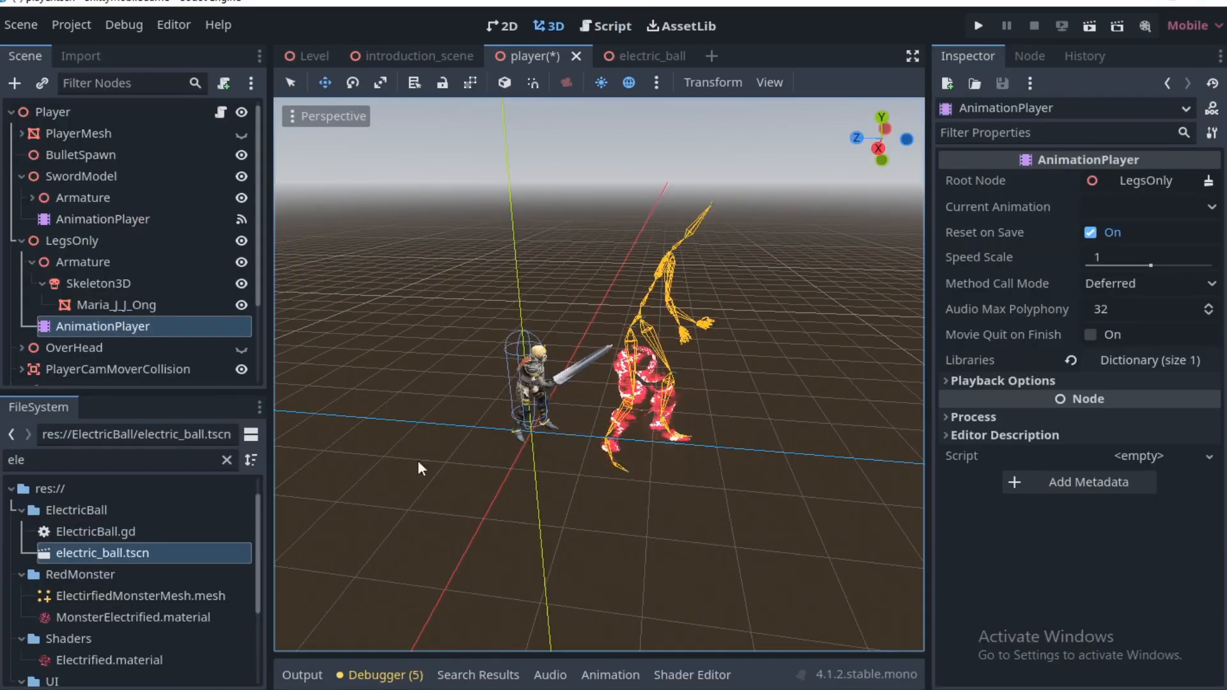
pyautogui.doubleClick(103, 326)
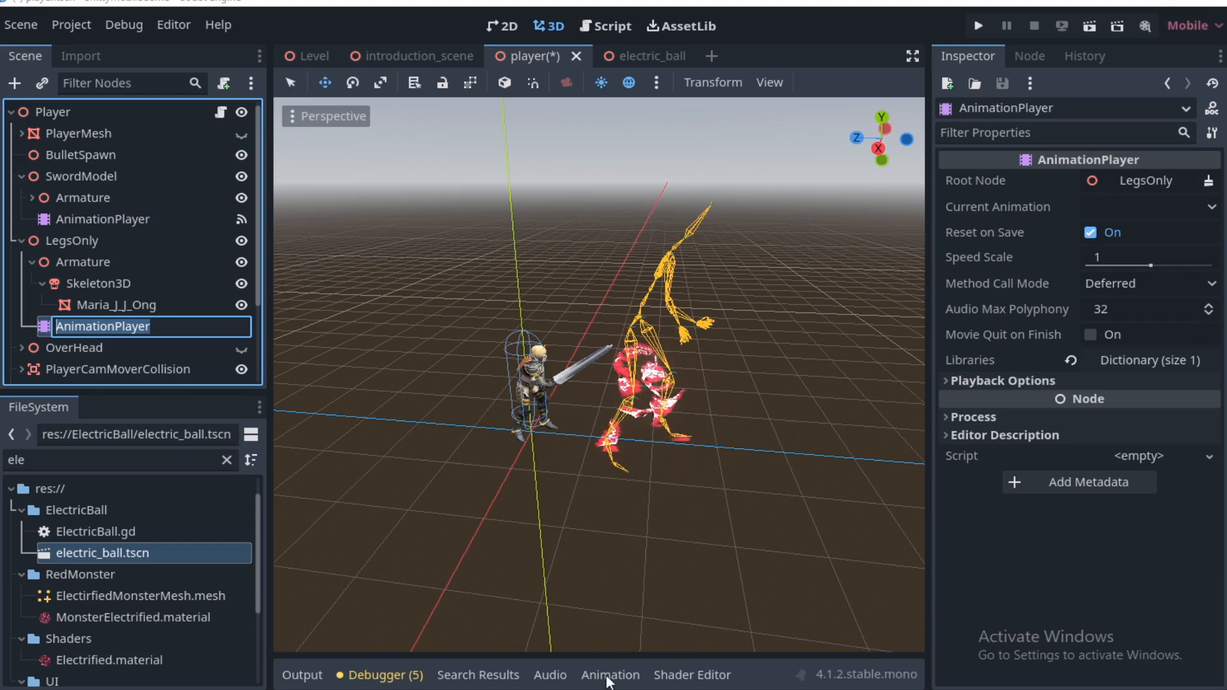
pyautogui.click(611, 675)
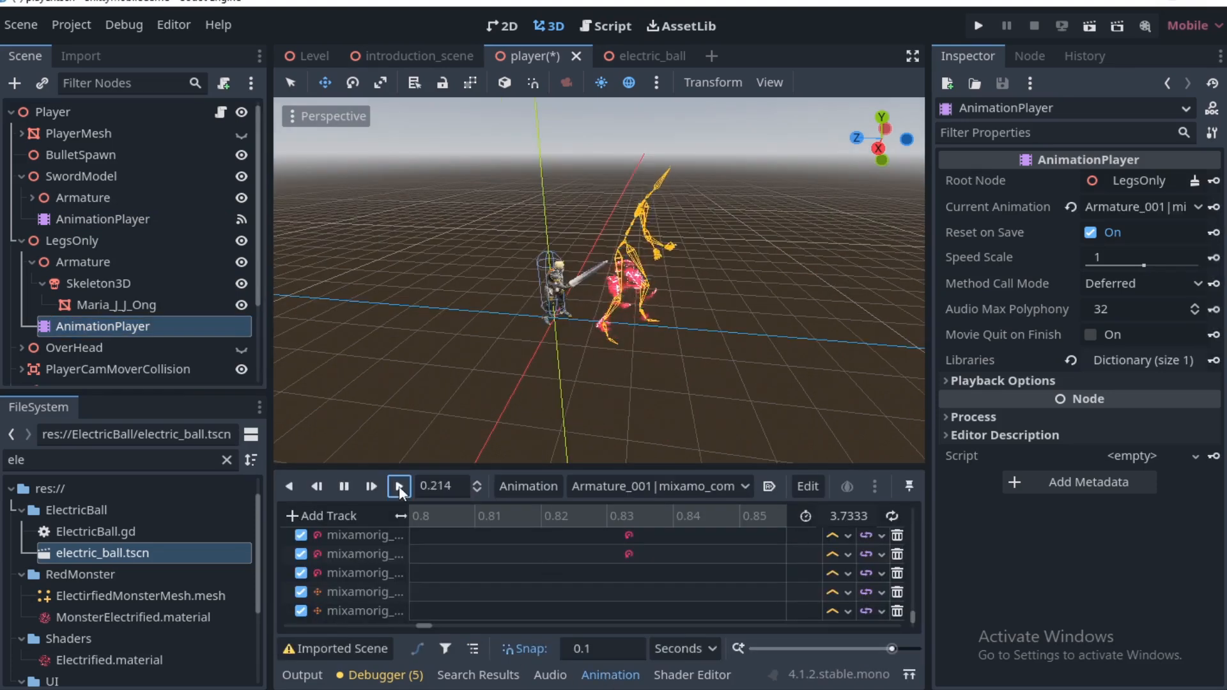
# - Choose the Kick animation and play it twice on the legs-only player
pyautogui.click(660, 486)
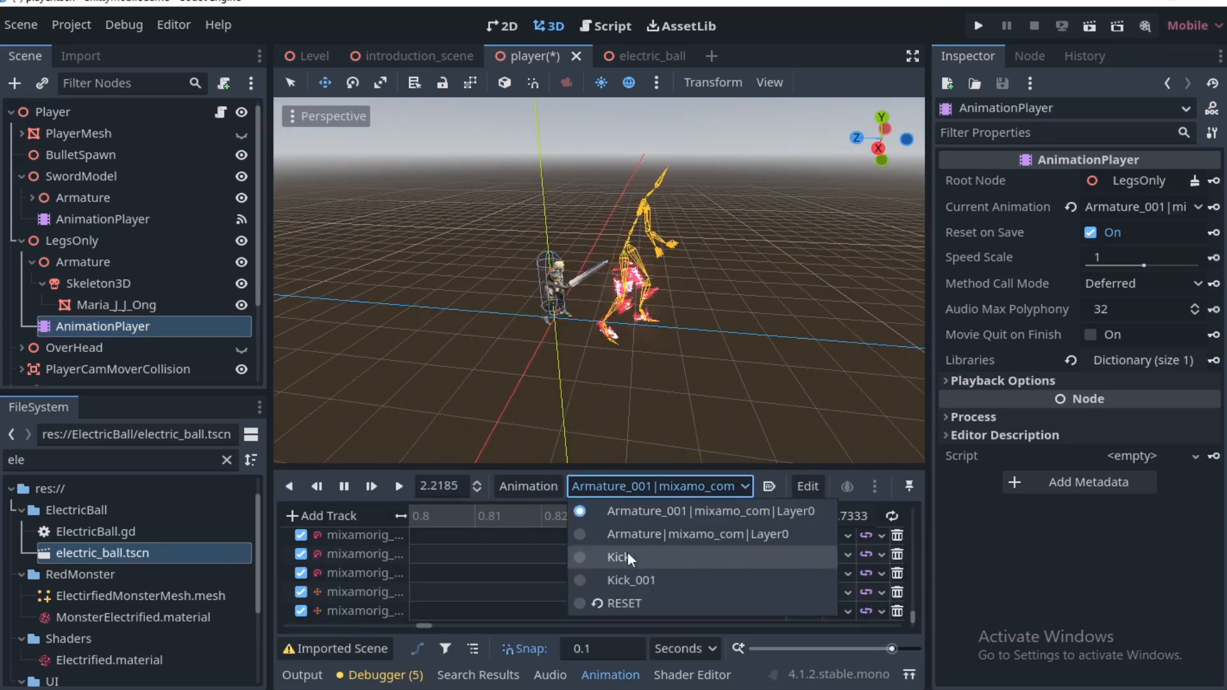
pyautogui.click(620, 558)
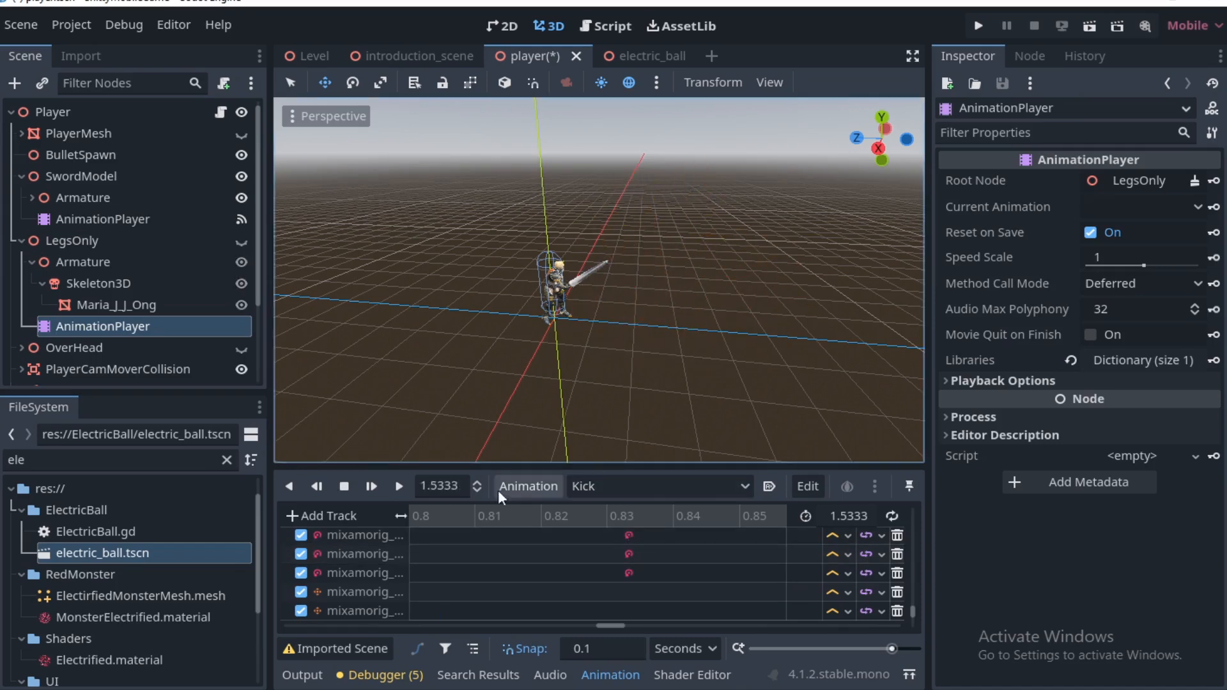
pyautogui.click(399, 486)
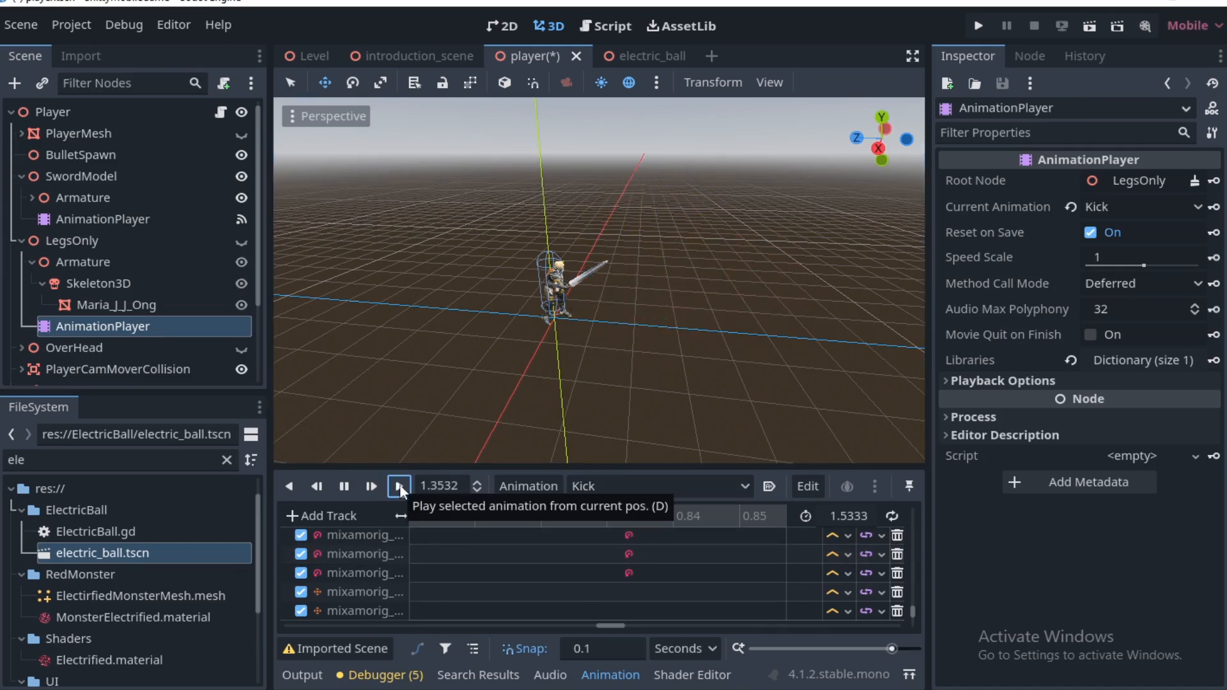
pyautogui.click(397, 486)
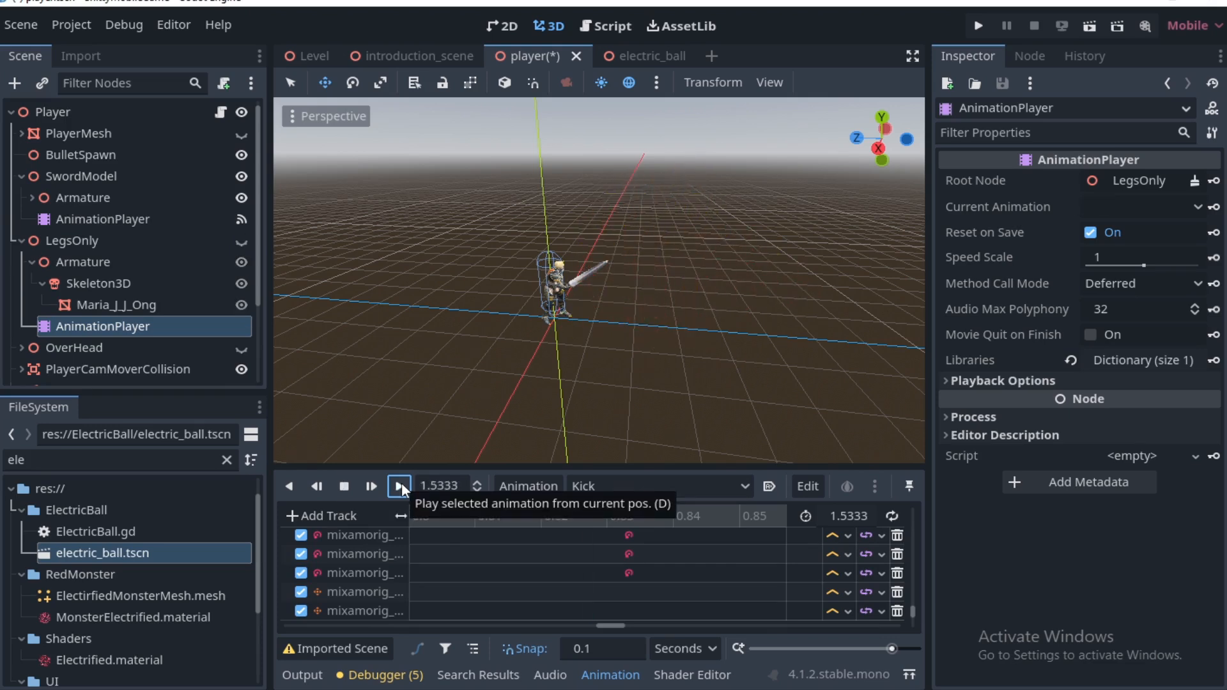
pyautogui.click(646, 54)
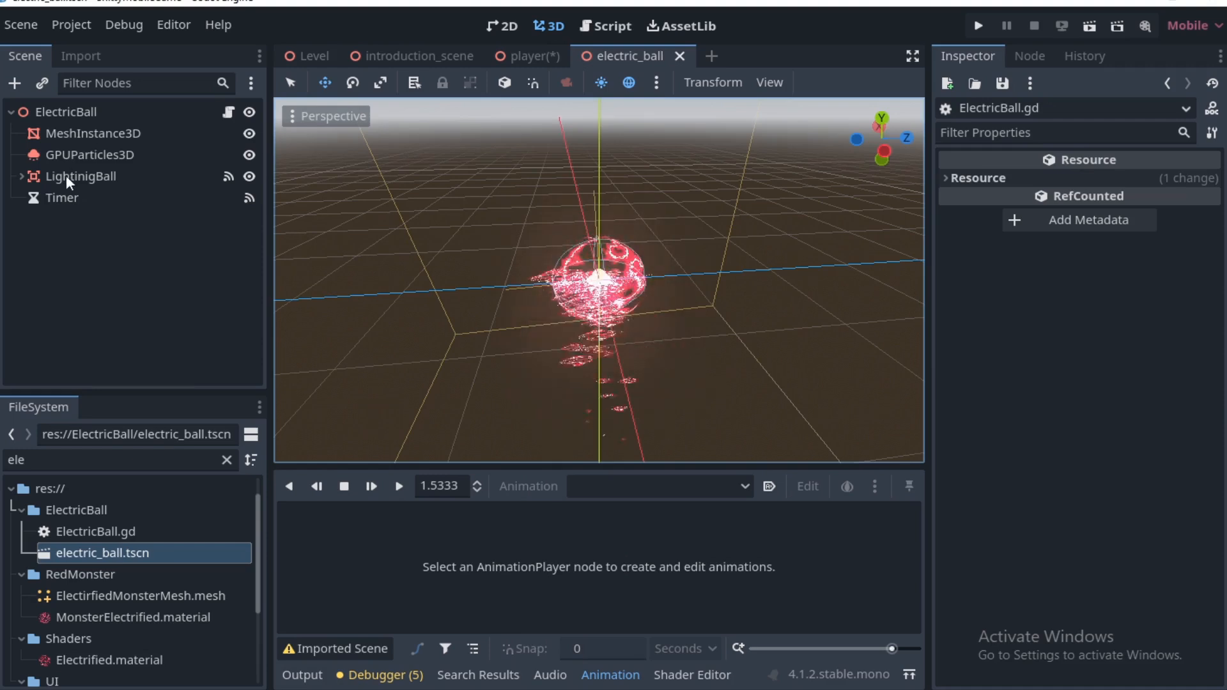
# - Inspect the LightinigBall's children and ElectricBall.gd damage script, then return to the player scene
pyautogui.click(25, 177)
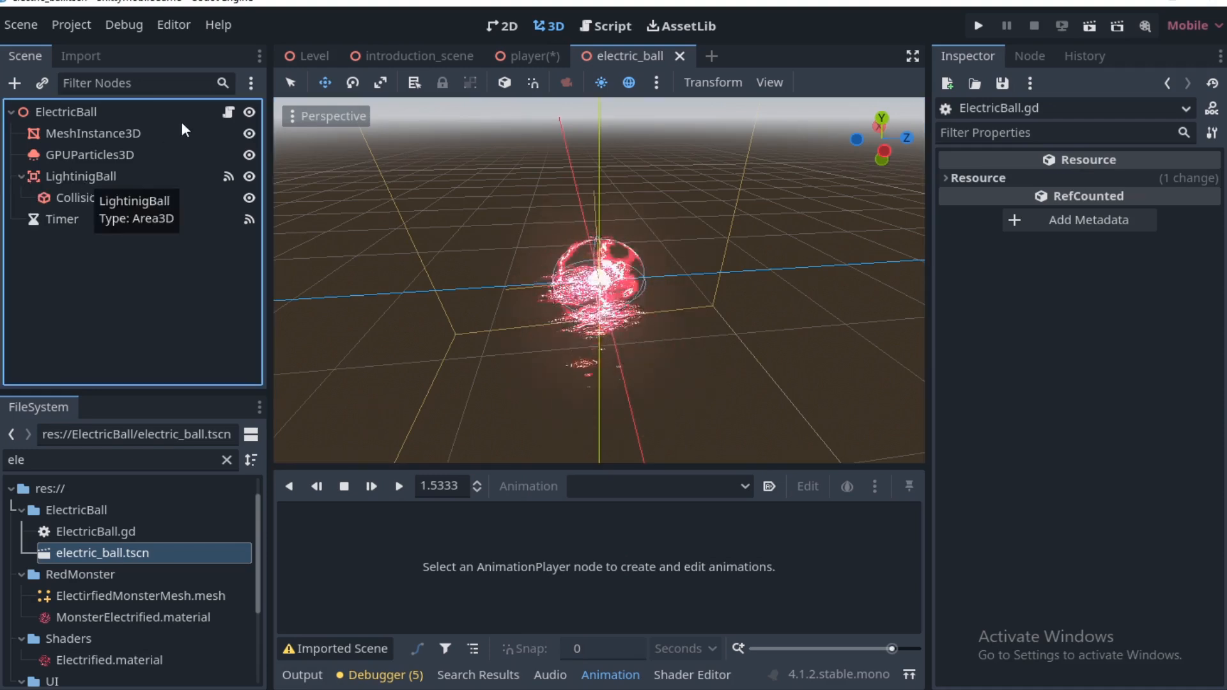
pyautogui.click(607, 25)
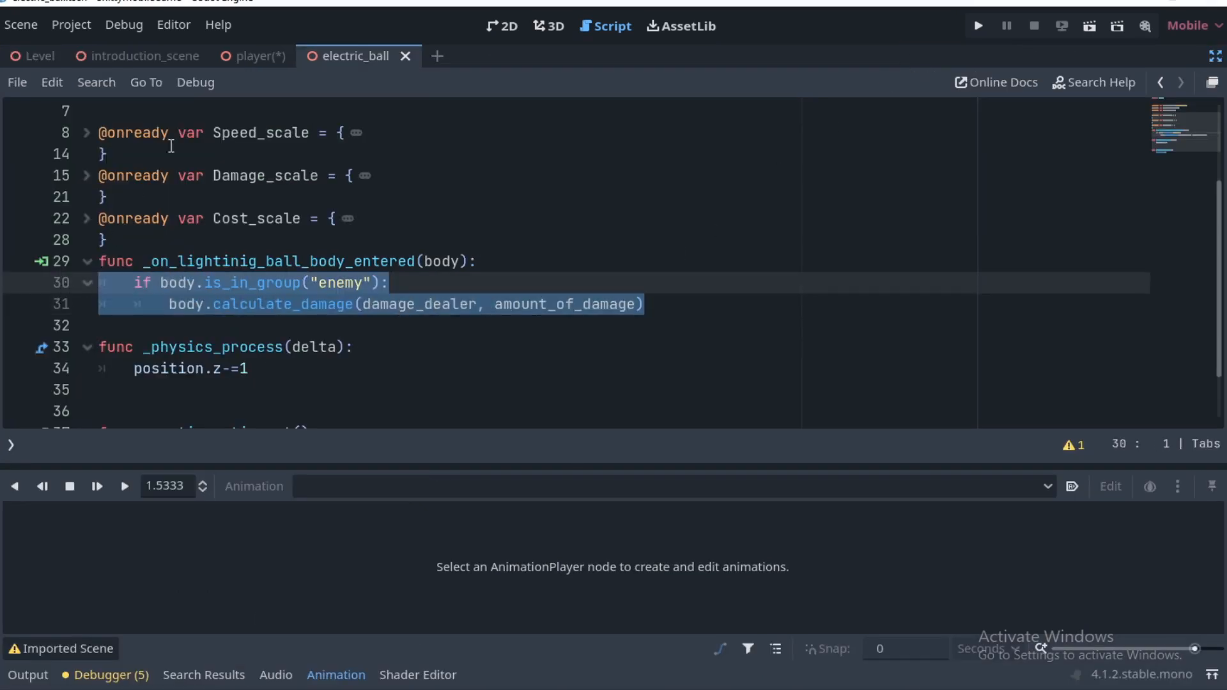
pyautogui.moveTo(460, 187)
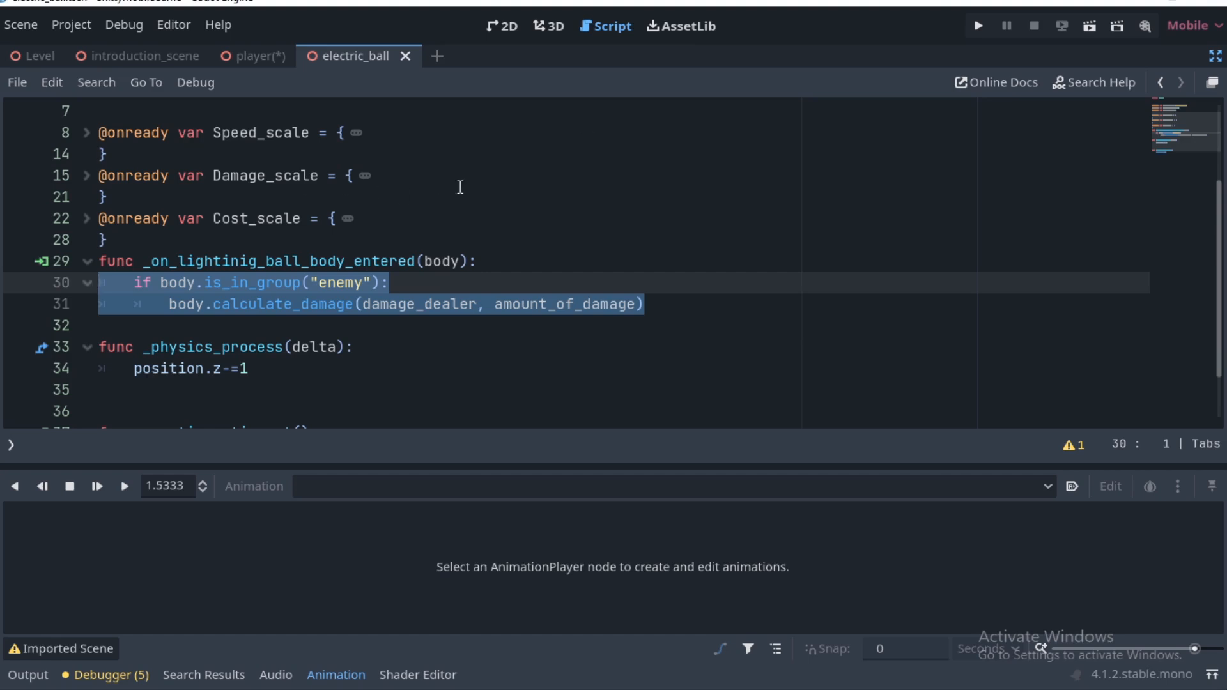
pyautogui.click(1210, 52)
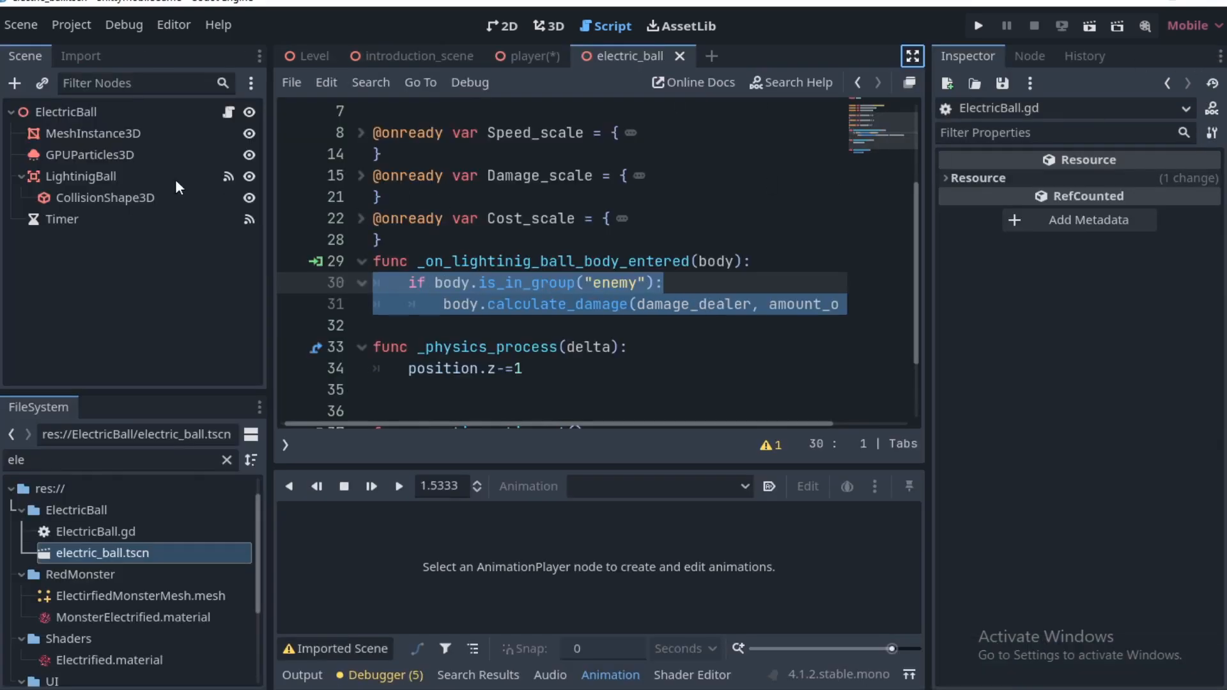
pyautogui.click(529, 56)
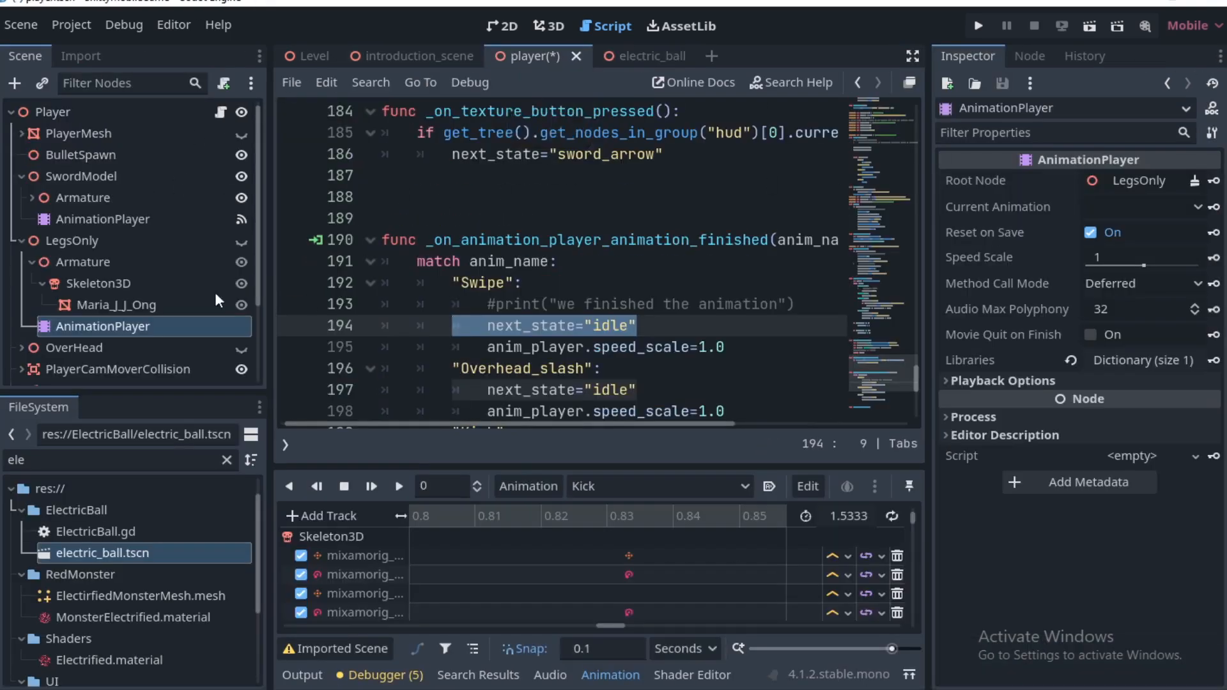
# - Select the SwordModel AnimationPlayer and scroll to the Swipe animation's spawn_projectile() function key
pyautogui.click(102, 219)
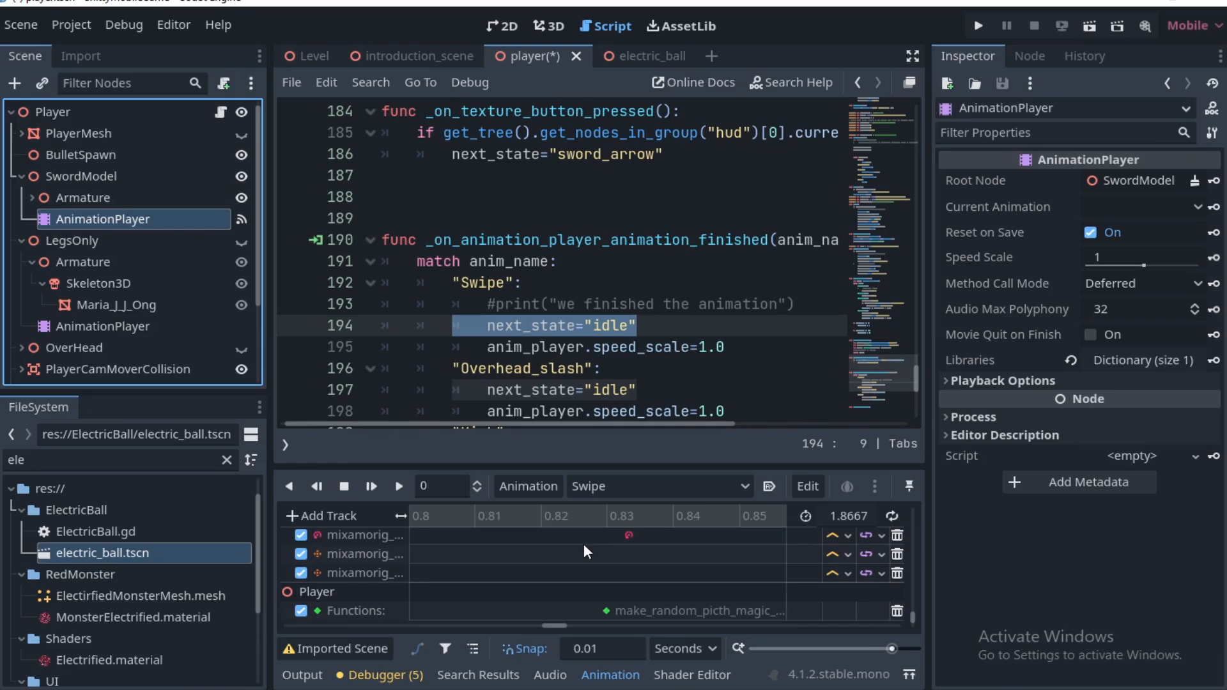
pyautogui.moveTo(556, 627); pyautogui.dragTo(567, 627)
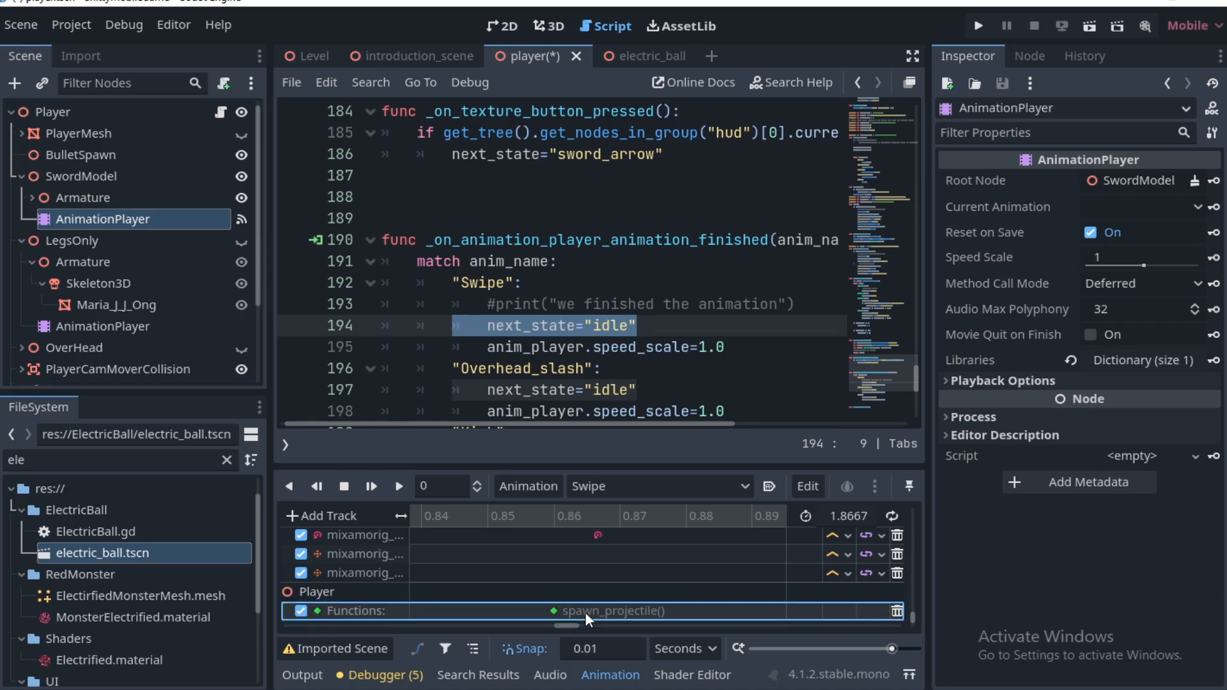
pyautogui.scroll(-3)
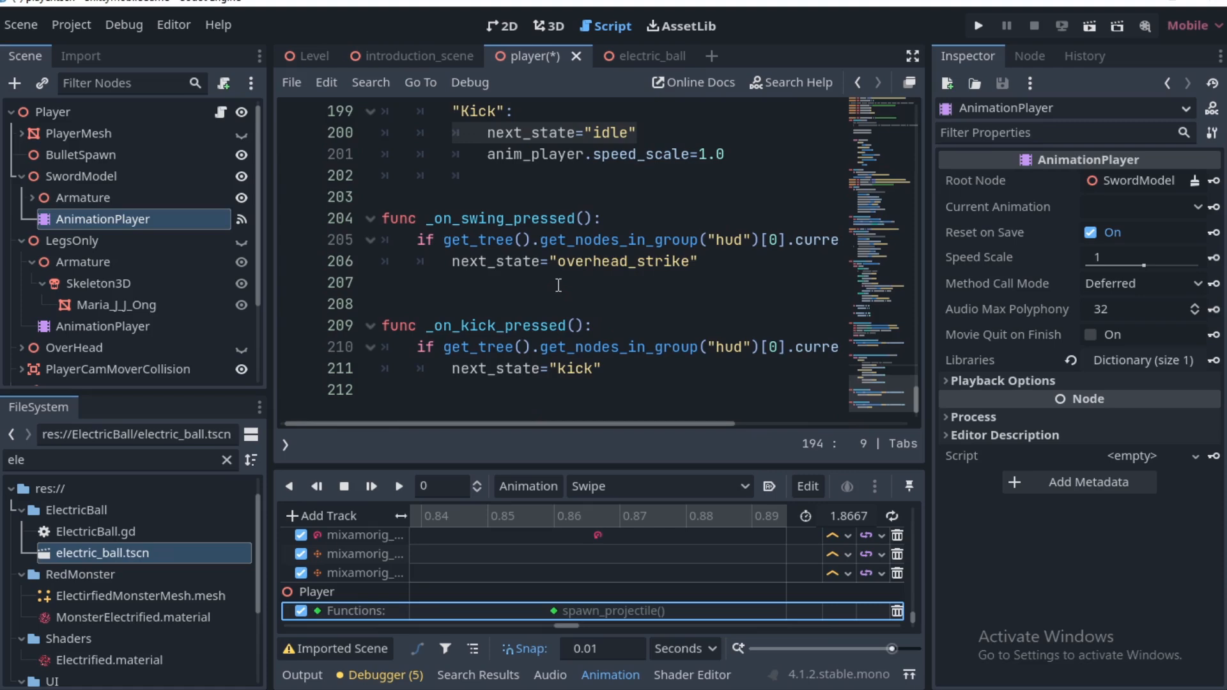